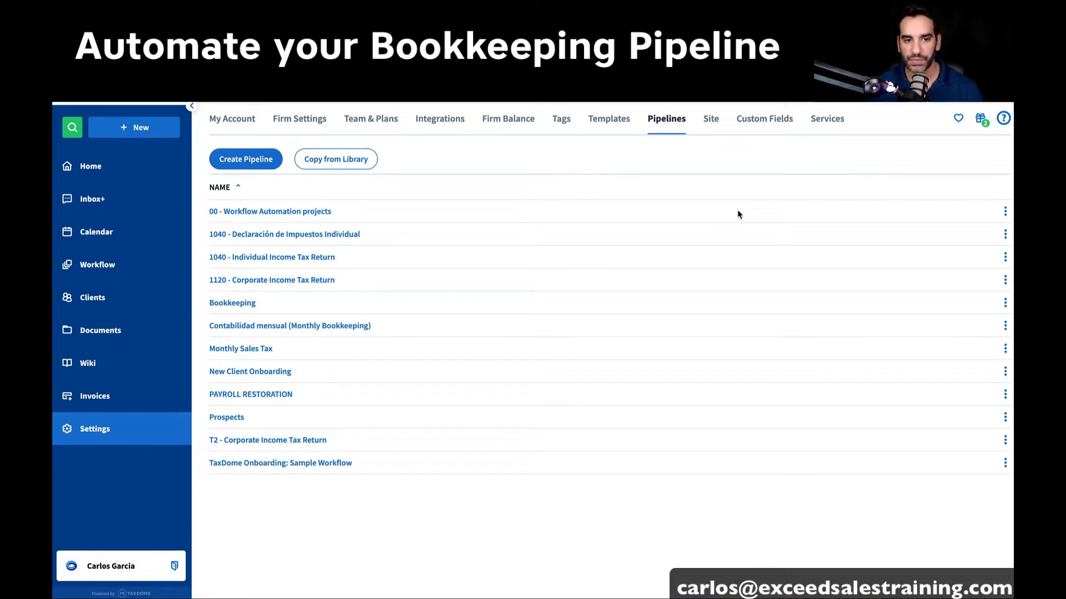
mouse_move(316, 483)
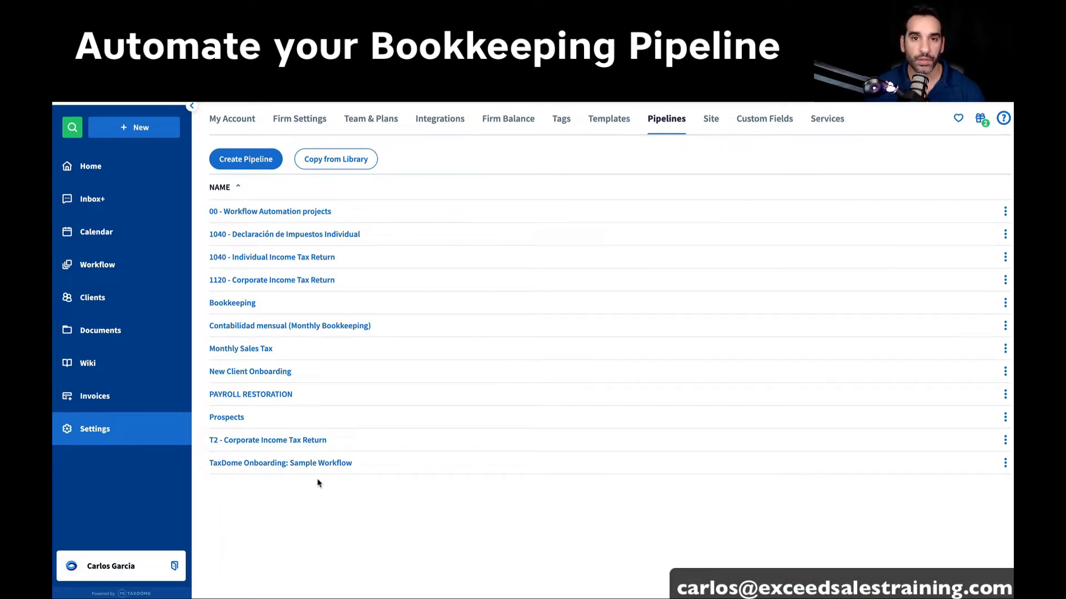
mouse_move(314, 463)
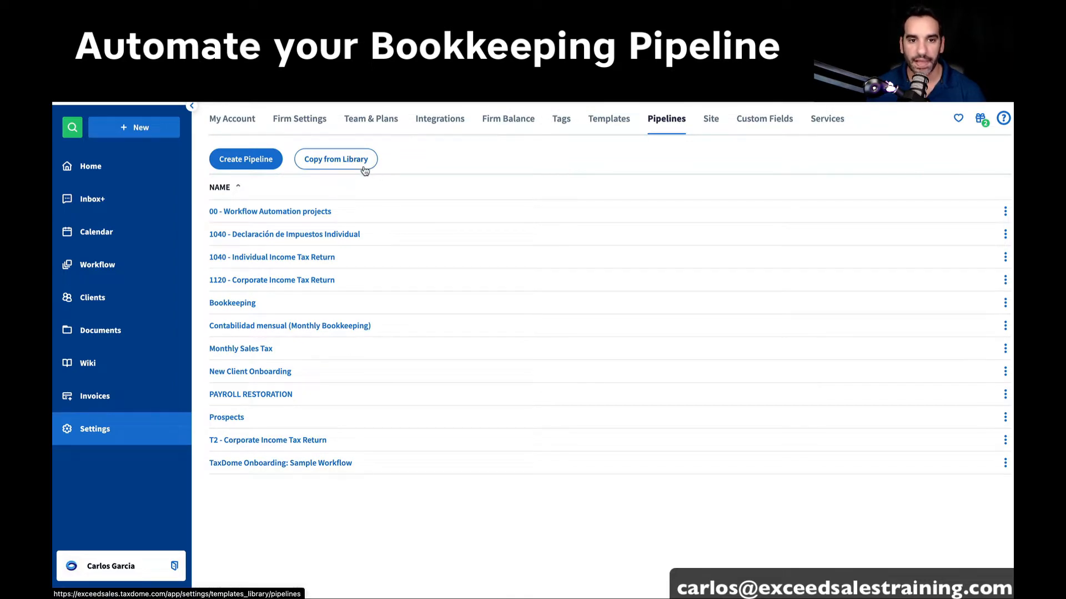
Copy the EN (US) Bookkeeping - Full Cycle template from the pipeline library into the firm
click(335, 159)
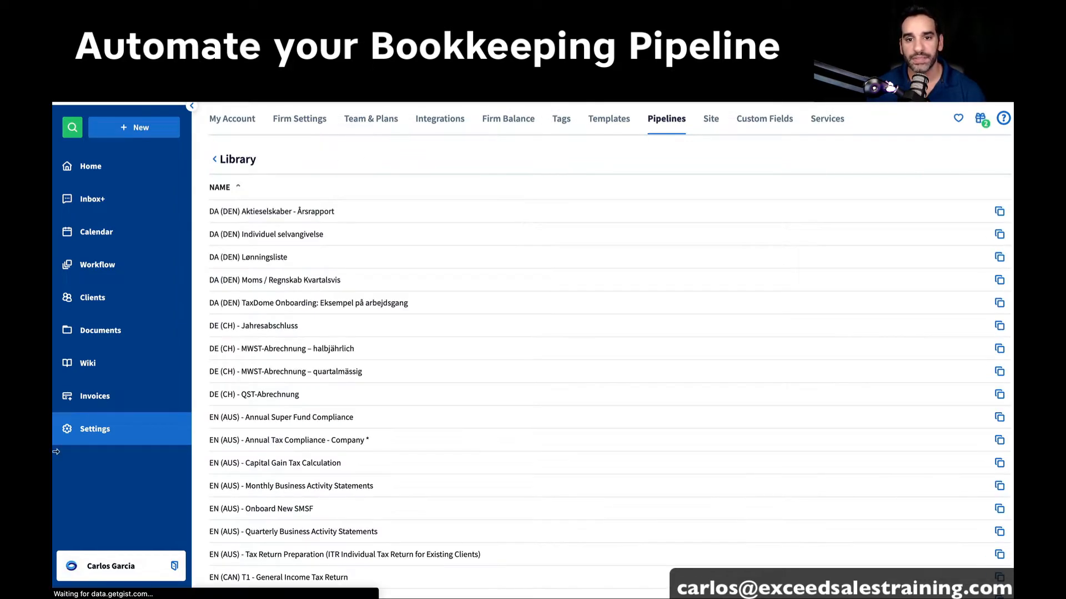
mouse_move(87, 362)
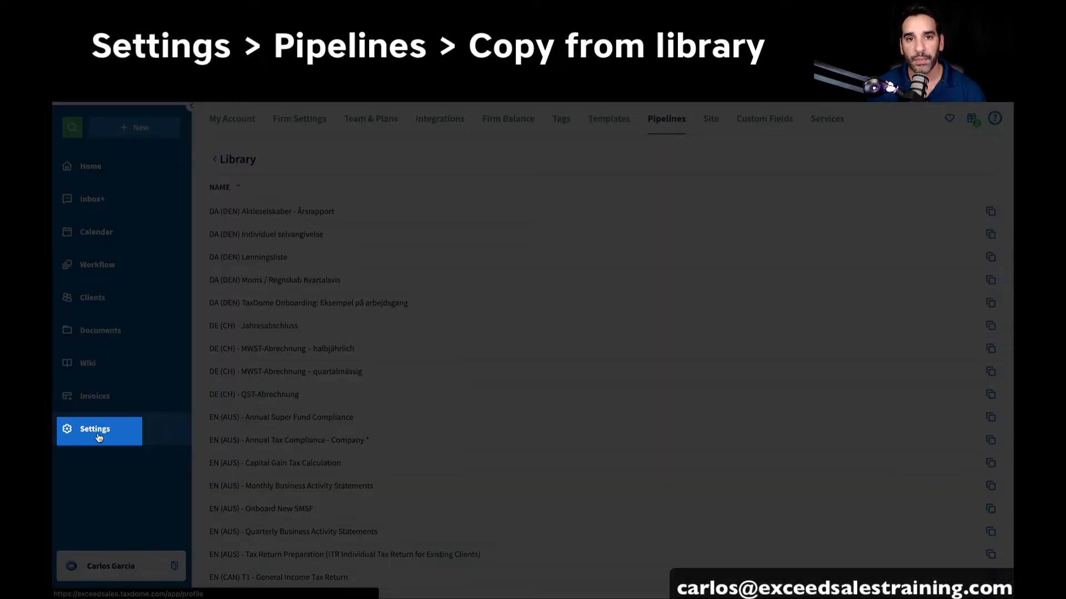
mouse_move(567, 289)
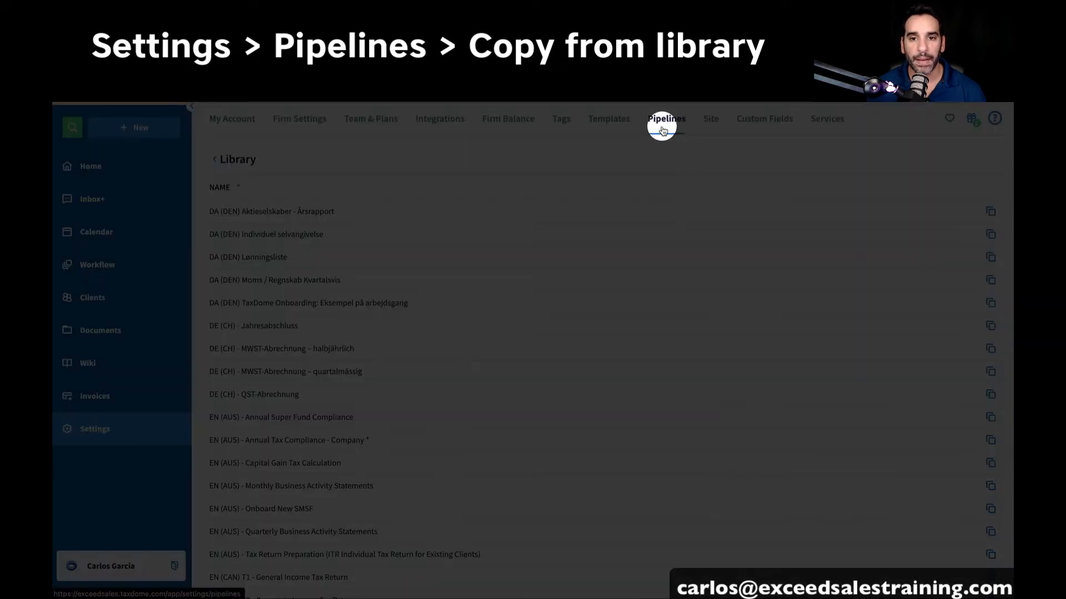
mouse_move(818, 134)
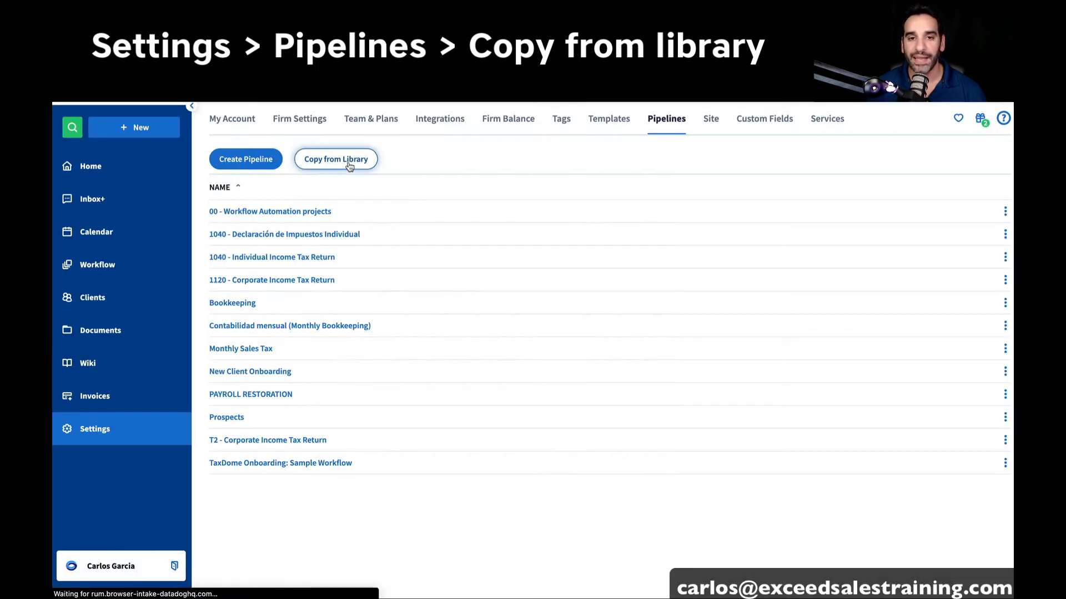
click(335, 159)
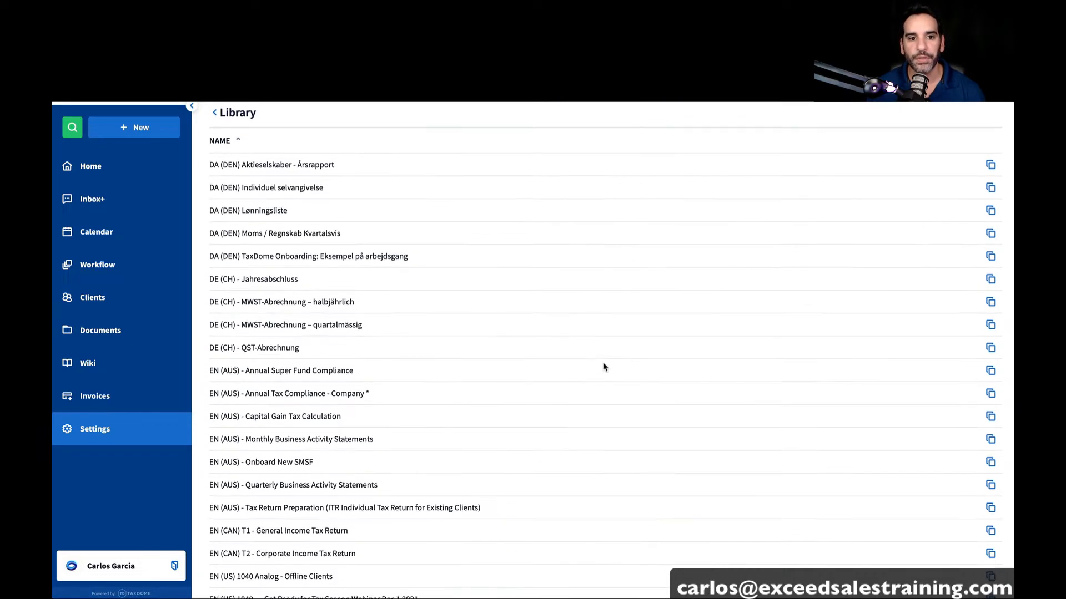
scroll(down, 3)
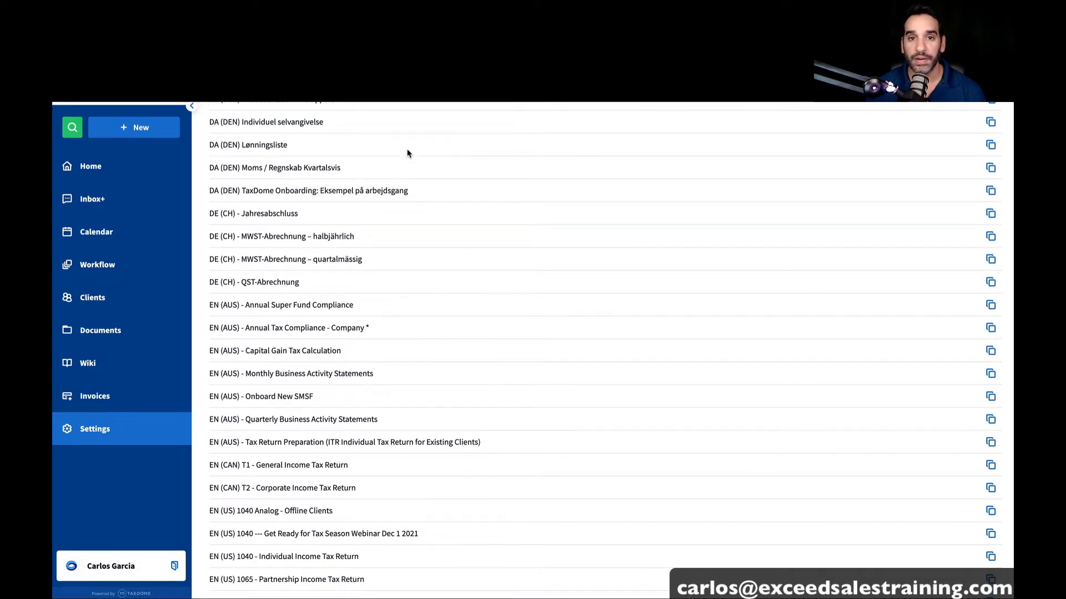
mouse_move(401, 217)
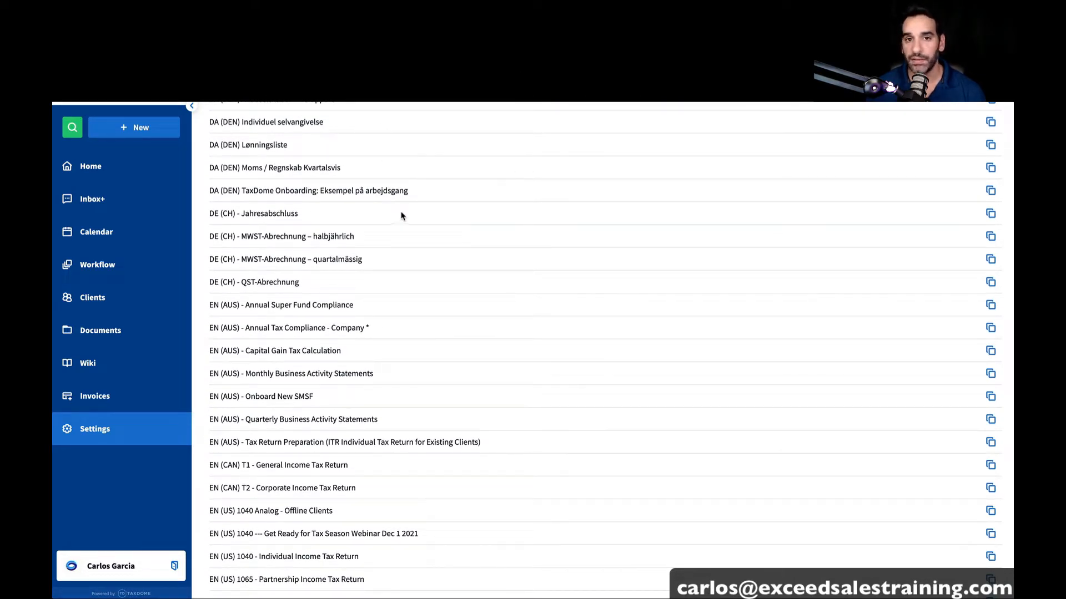
scroll(down, 3)
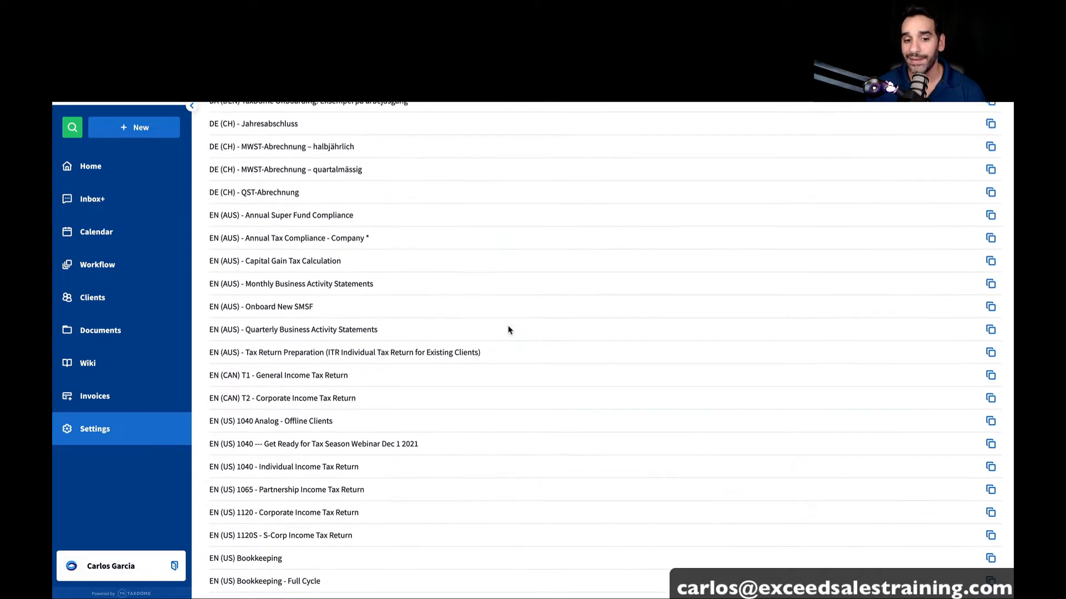
scroll(down, 3)
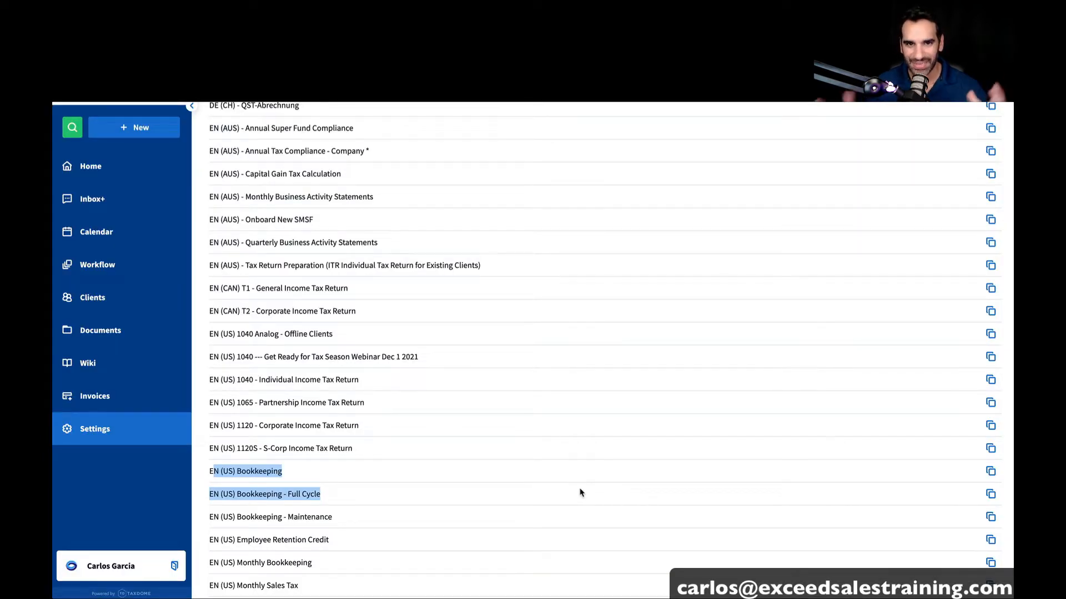
mouse_move(563, 499)
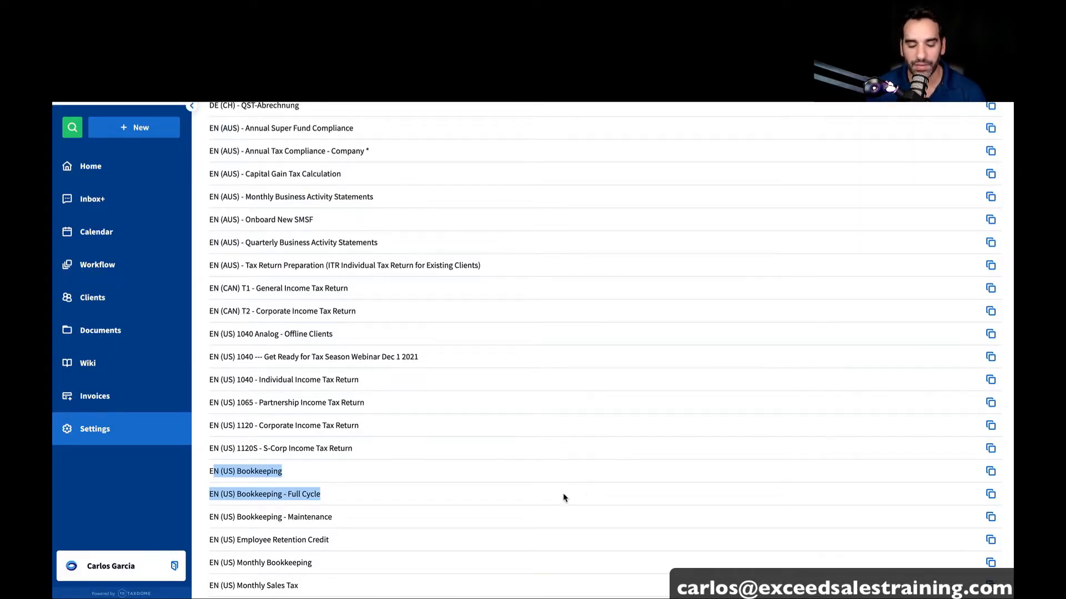
mouse_move(568, 515)
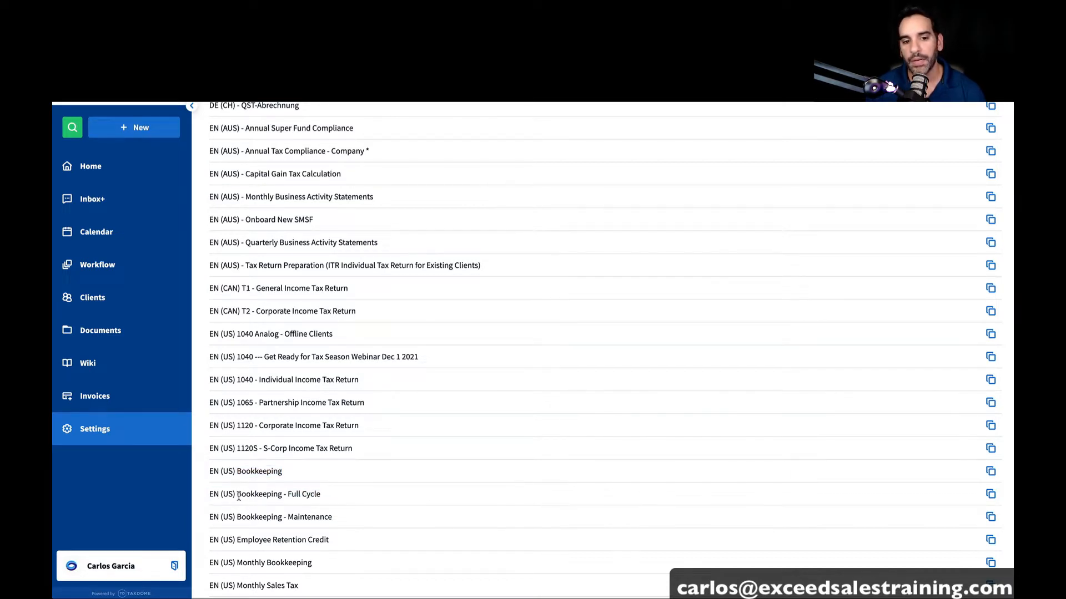
double_click(278, 494)
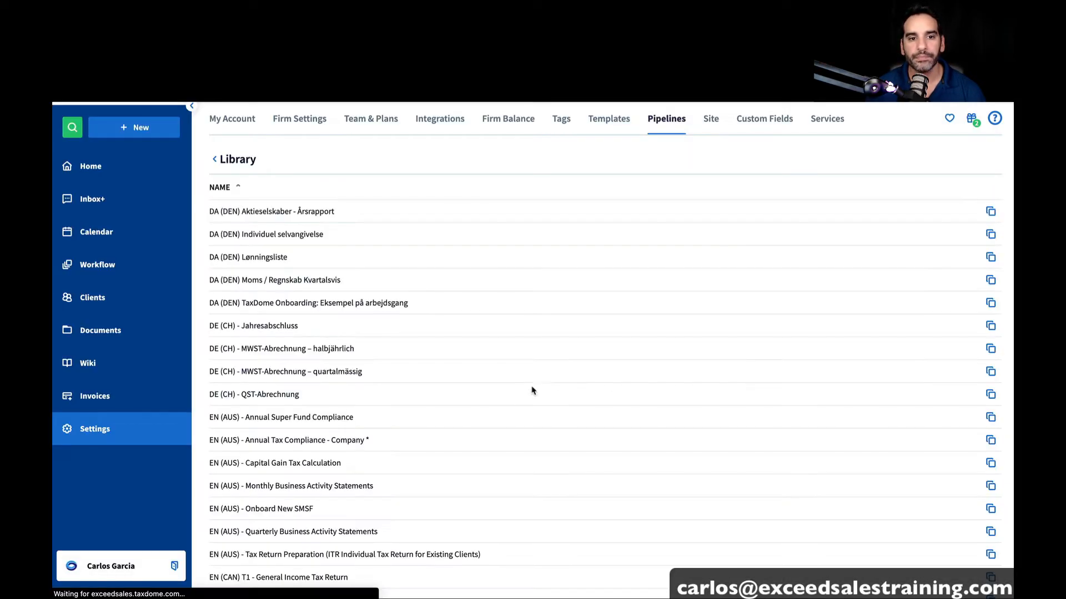
click(234, 159)
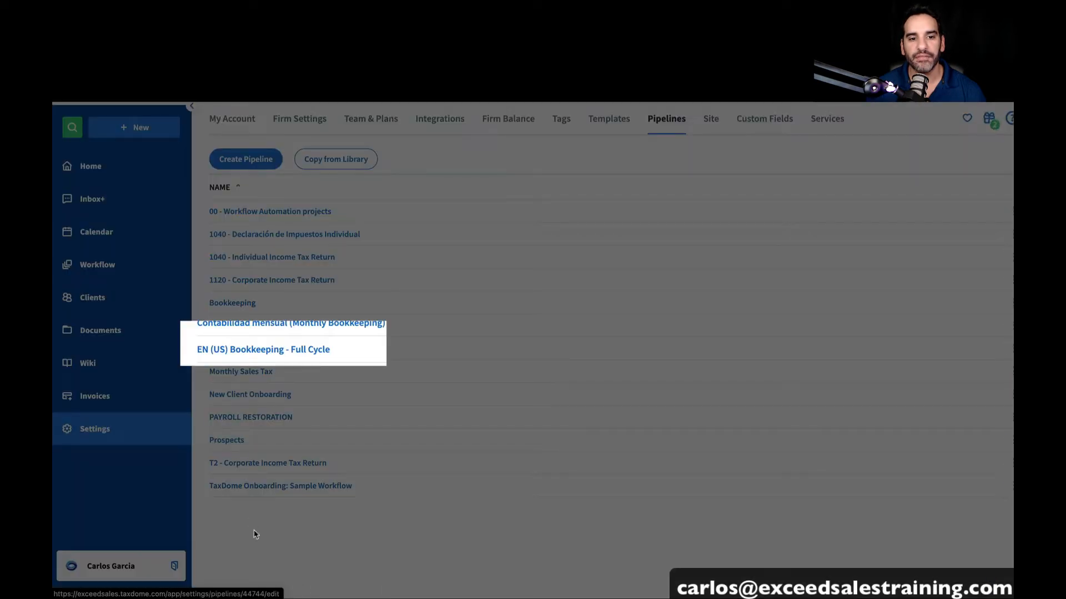
Return to the Workflow pipelines overview where the copied pipeline is listed with 0 jobs
click(263, 349)
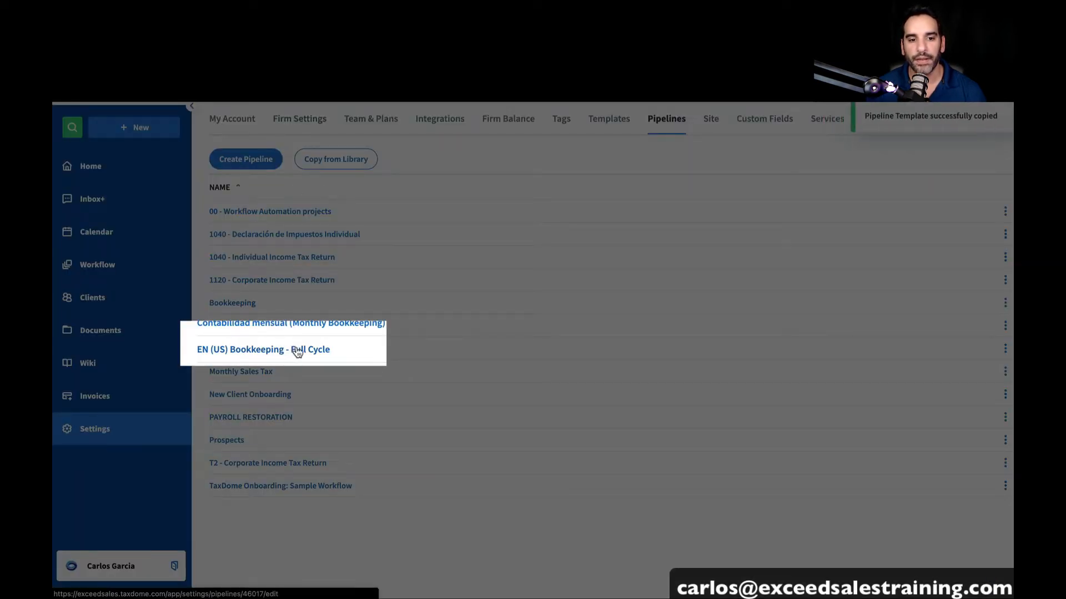
click(263, 348)
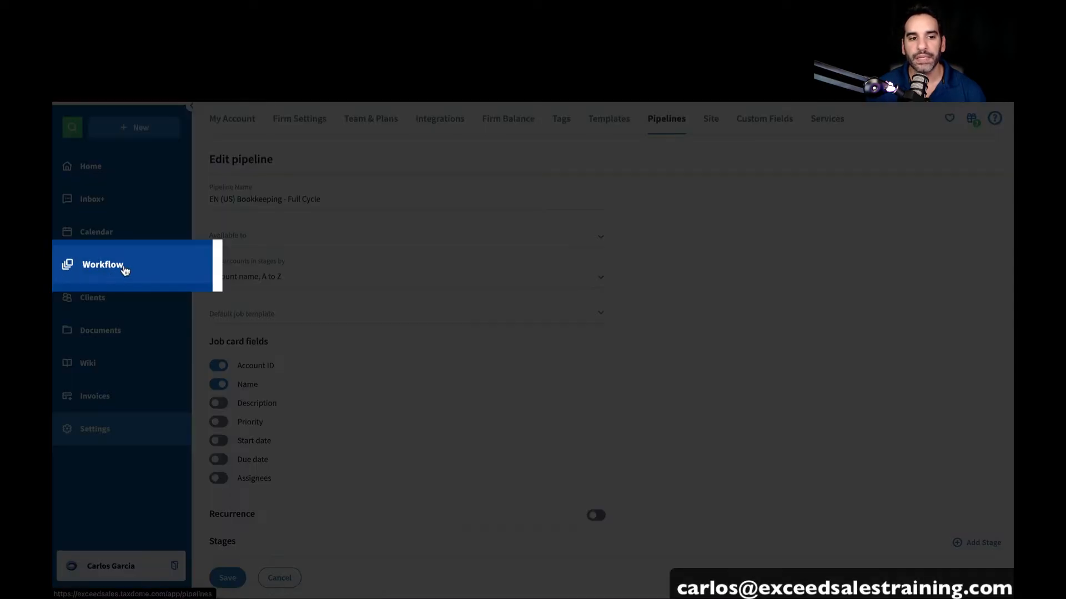
click(279, 578)
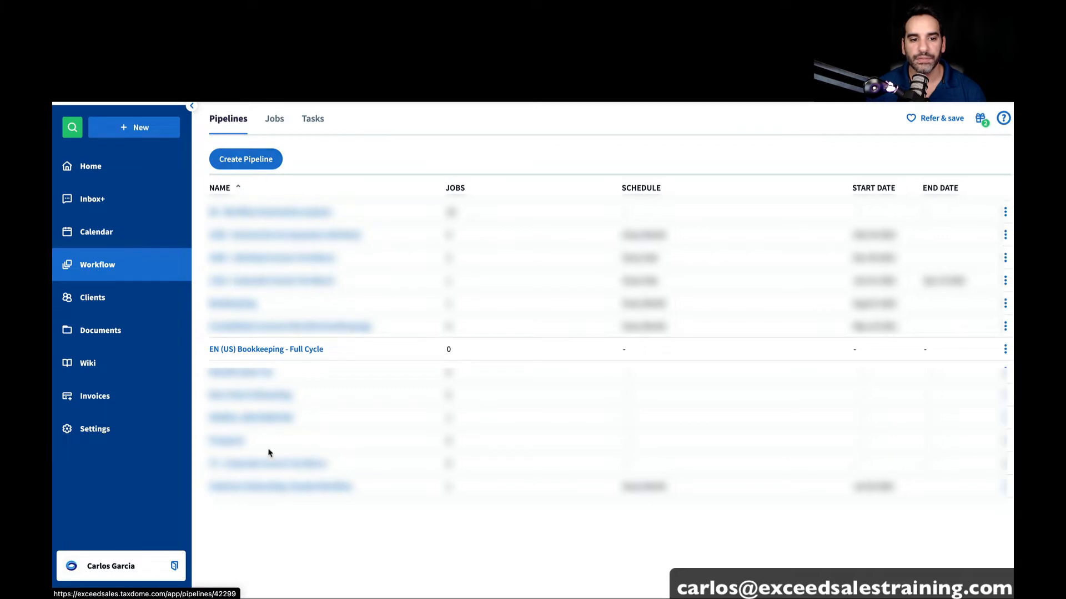
Show the EN (US) Bookkeeping - Full Cycle board with its seven stages
click(265, 349)
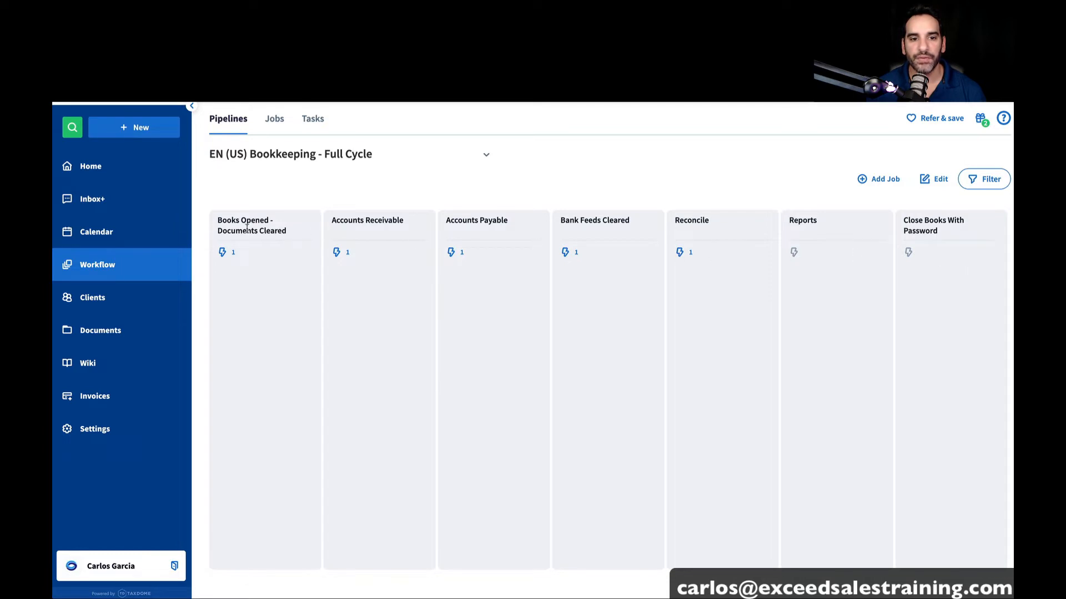
mouse_move(801, 295)
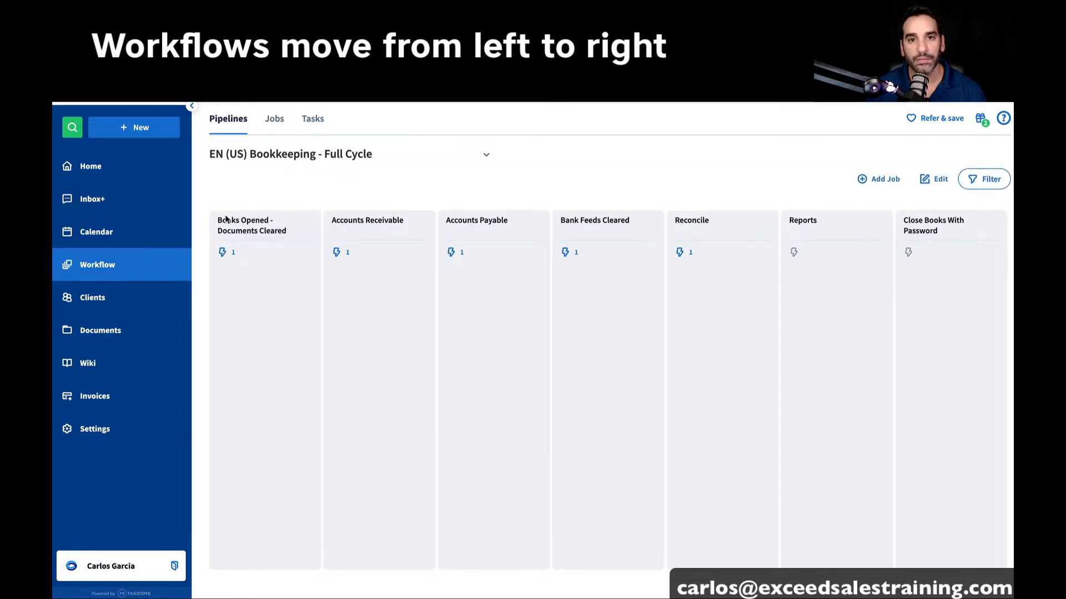
mouse_move(229, 321)
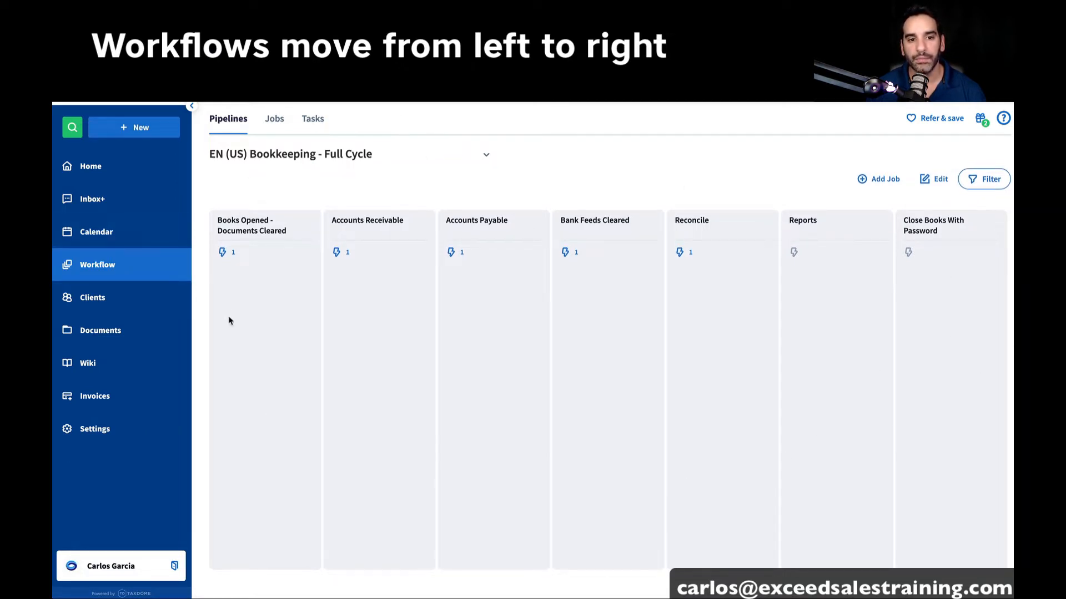
mouse_move(665, 247)
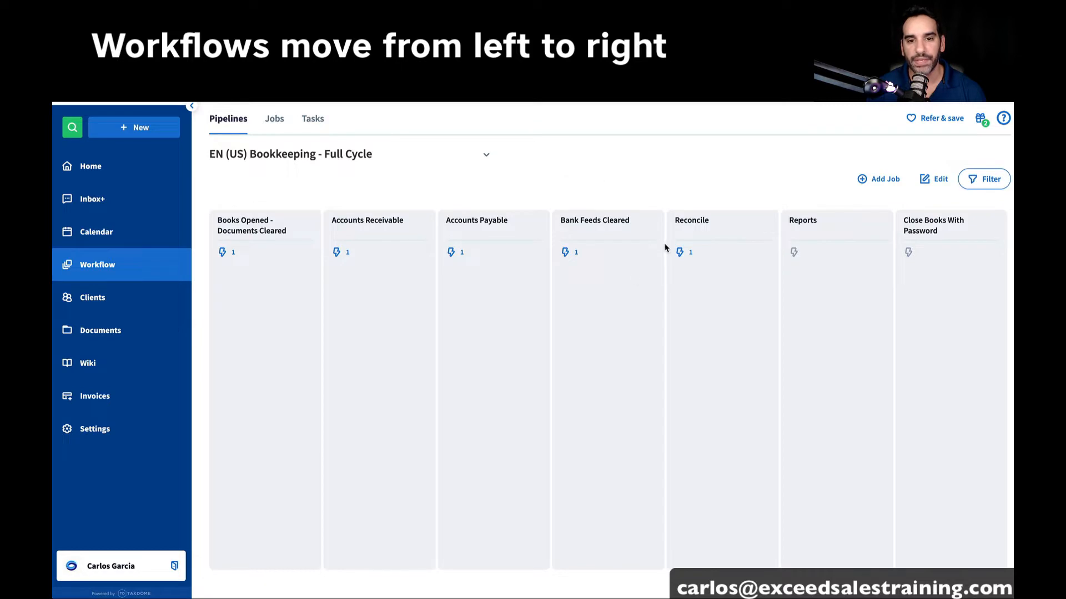
mouse_move(303, 332)
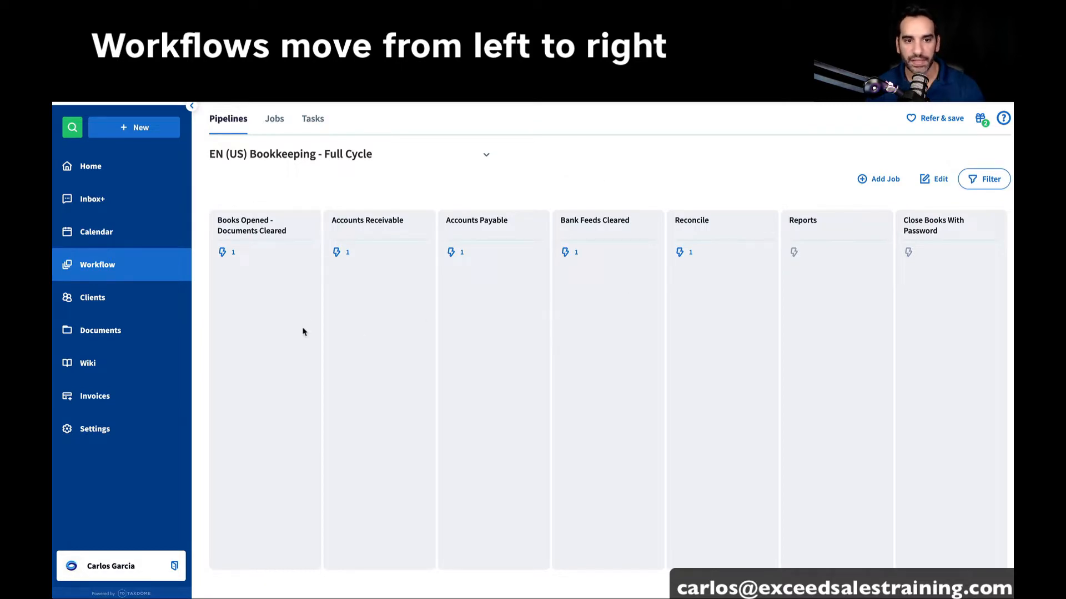
mouse_move(257, 280)
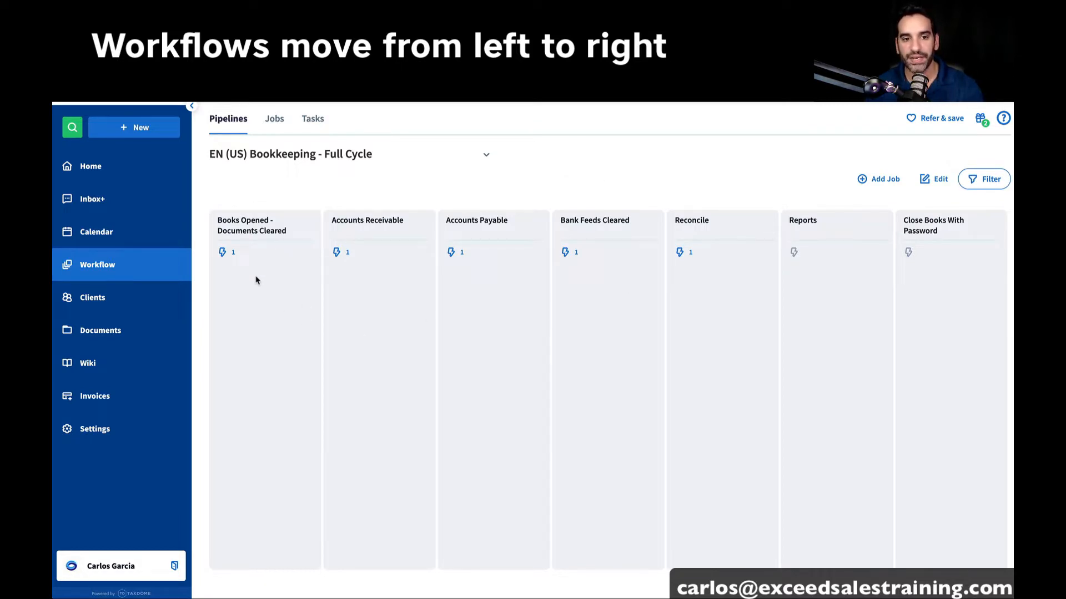
mouse_move(366, 310)
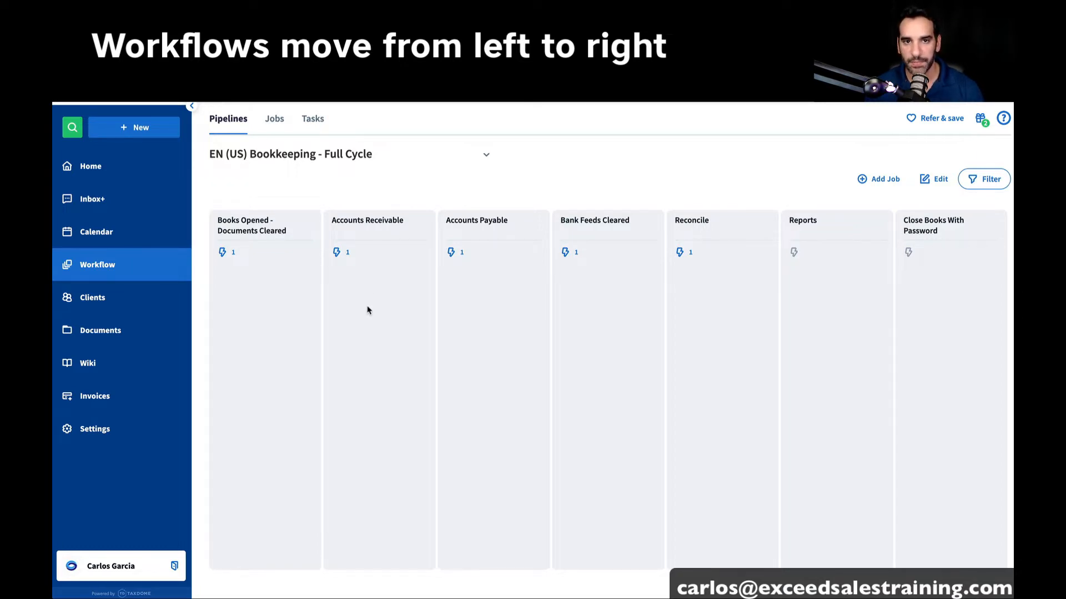
mouse_move(374, 310)
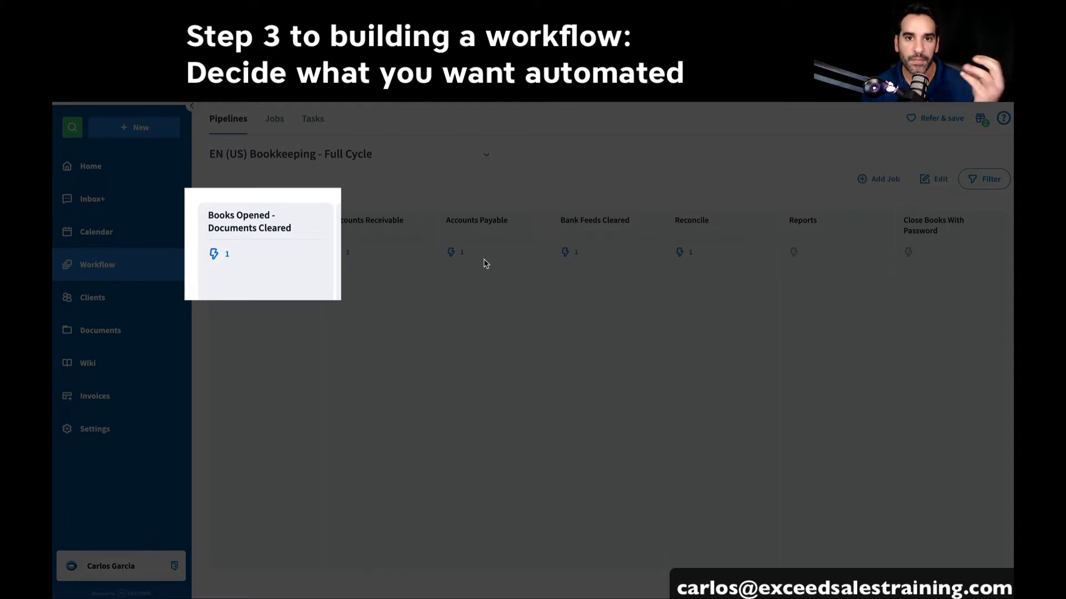
mouse_move(218, 272)
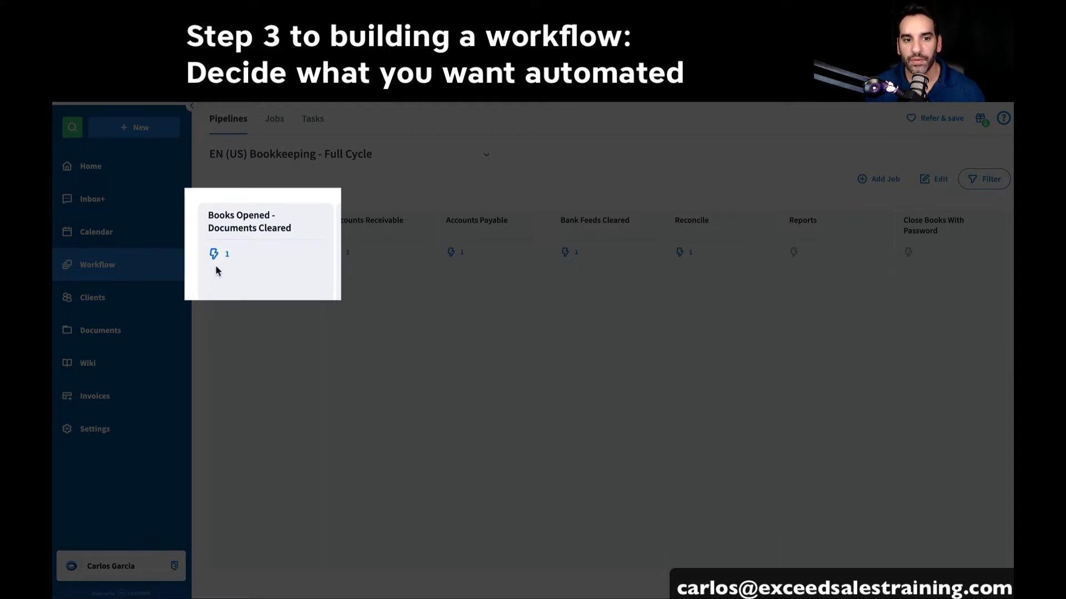
mouse_move(275, 341)
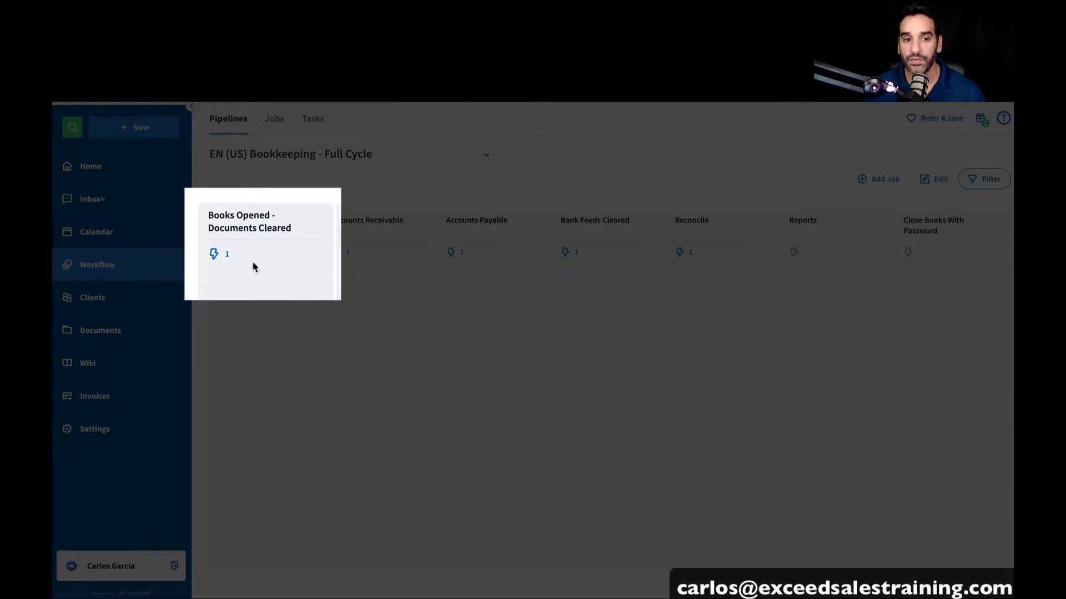
mouse_move(217, 256)
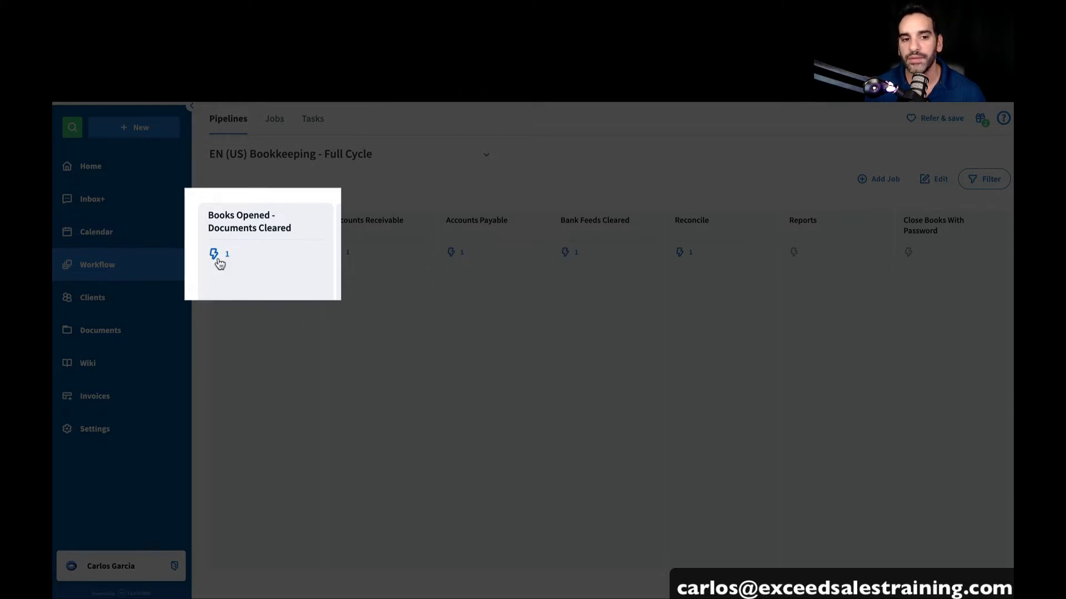
Preview the Books Opened stage's Create Task automation, then close the preview panel
click(215, 253)
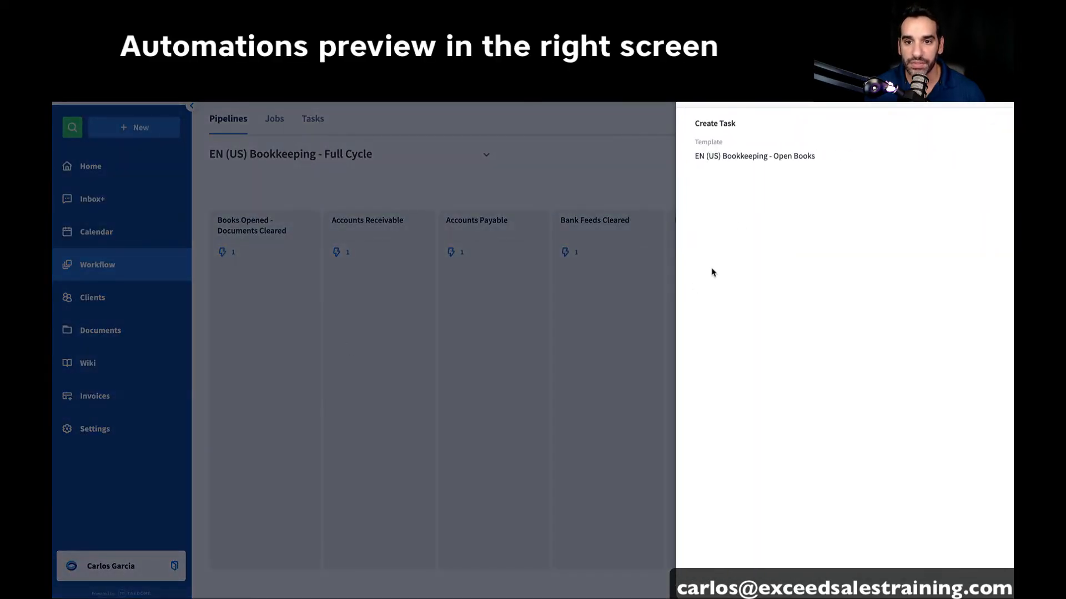
mouse_move(284, 247)
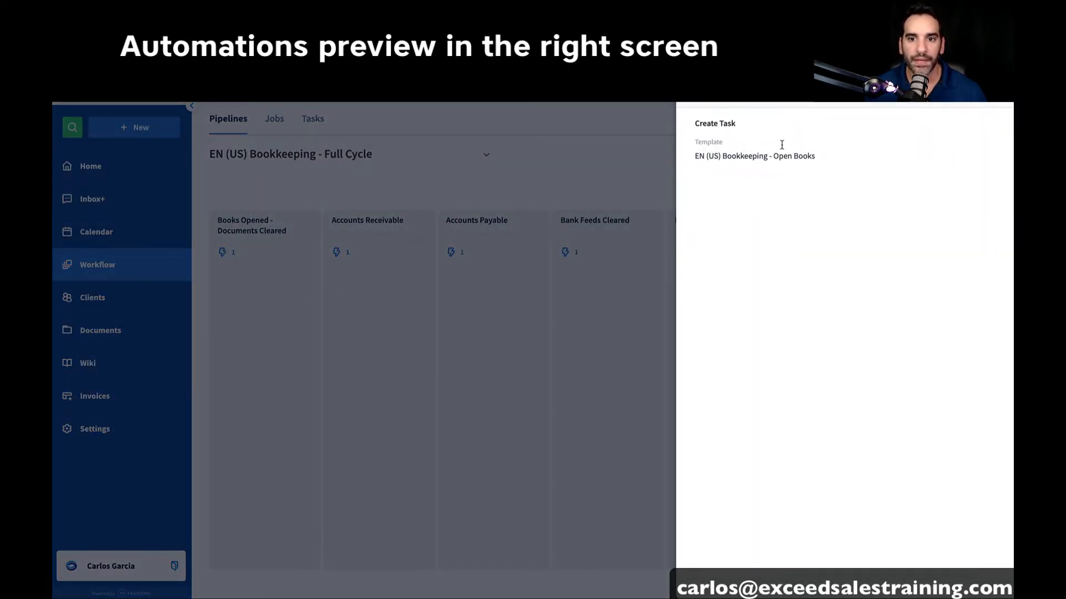
double_click(754, 155)
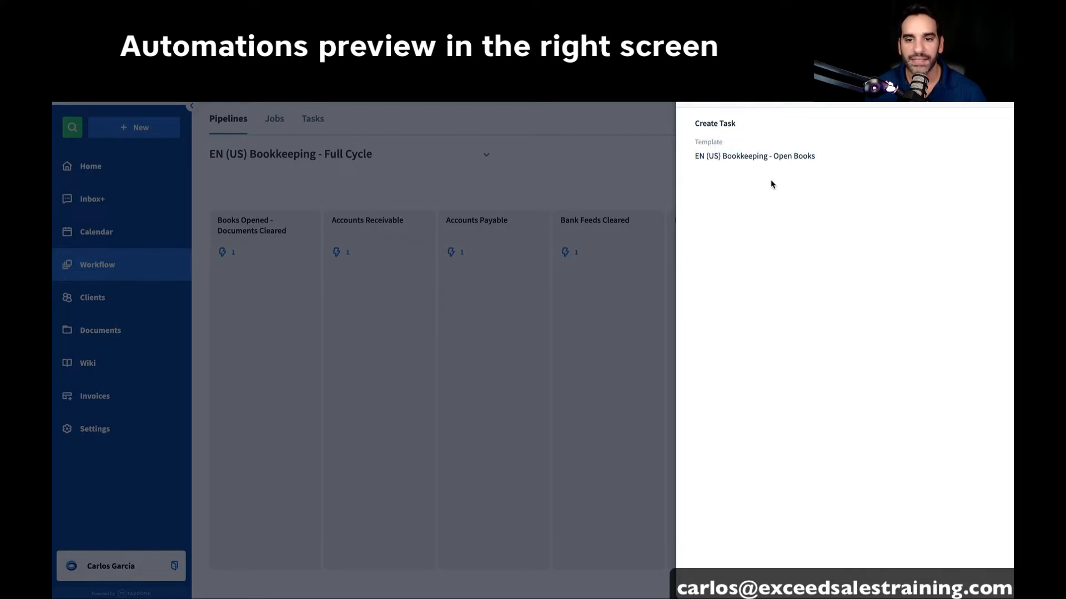
mouse_move(604, 178)
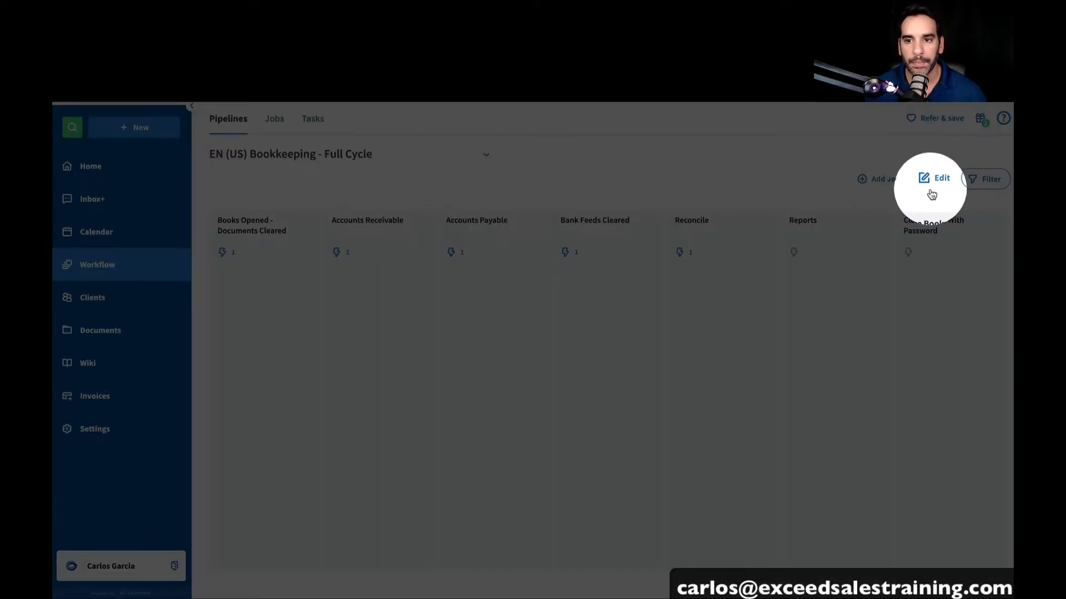
Edit the pipeline and expand the Books Opened - Documents Cleared stage to its Create Task automation
click(940, 177)
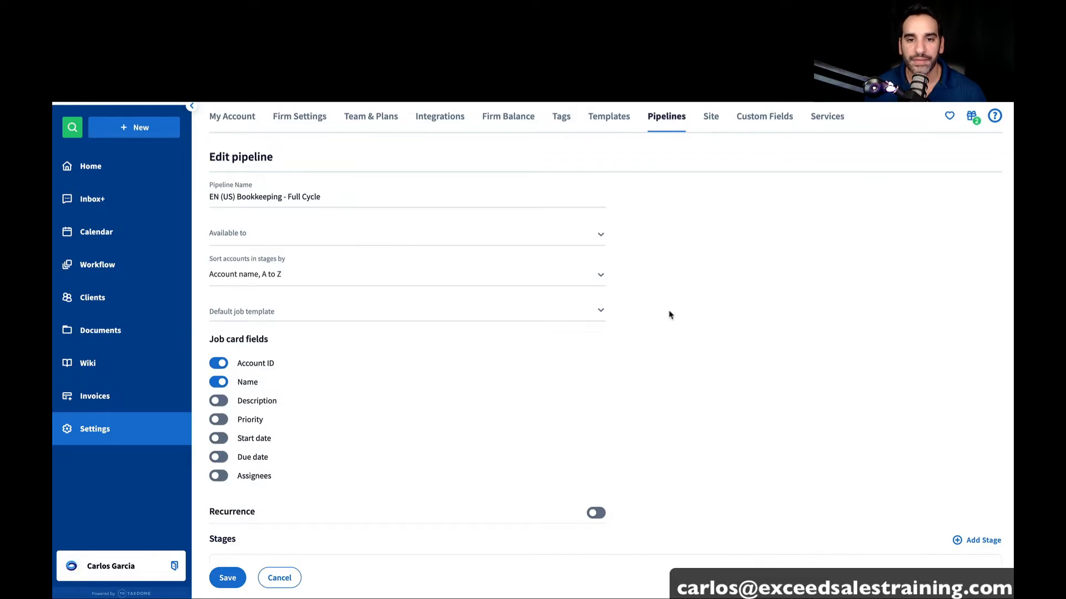
scroll(down, 3)
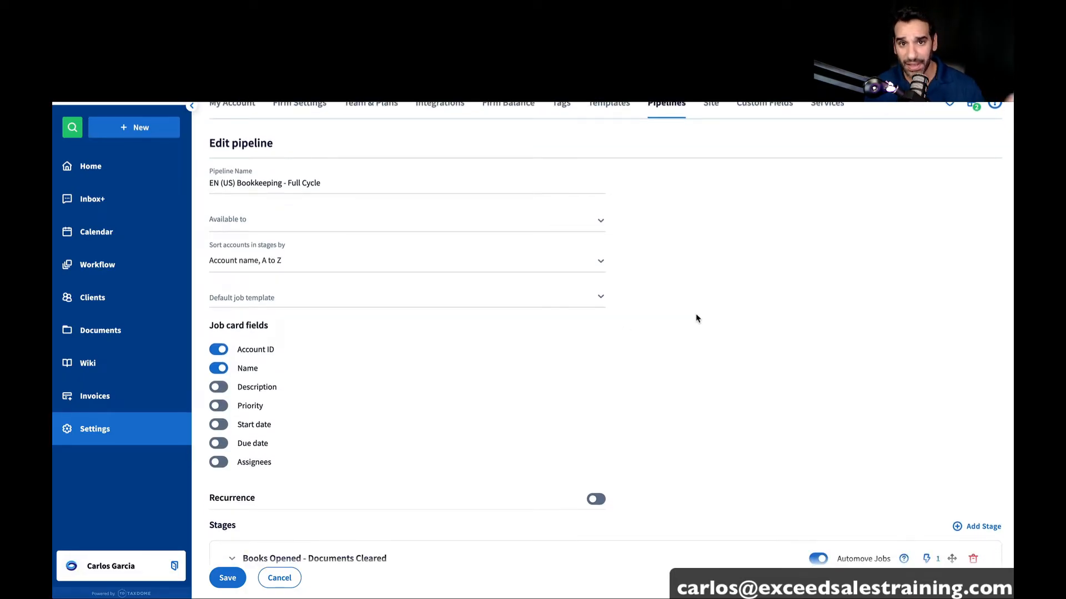
scroll(down, 3)
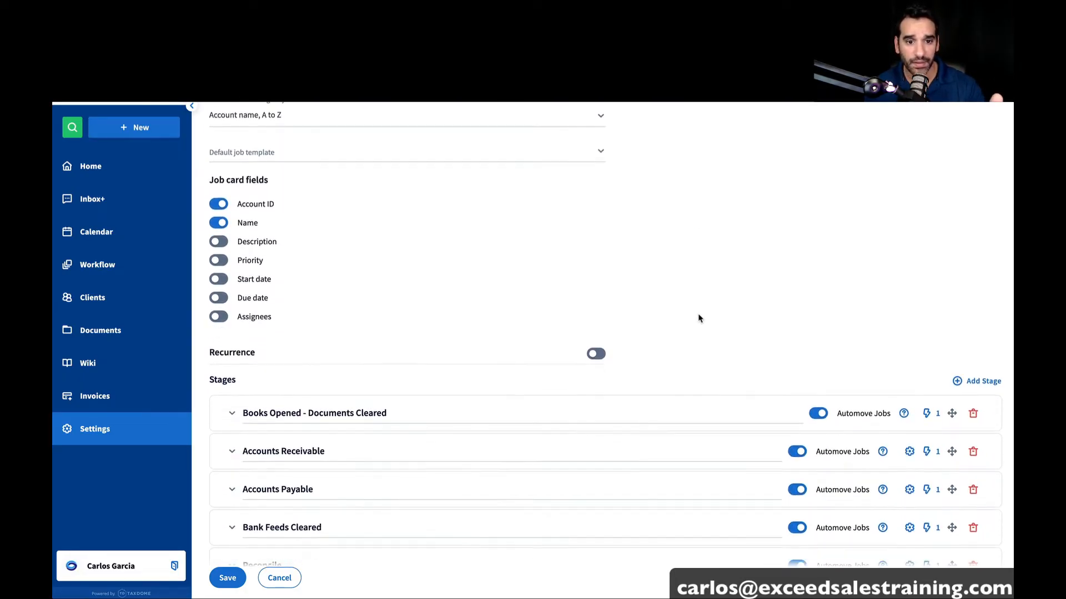
scroll(down, 3)
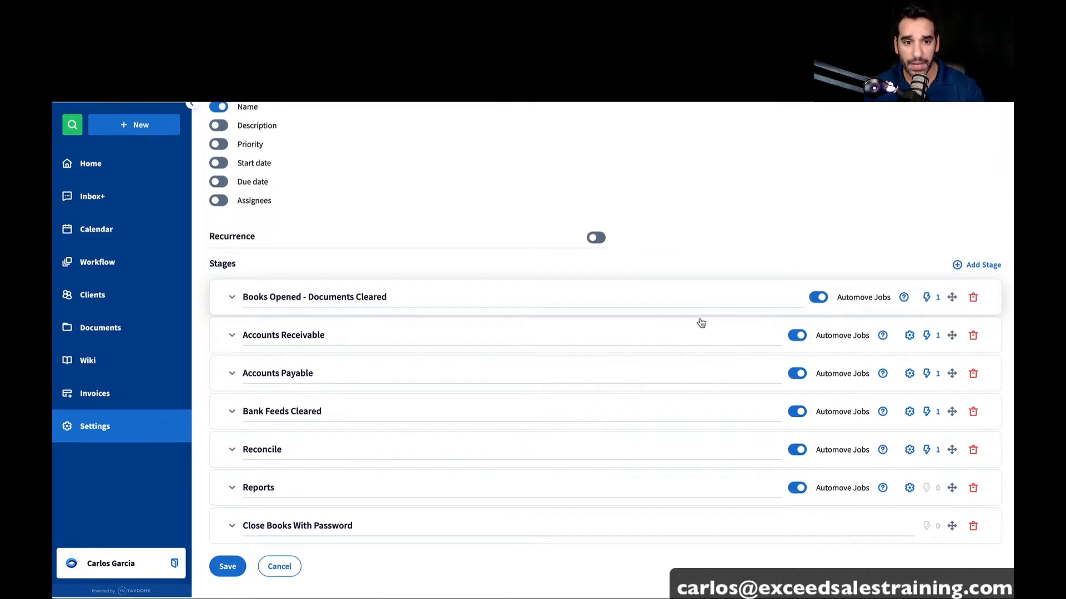
scroll(down, 3)
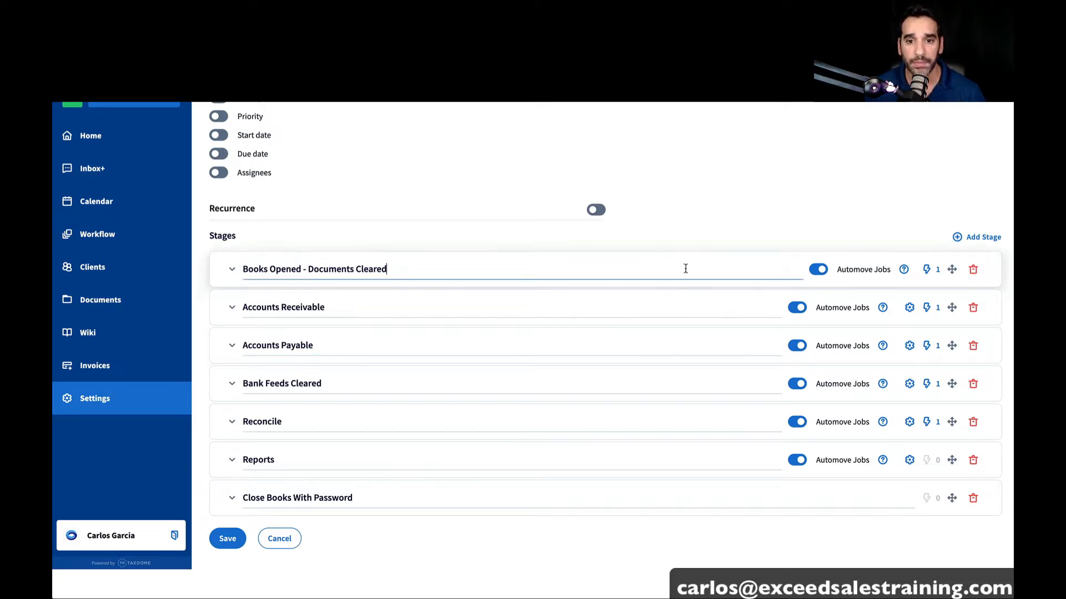
click(231, 268)
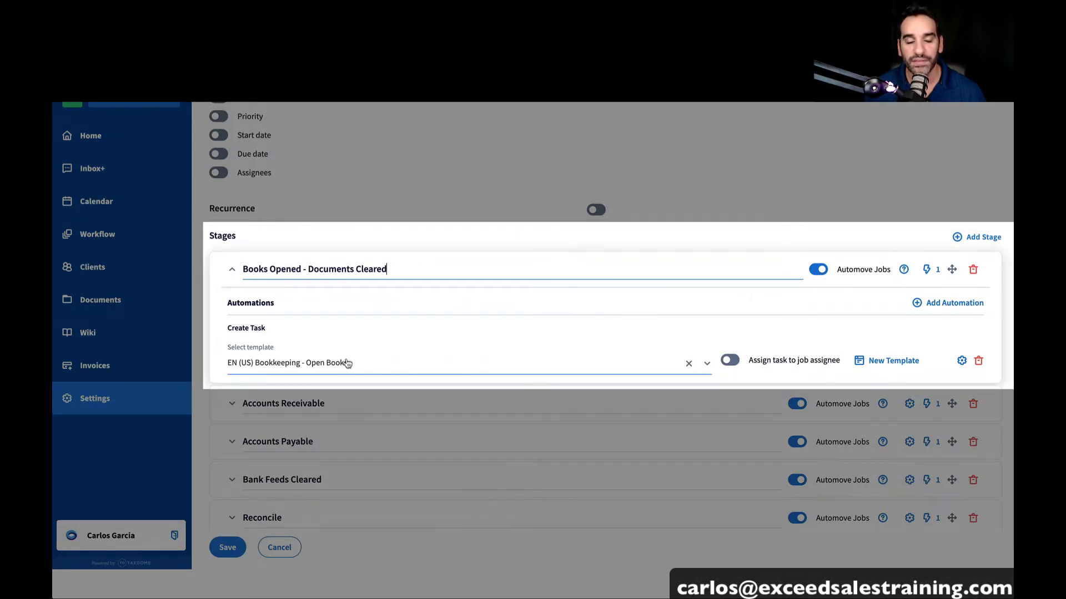
mouse_move(454, 365)
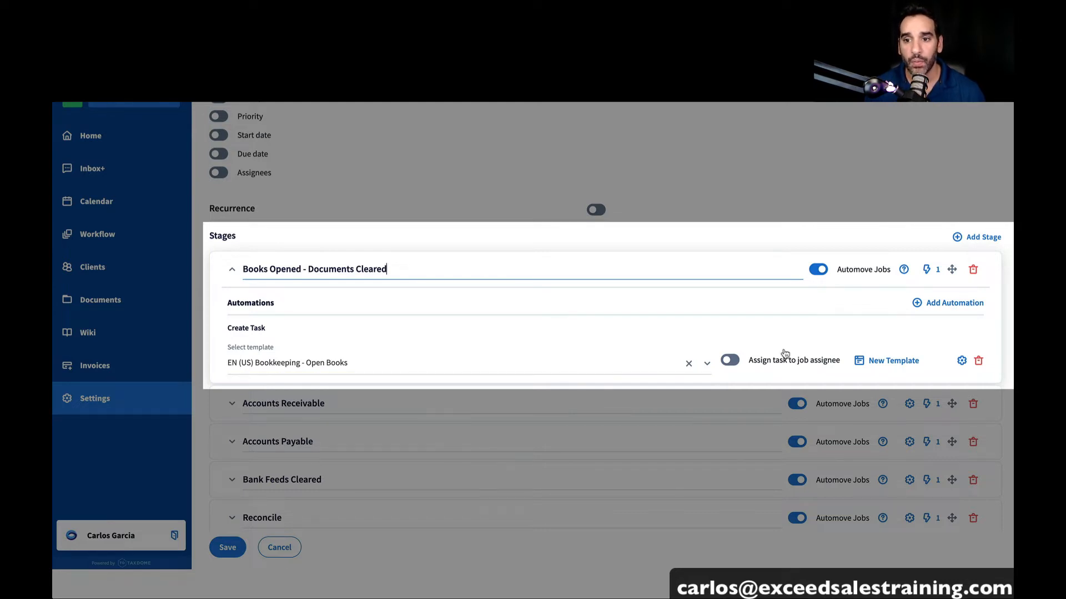
Add a Send Email automation to the stage and search its templates for 'boo'
click(953, 302)
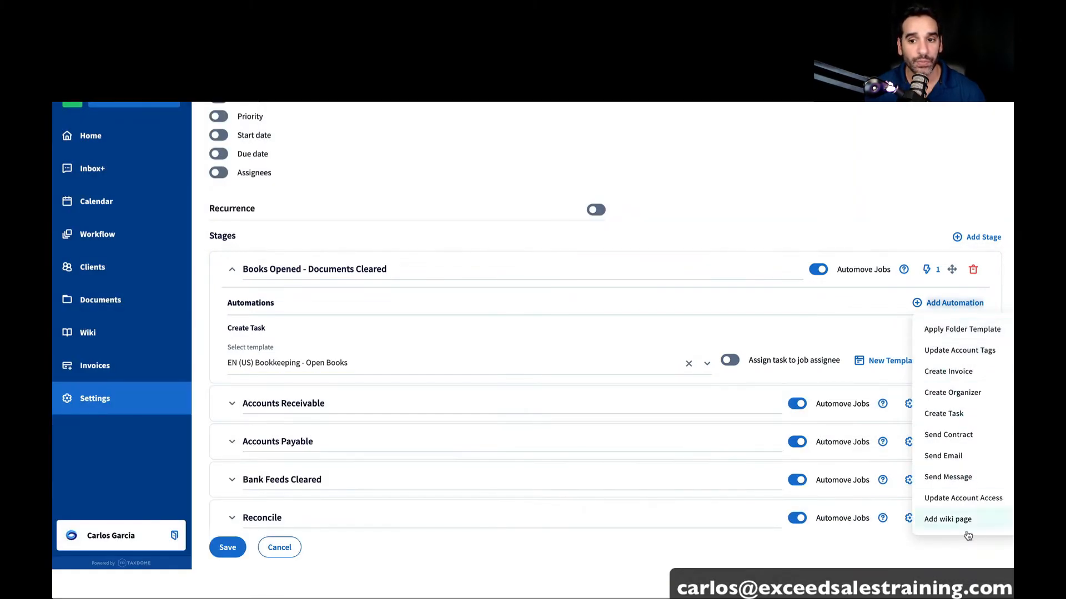
mouse_move(948, 435)
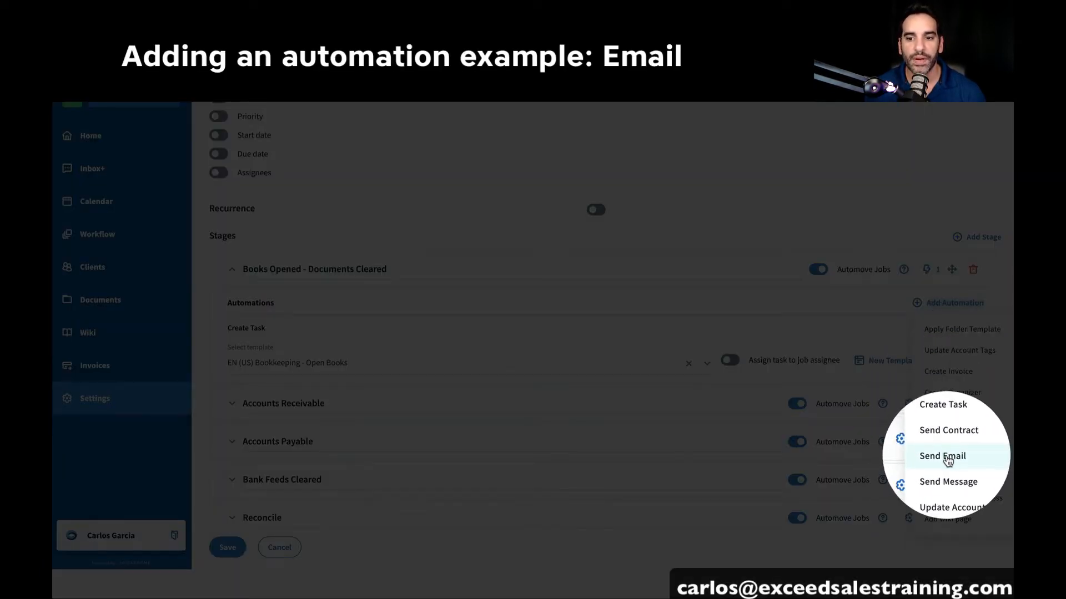
click(942, 456)
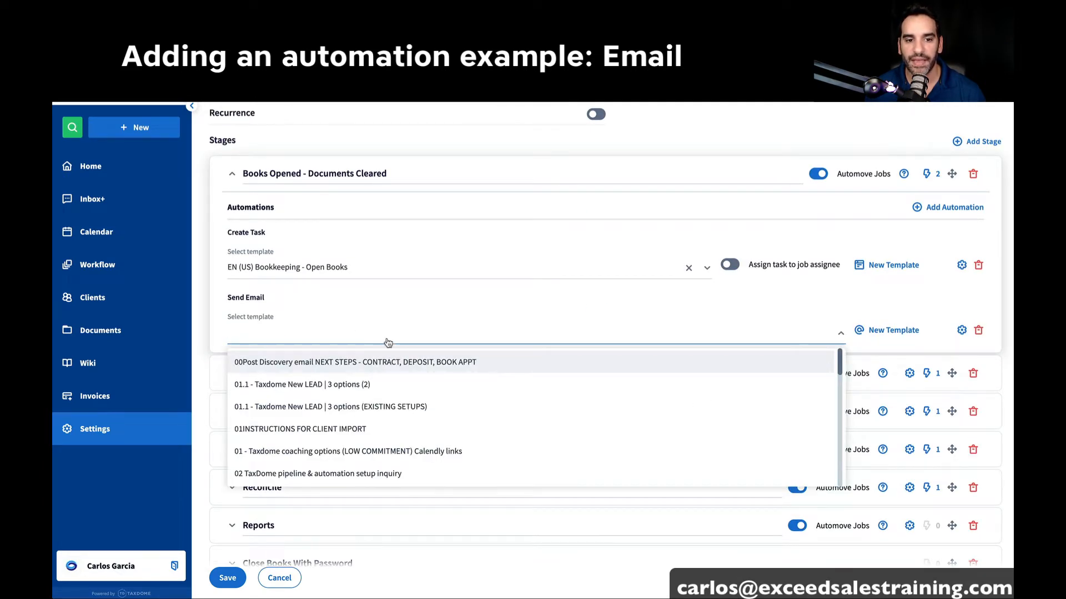
scroll(down, 3)
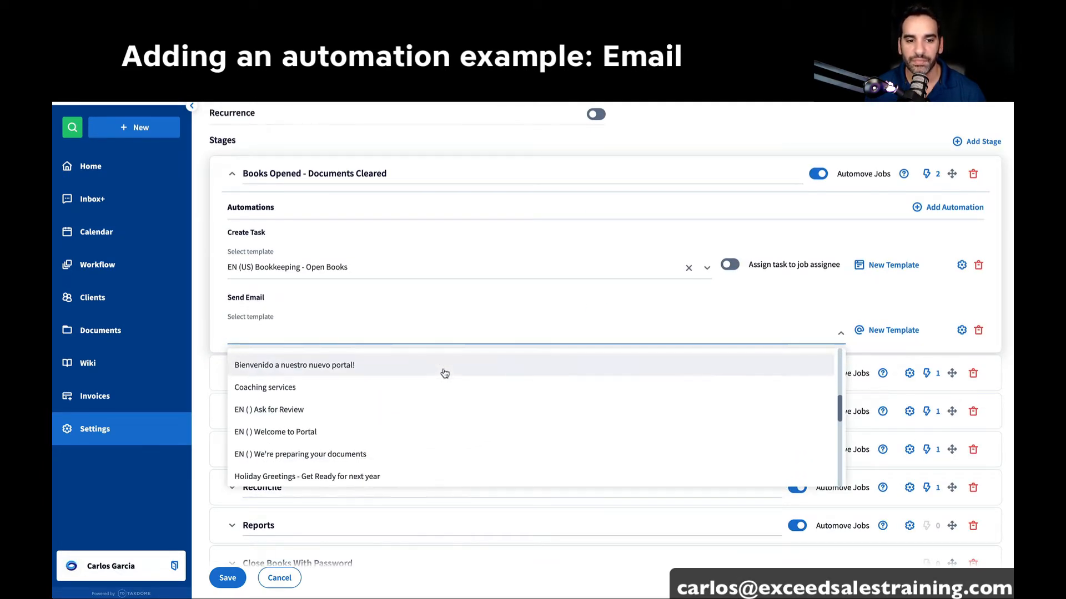
text(boo)
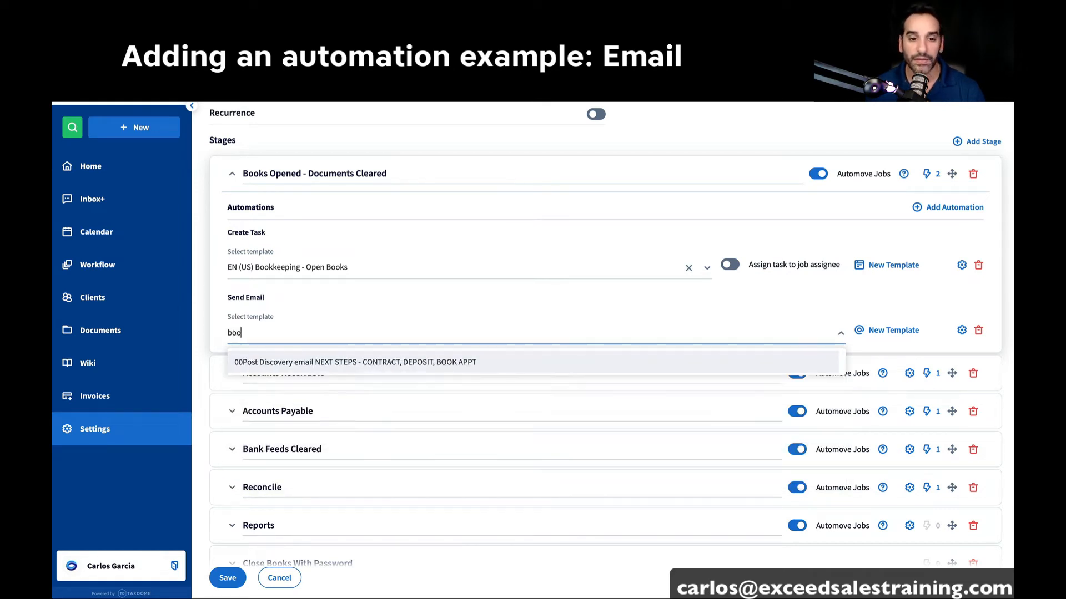
mouse_move(713, 324)
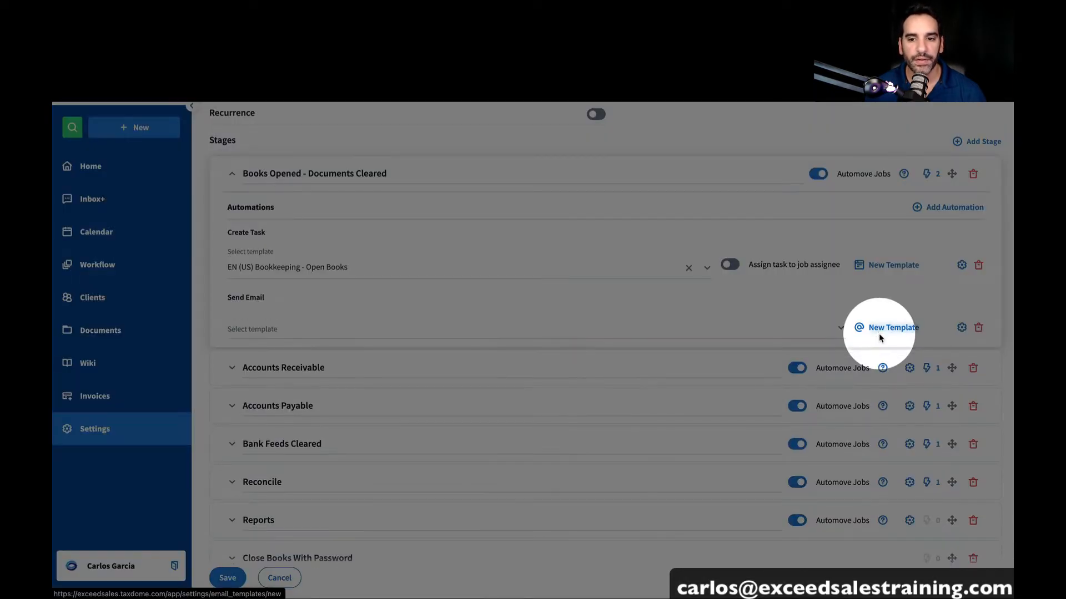
Start a new email template named 'Monthly Bookkeeping statement request'
click(892, 326)
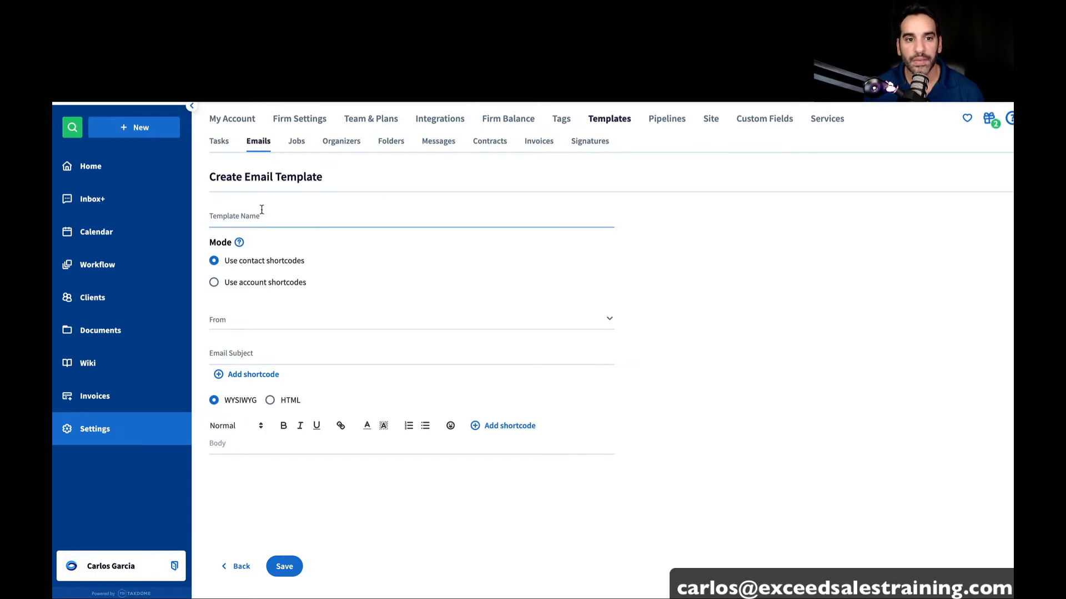
text(Mo)
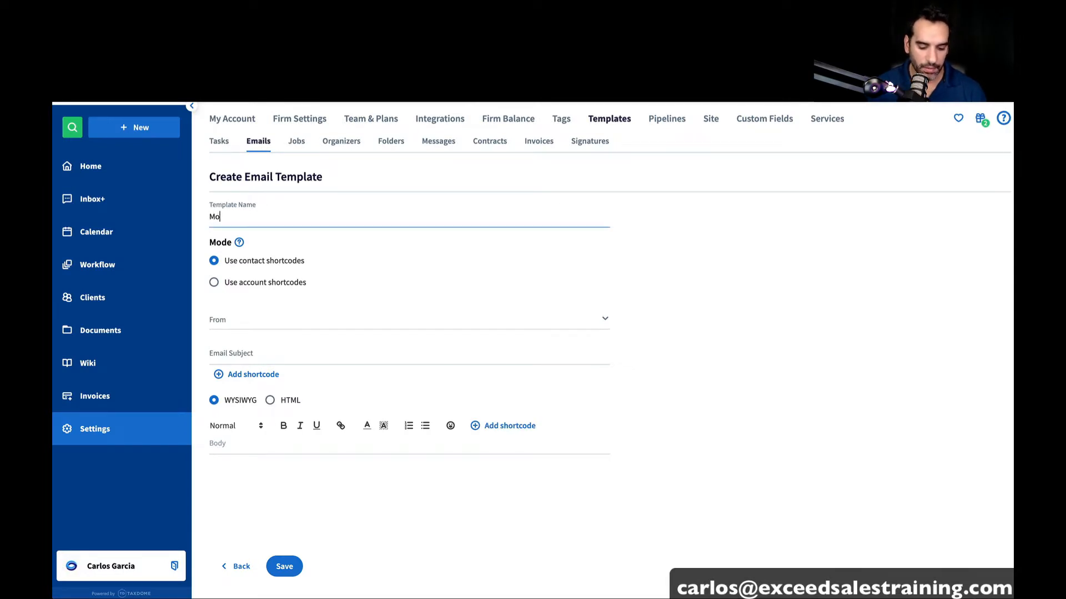
text(nthly Bookke)
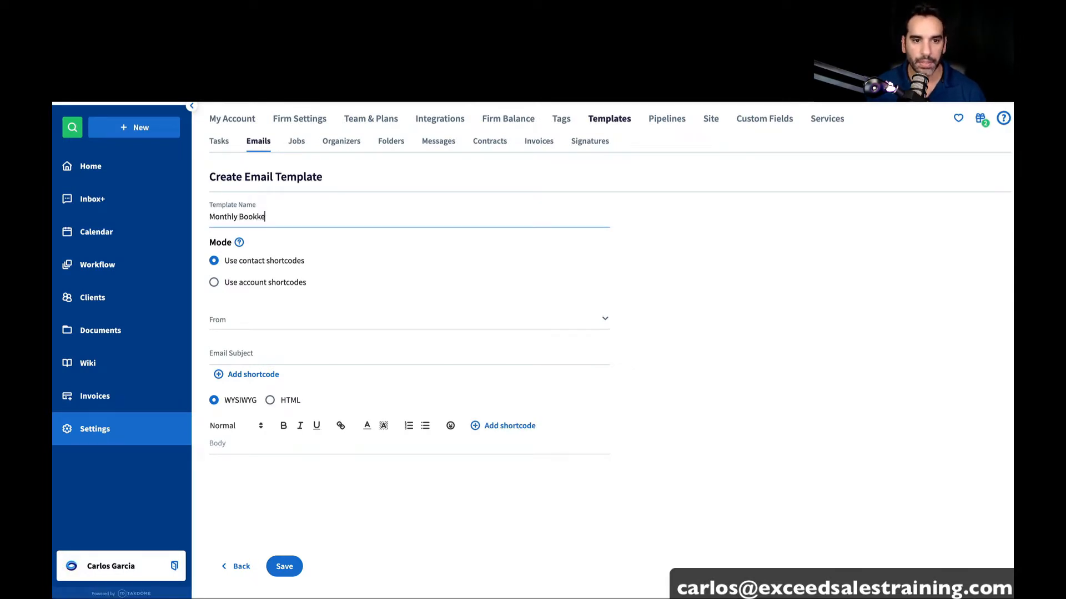
text(eeping)
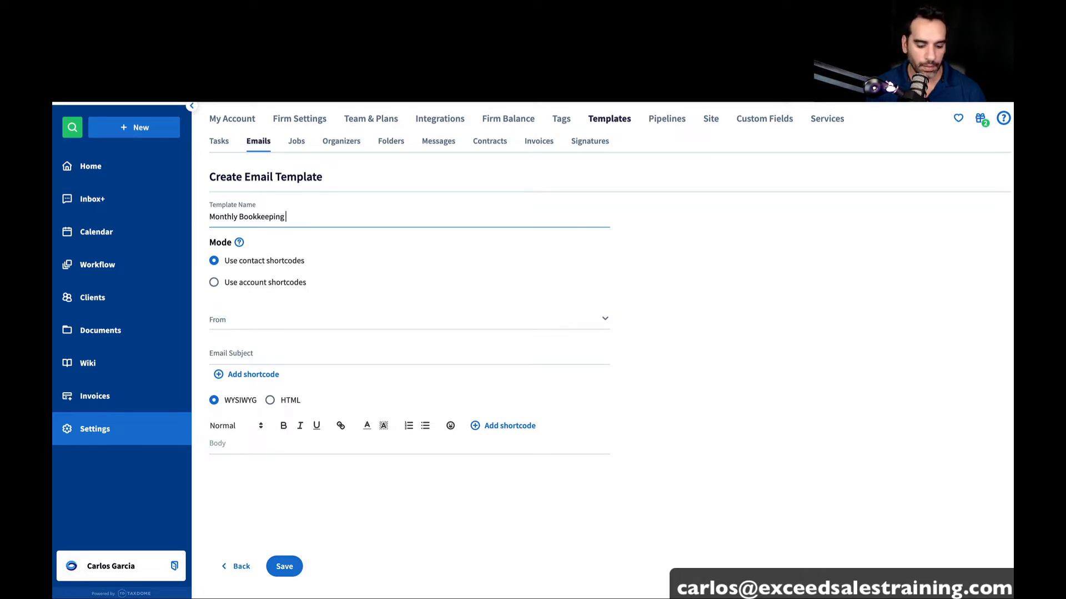
text(statement)
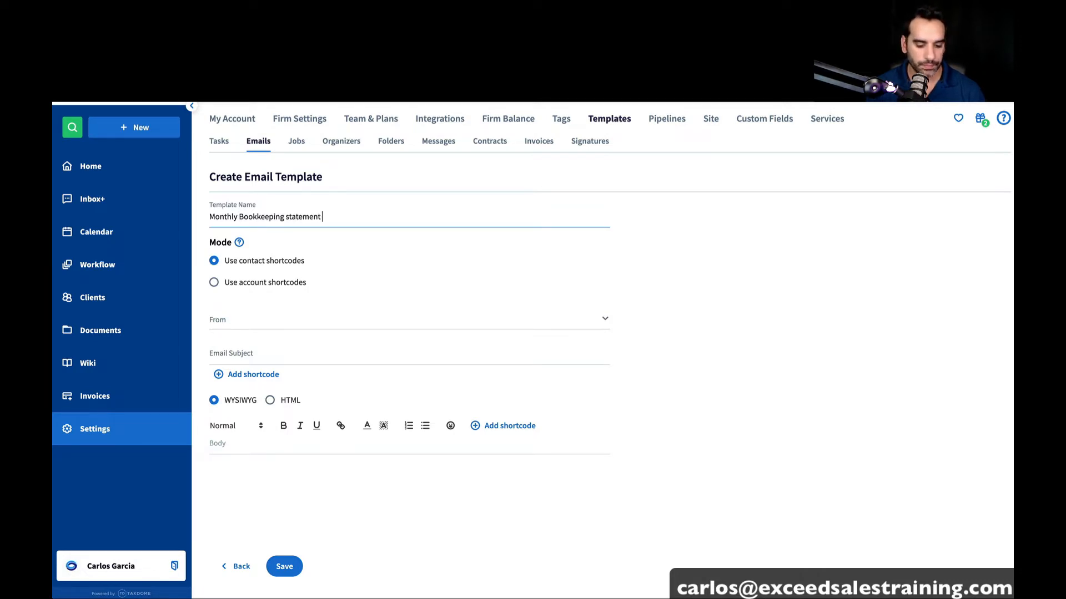
text(request)
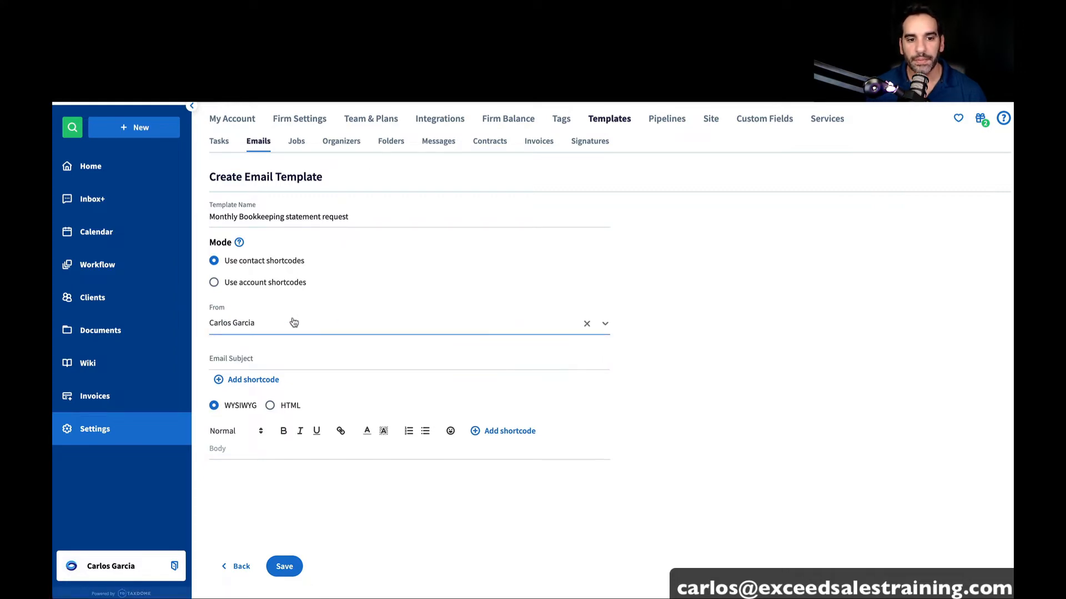
Enter the subject 'Monthly Bookkeeping - Statement requests'
click(313, 358)
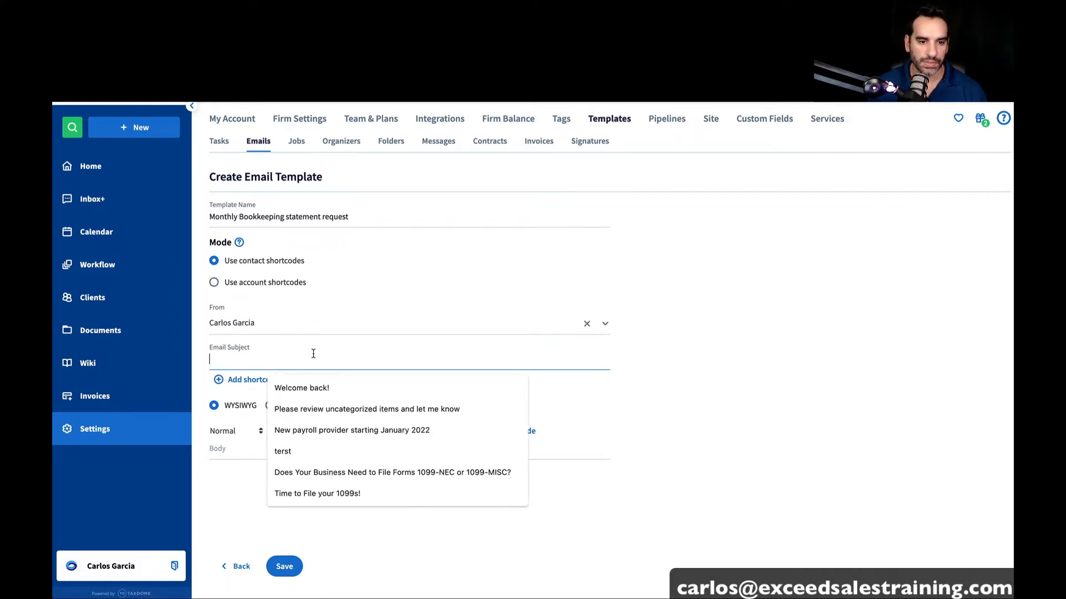
text(Monthly)
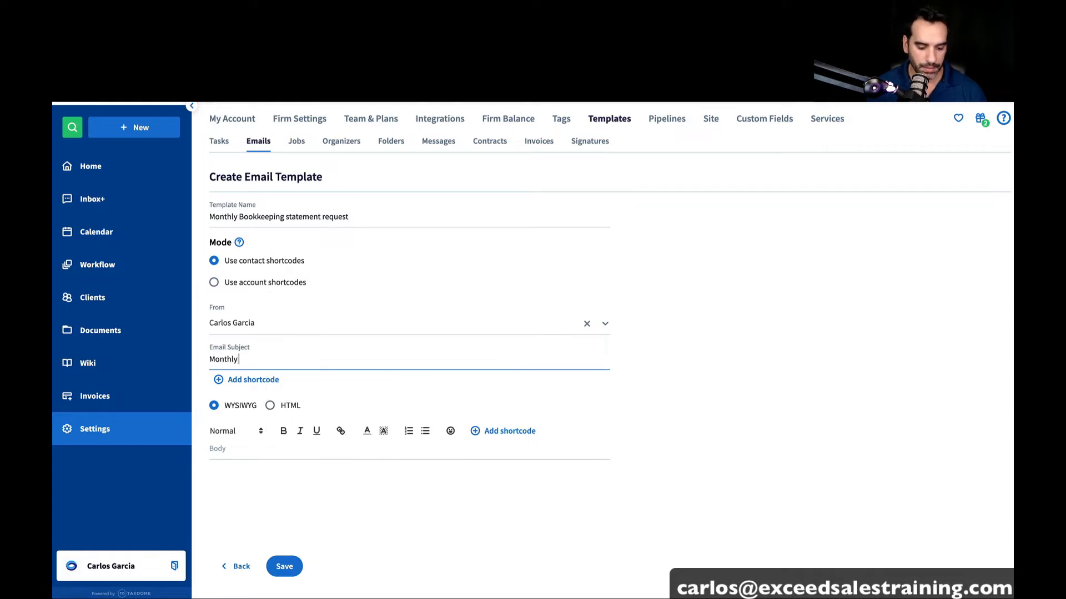
text(Bookkeeping - S)
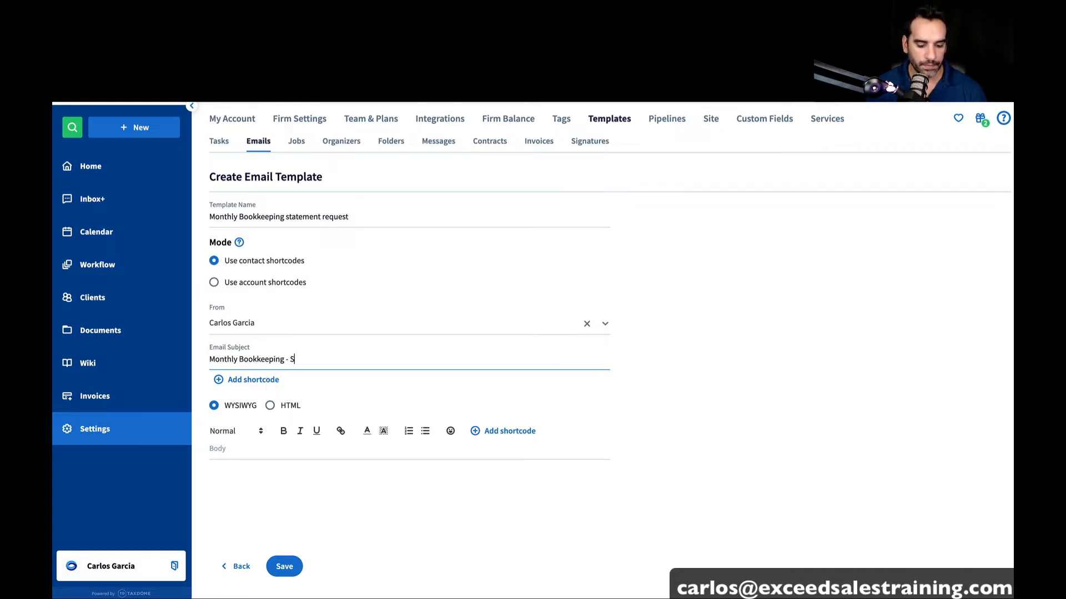
Finish the subject and begin the body with 'Hello' plus the account name shortcode
text(tatement)
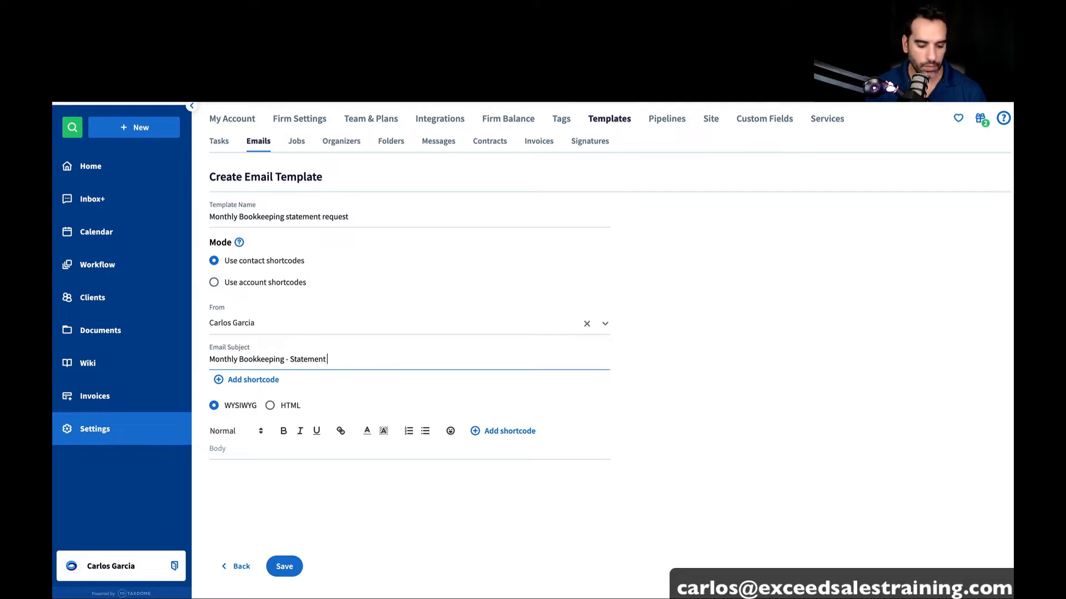
text(requests)
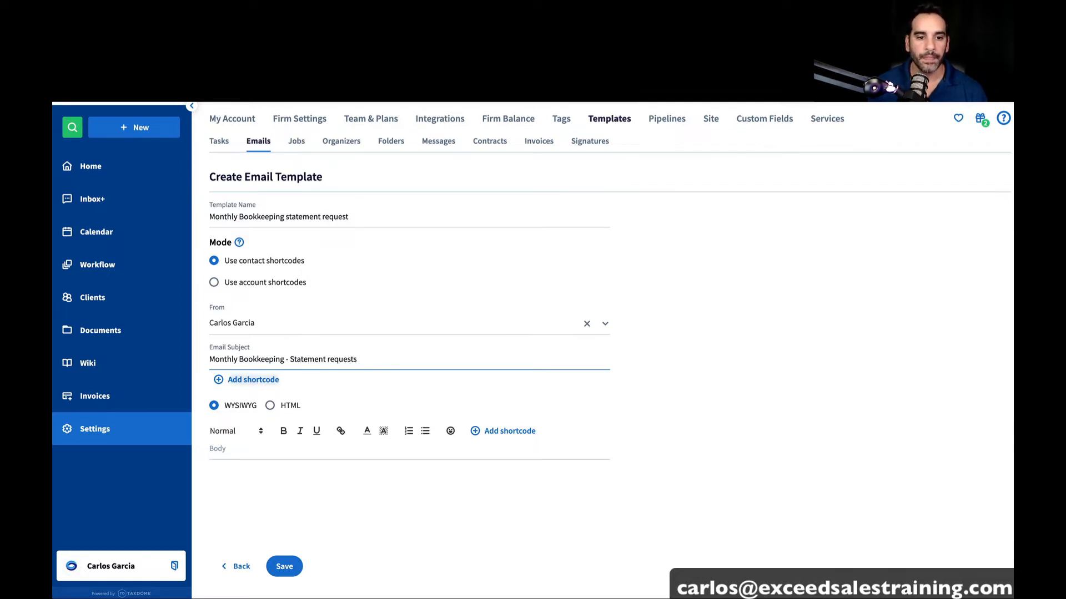
click(374, 452)
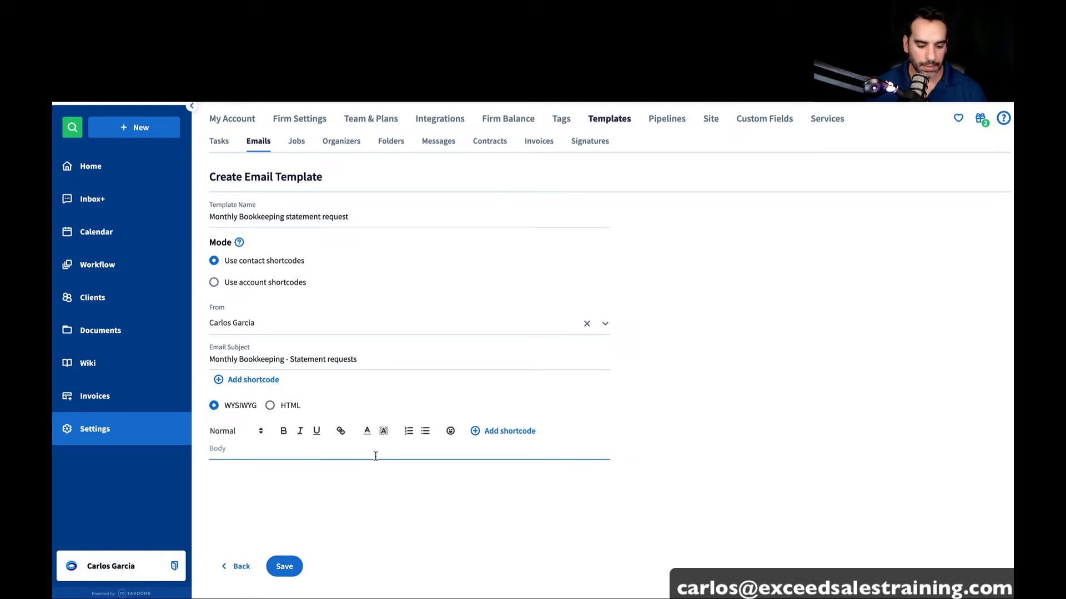
text(Hello)
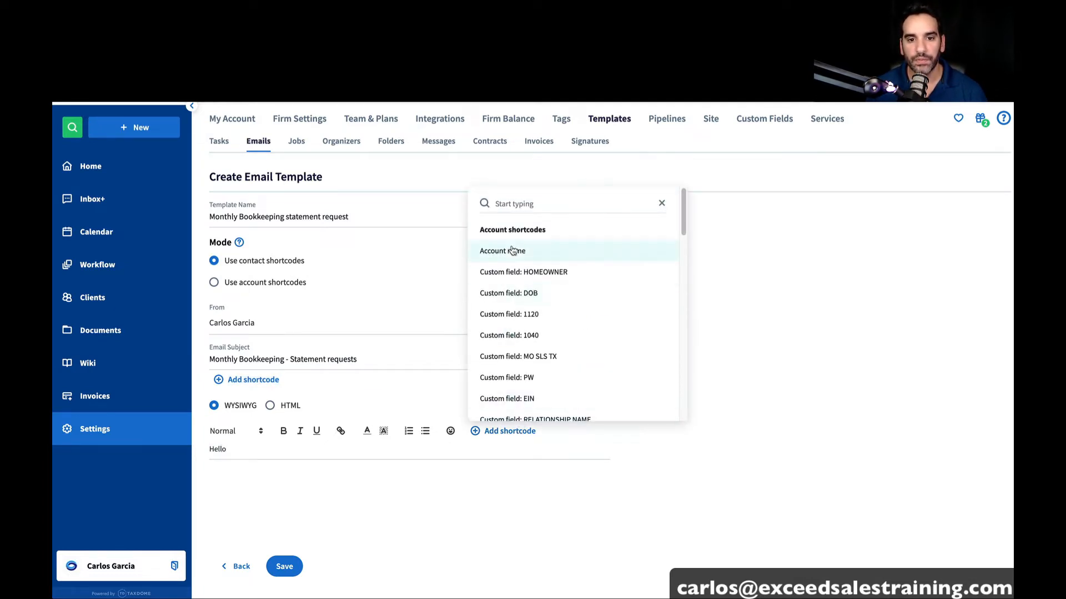
click(502, 251)
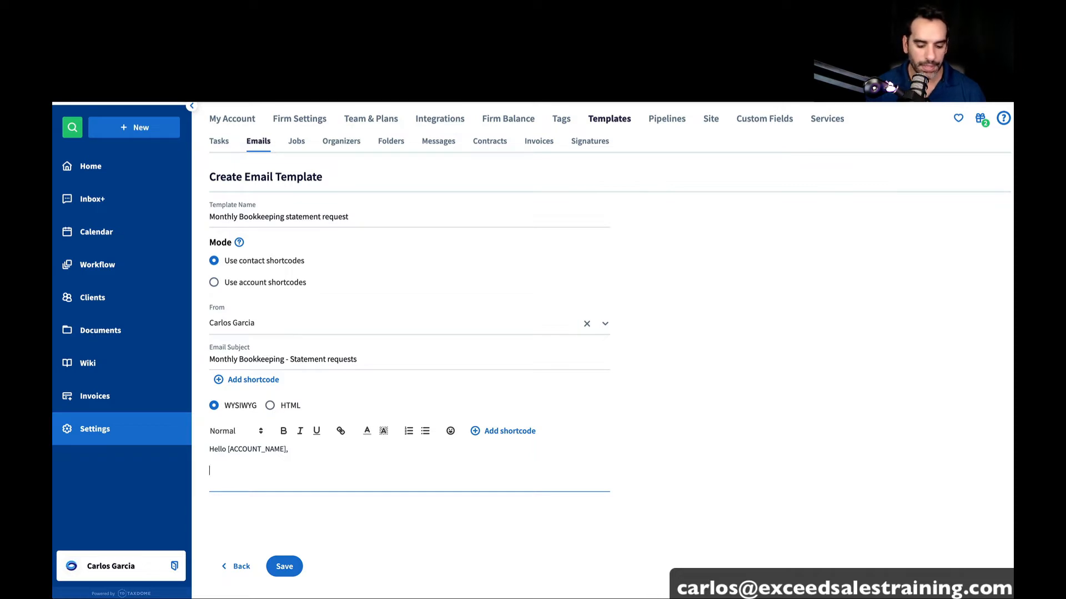
Write 'As we're starting the new month, please provide the statements for [LAST_MONTH_NAME]'
text(As we're st)
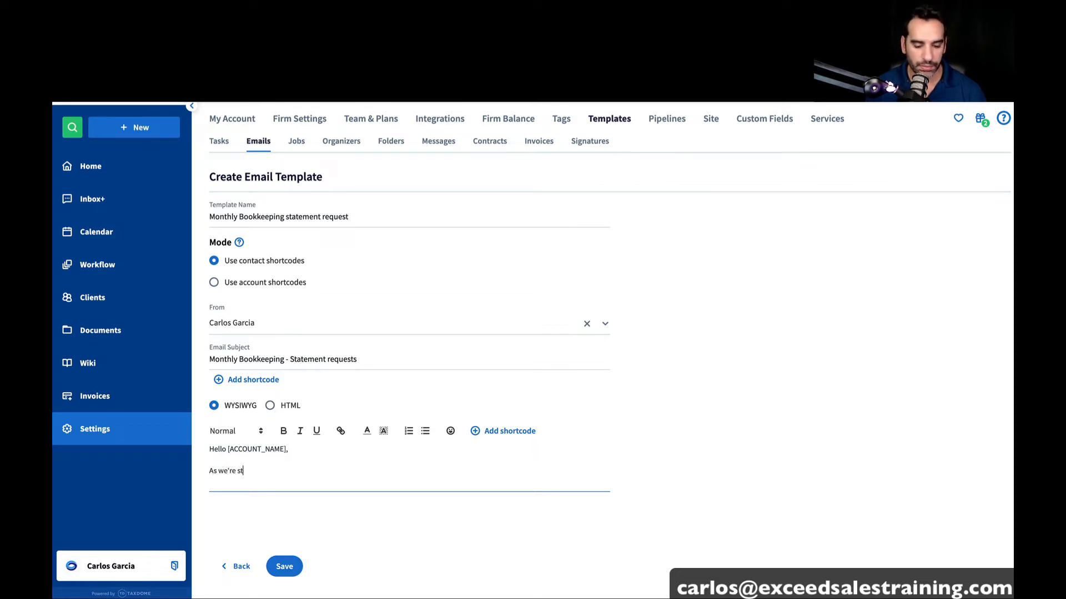
text(arting the n)
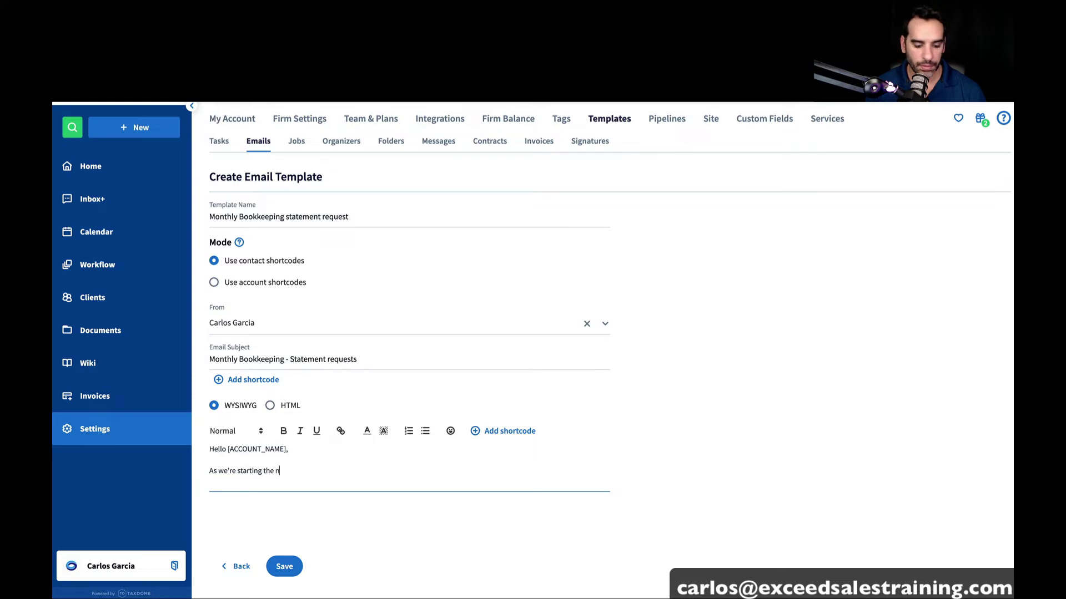
text(ew month, pleas)
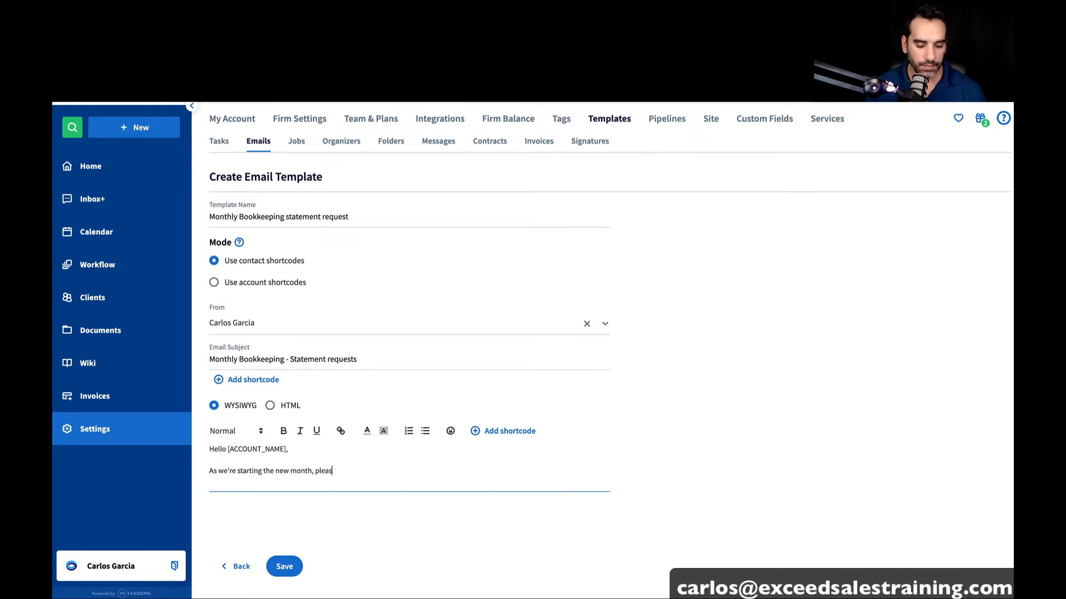
text(e provide the)
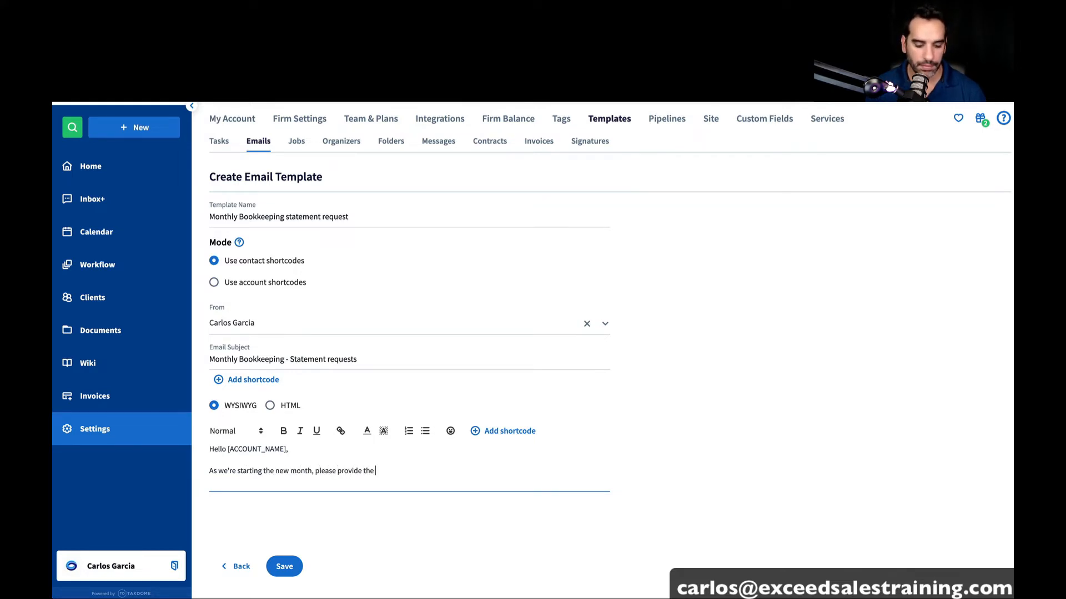
text(statements for)
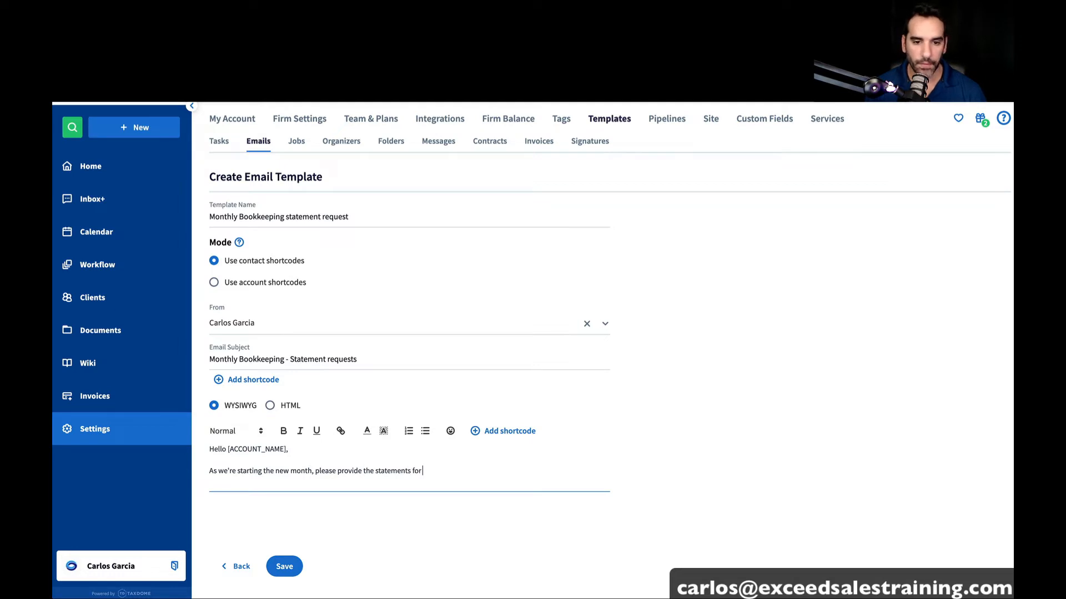
mouse_move(462, 555)
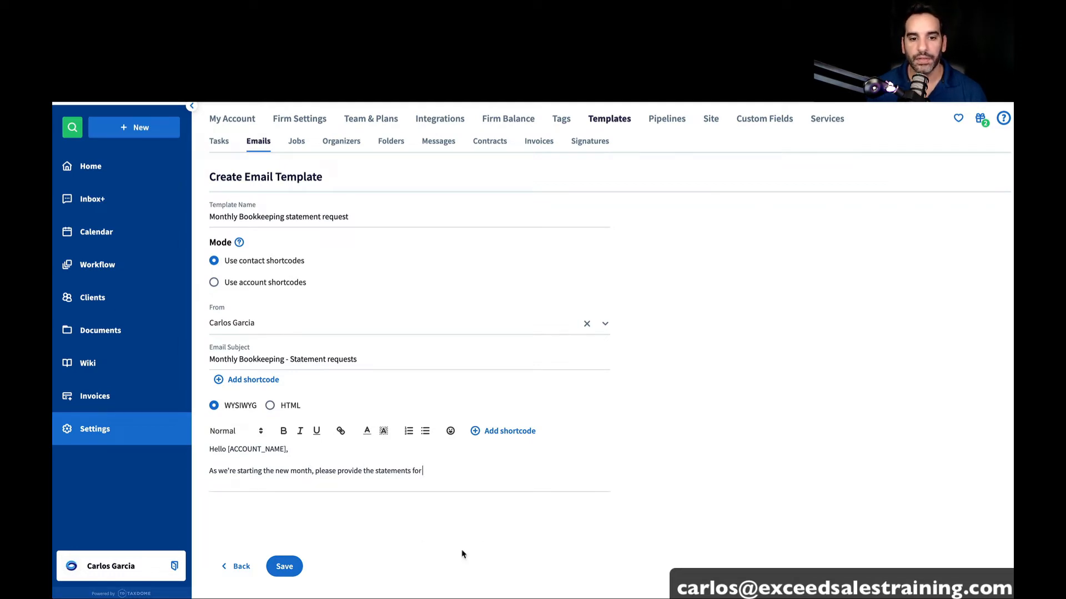
click(502, 431)
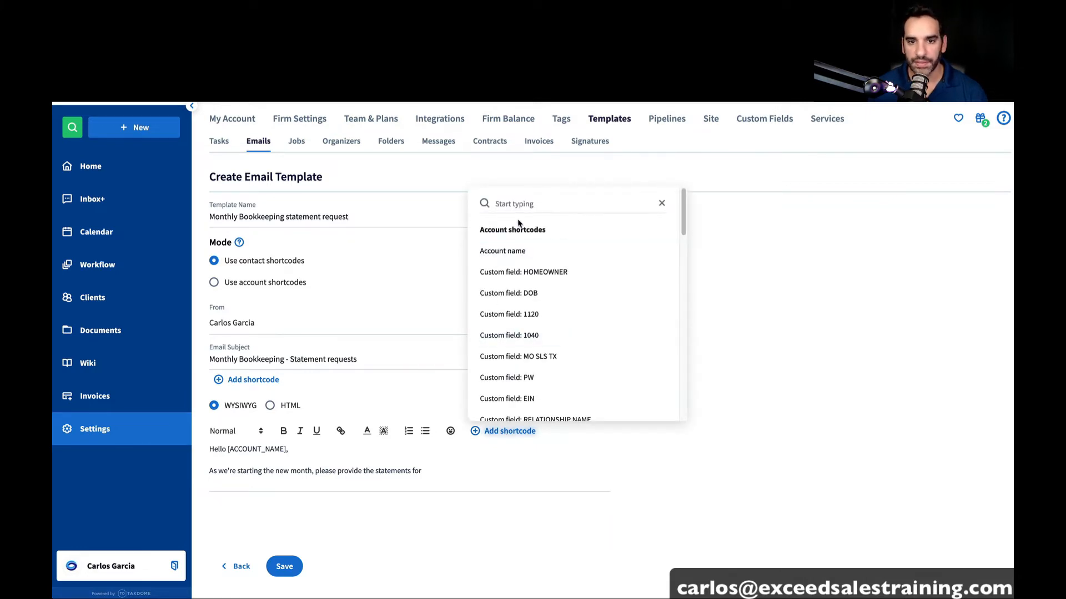
text(last mo)
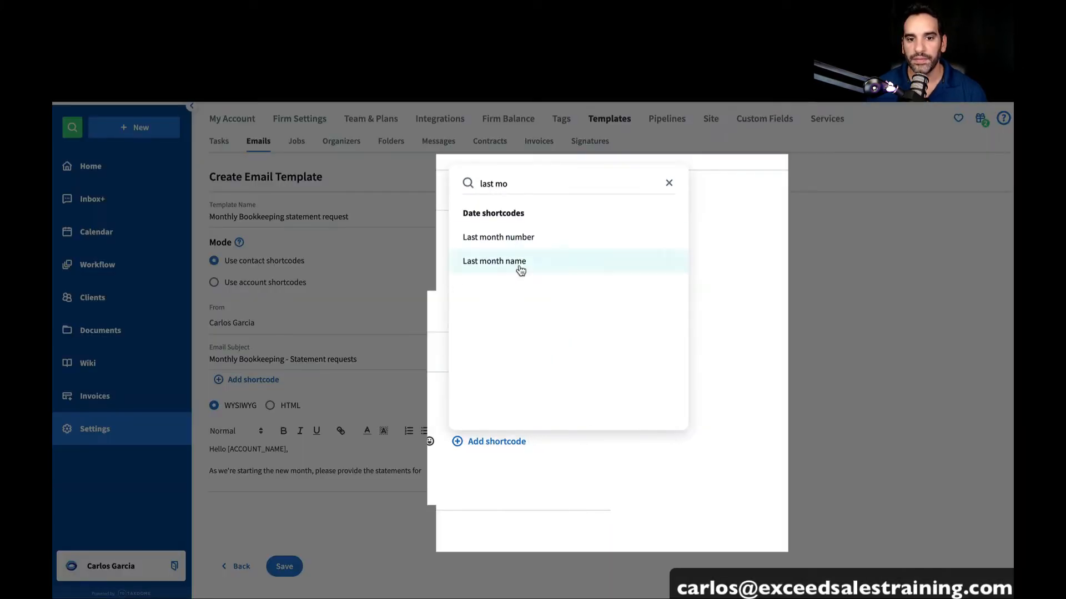
click(494, 261)
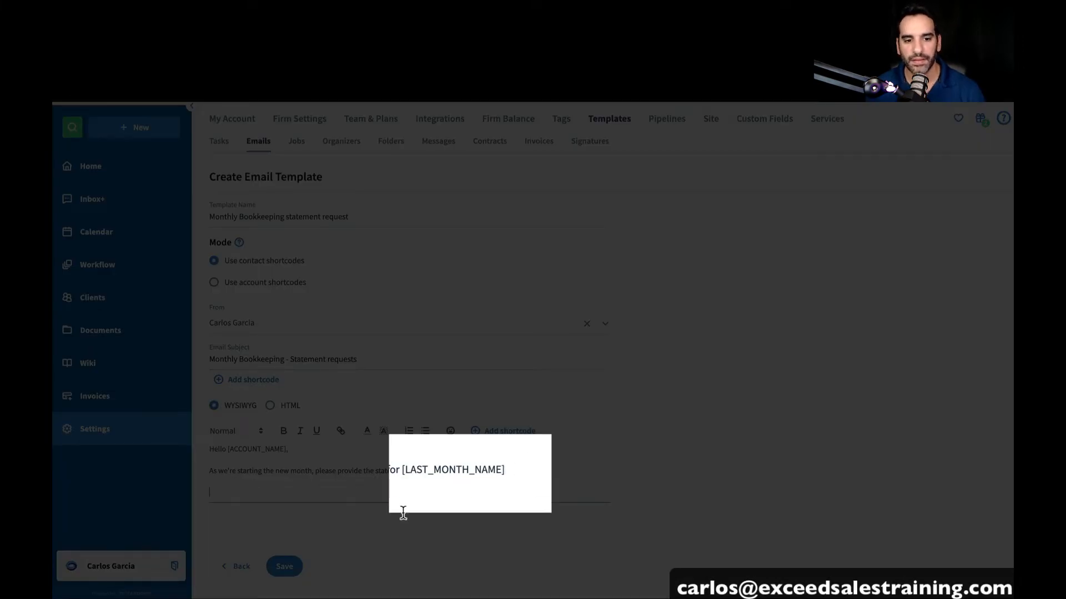
Save the new email template and the pipeline, then reopen the Books Opened stage
click(285, 567)
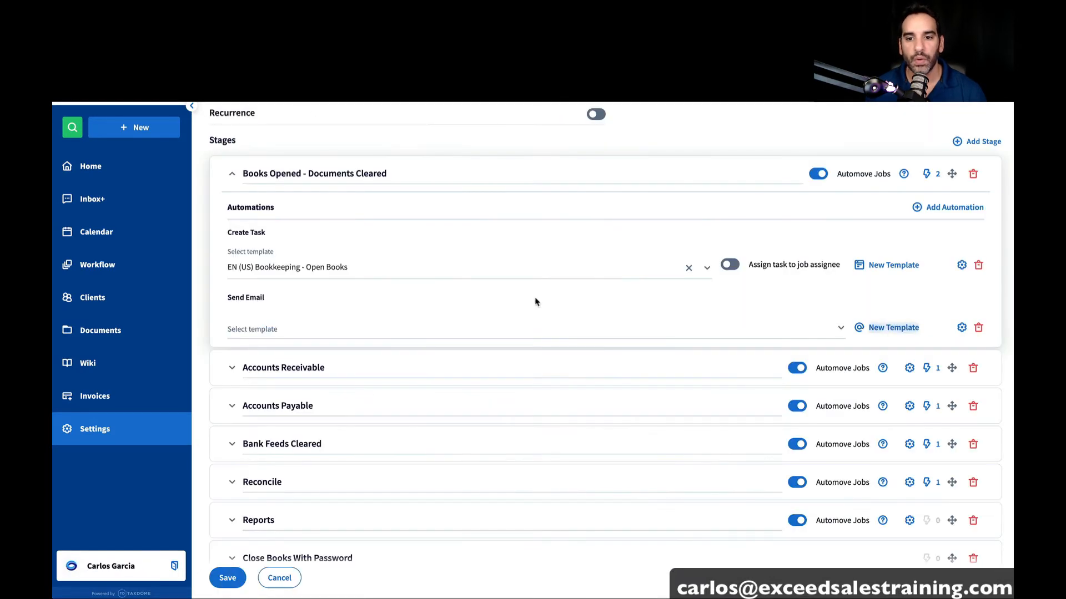
mouse_move(1003, 325)
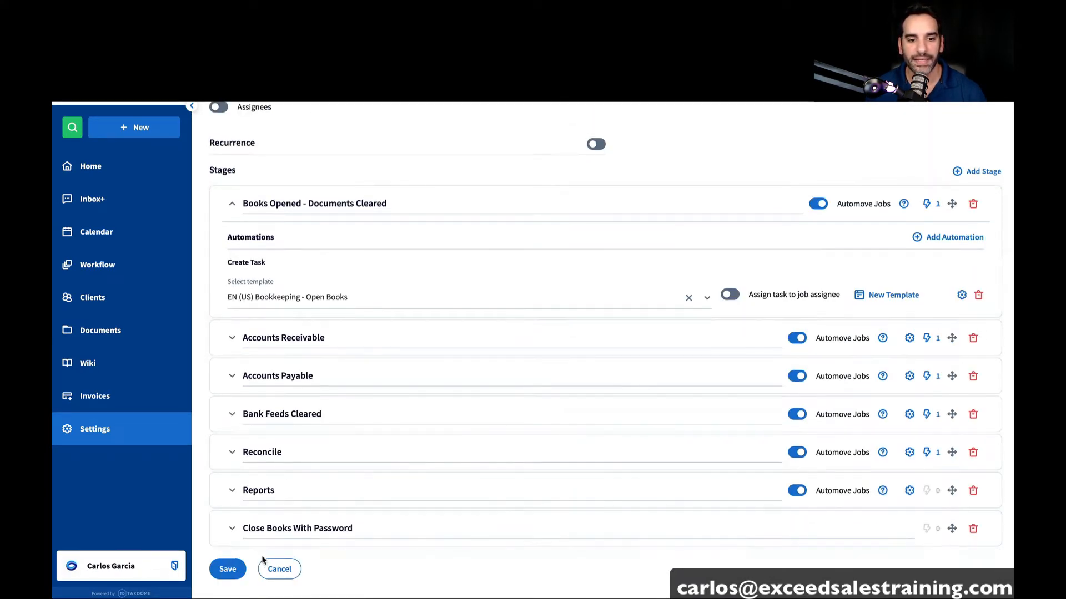
click(226, 568)
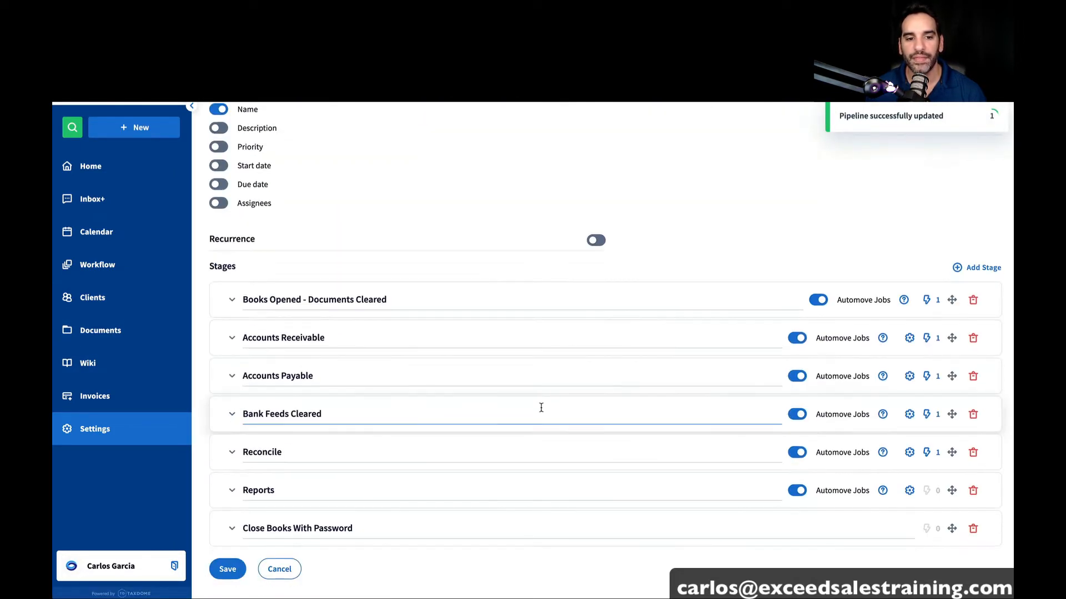
click(232, 300)
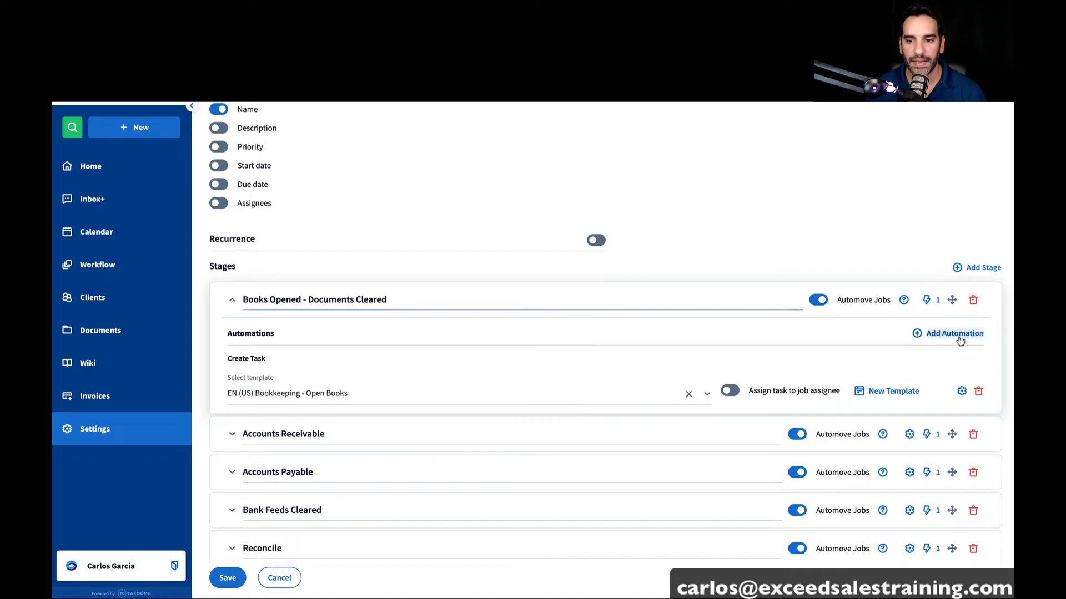
Set the stage's Send Email automation to the Monthly Bookkeeping statement request template
click(953, 333)
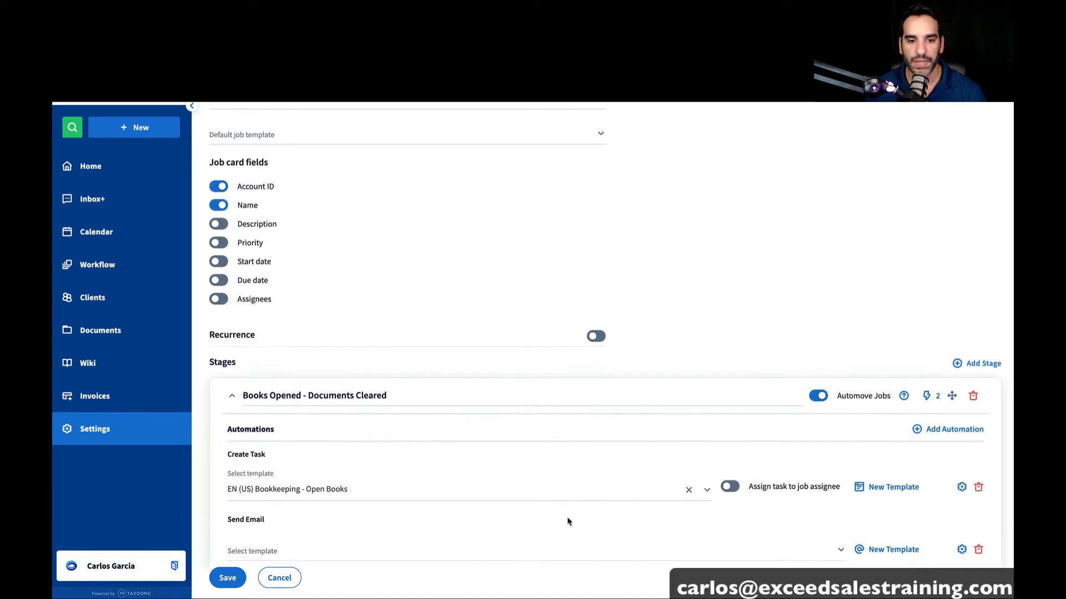
scroll(down, 3)
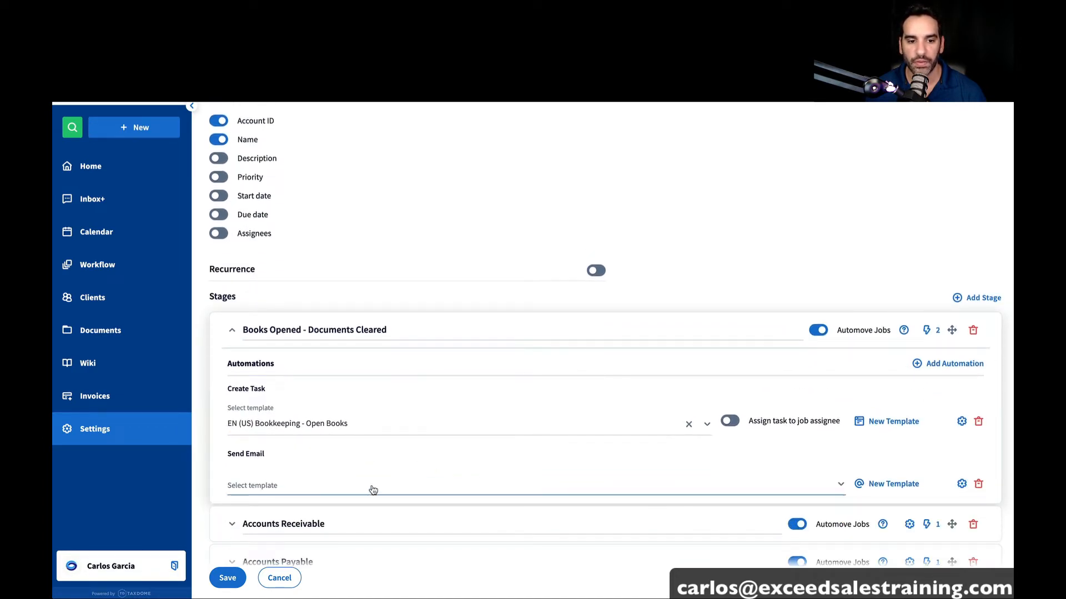
text(mon)
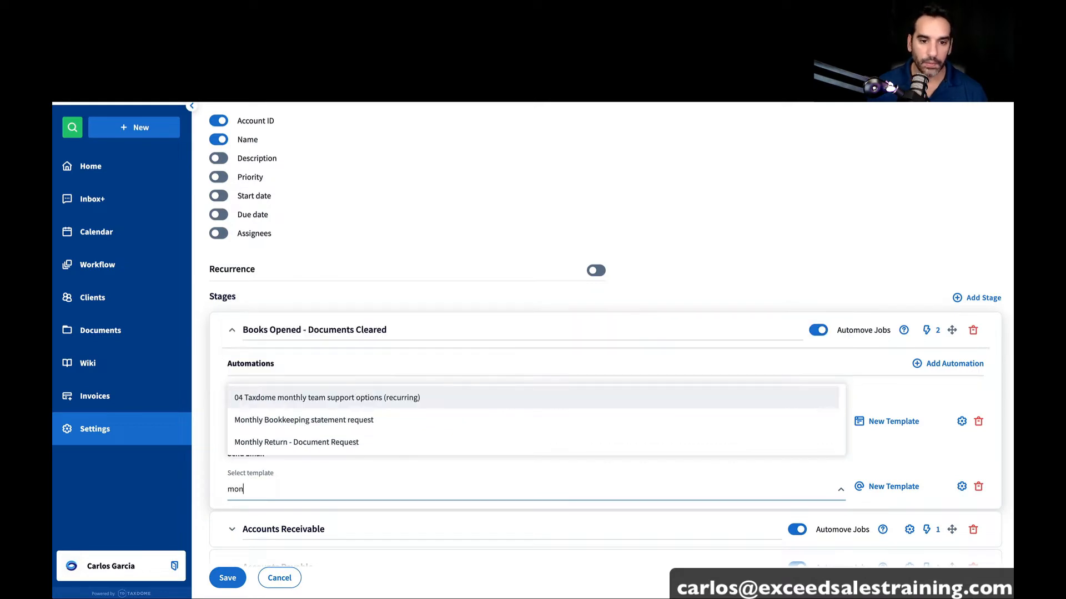
click(304, 420)
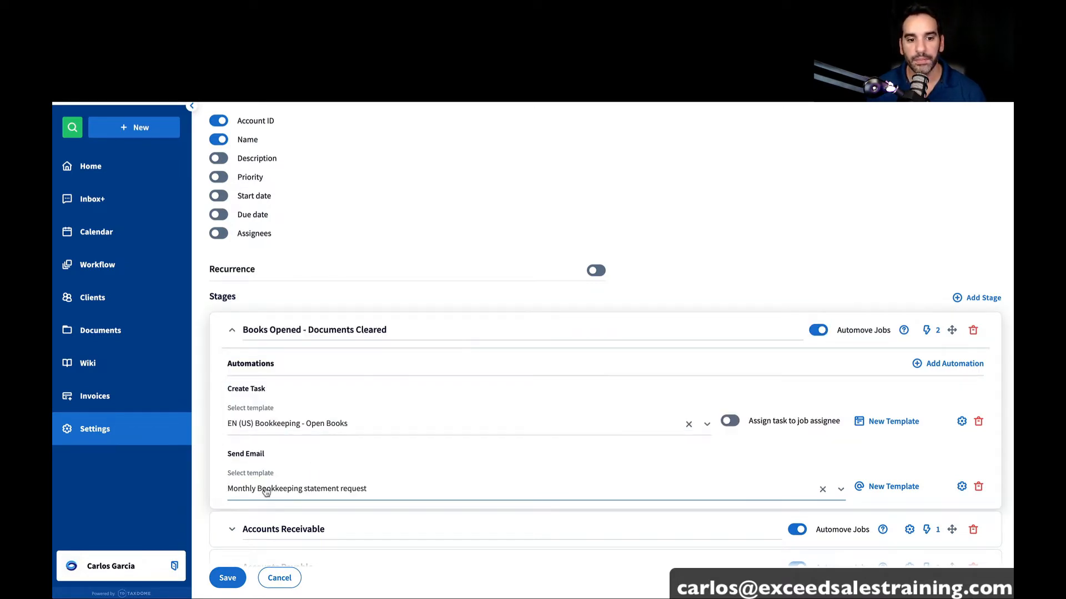
scroll(down, 3)
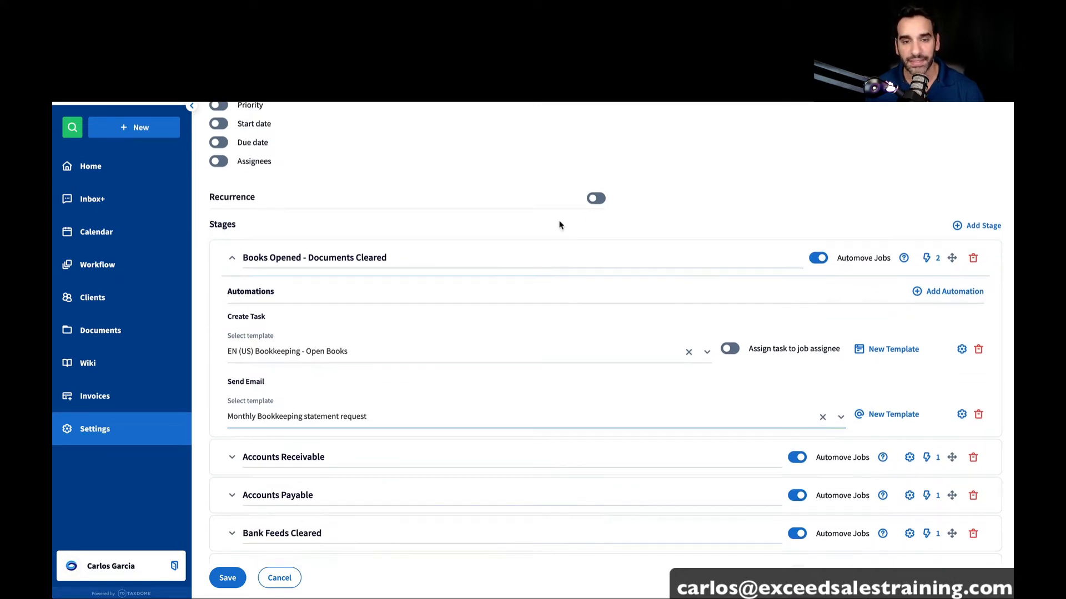
scroll(down, 3)
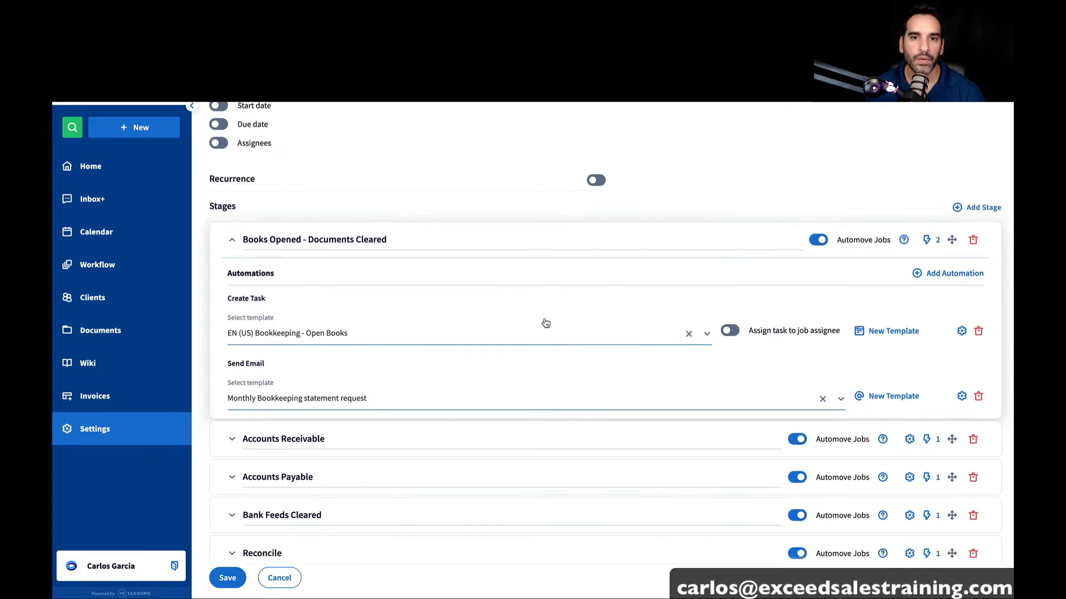
scroll(down, 3)
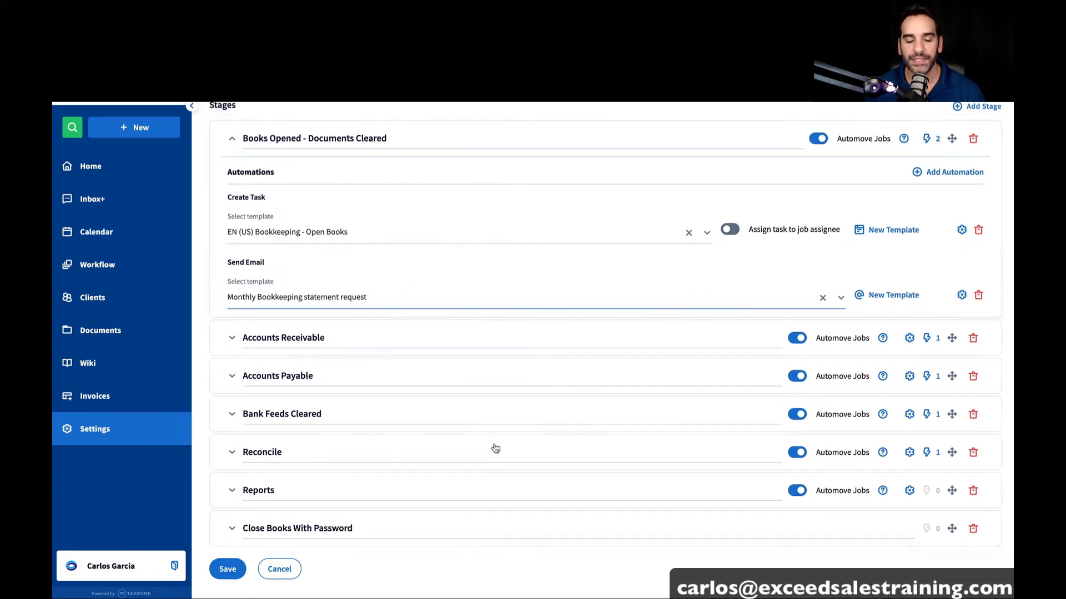
Rename Accounts Receivable to 'Accounts Receivable / Accounts Payable' and delete the separate Accounts Payable stage
click(232, 377)
text( / Accounts Payable)
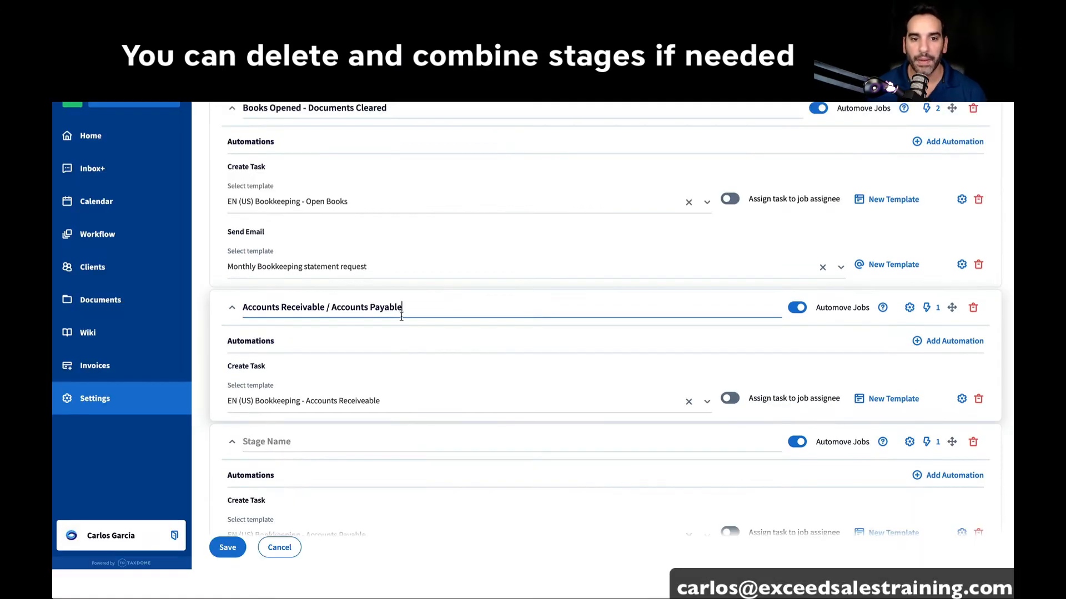
scroll(down, 3)
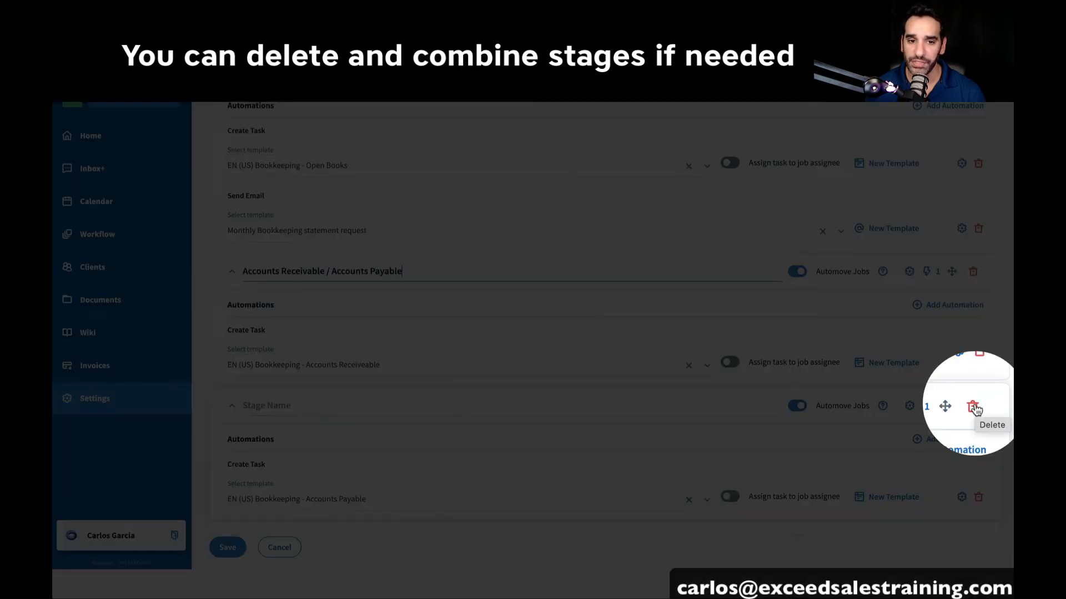
click(974, 406)
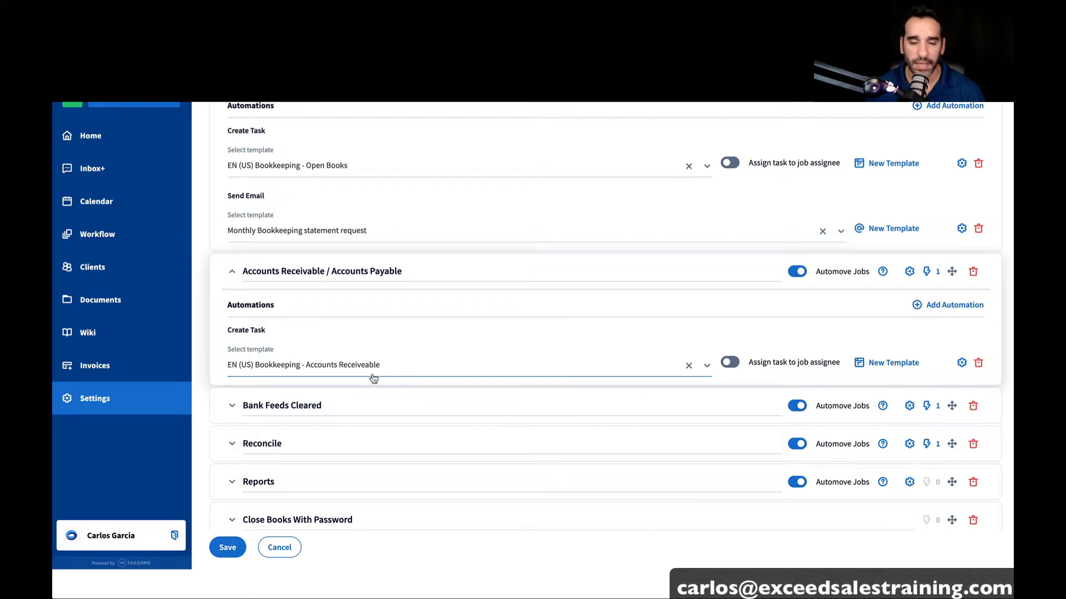
mouse_move(309, 399)
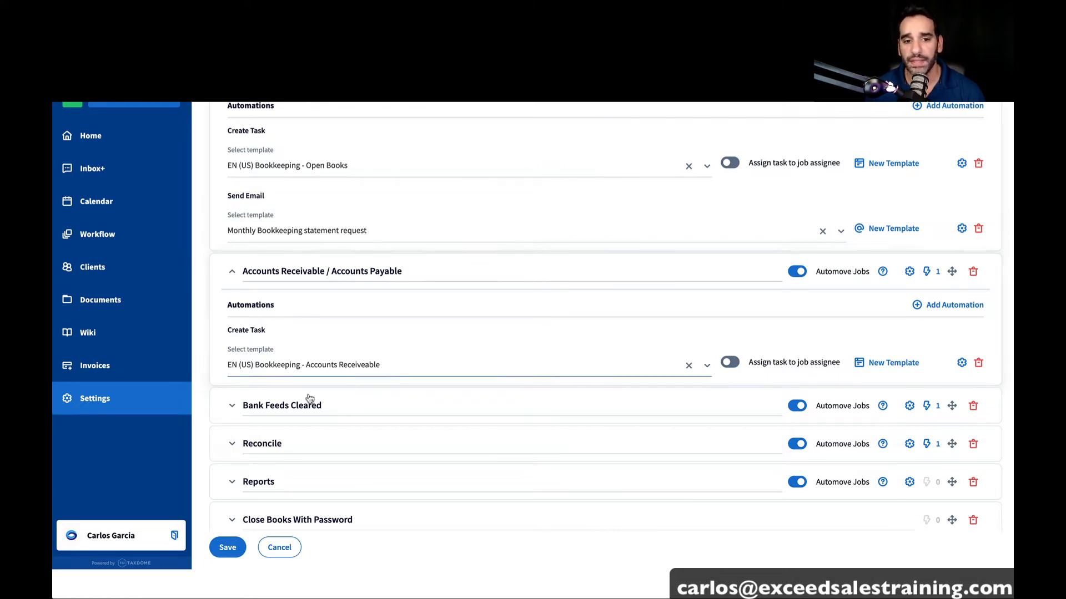
mouse_move(384, 376)
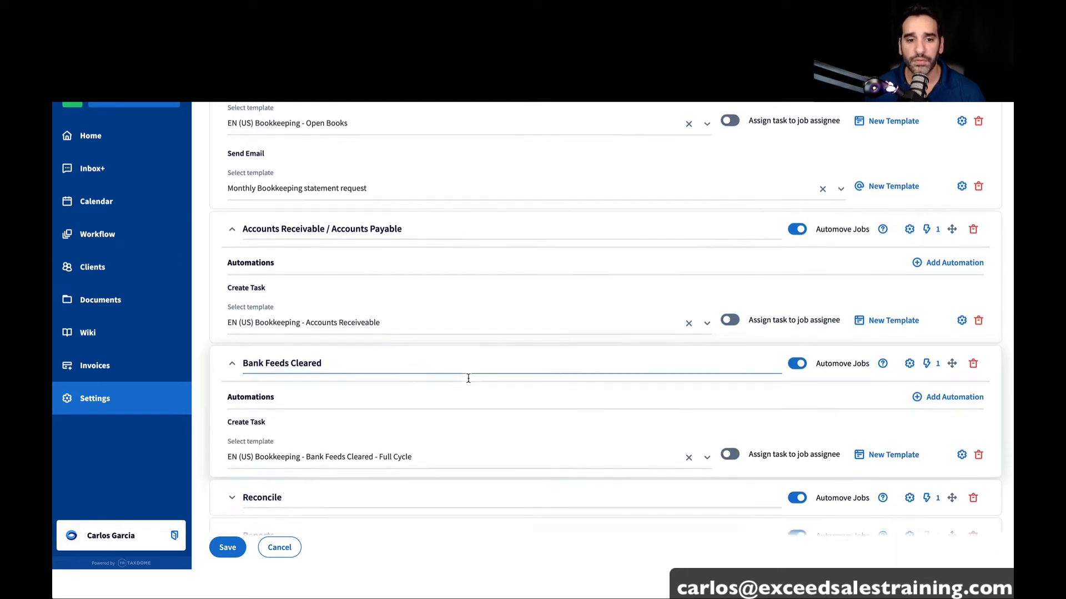
scroll(down, 3)
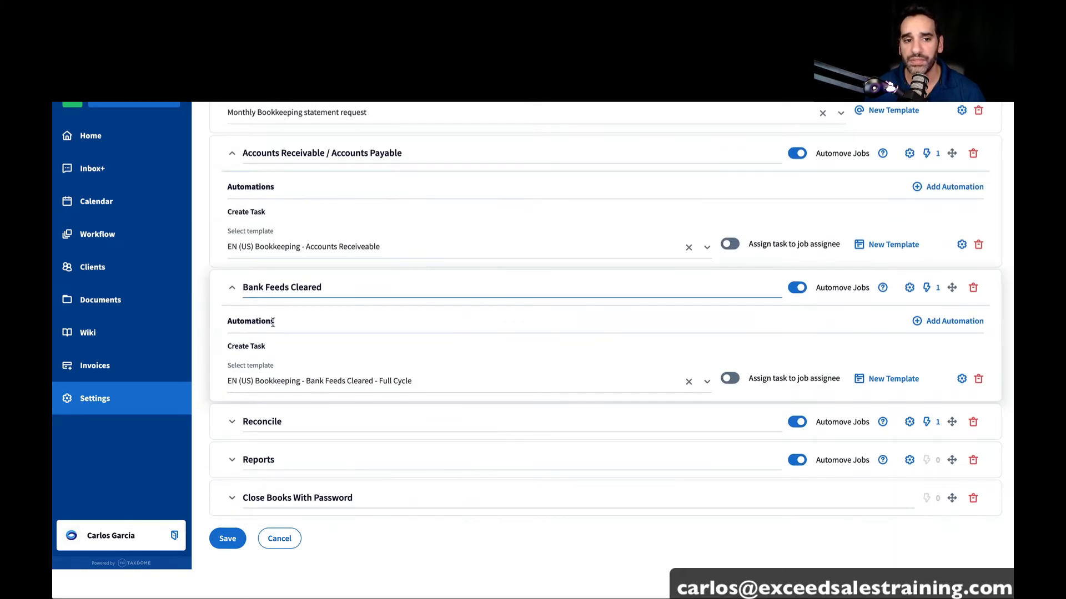
scroll(up, 3)
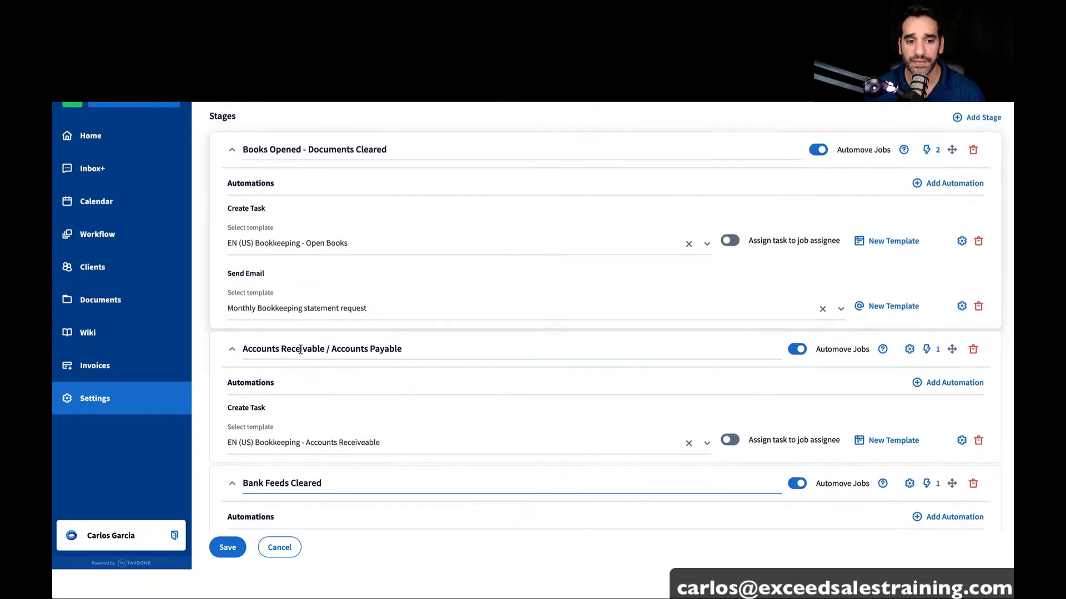
scroll(up, 3)
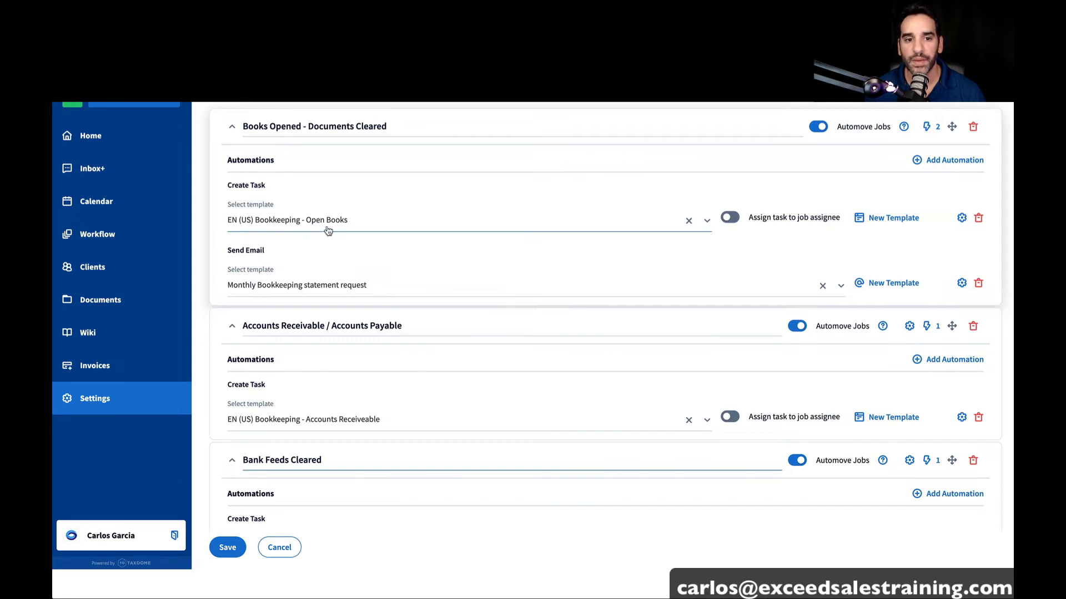
mouse_move(107, 400)
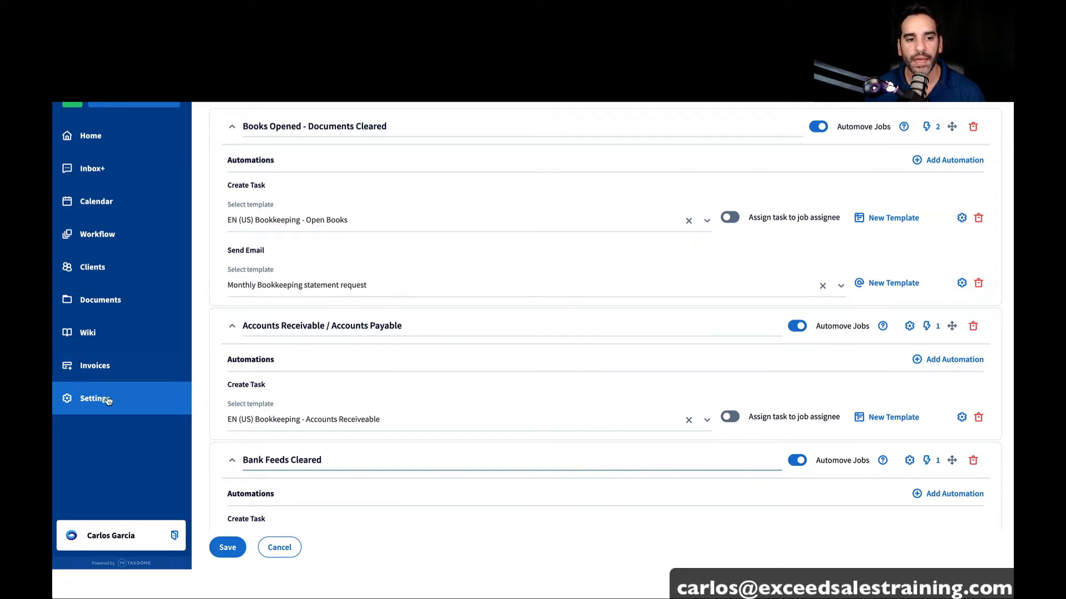
Open the task templates settings in a new tab, filtered to the Bookkeeping templates
right_click(95, 398)
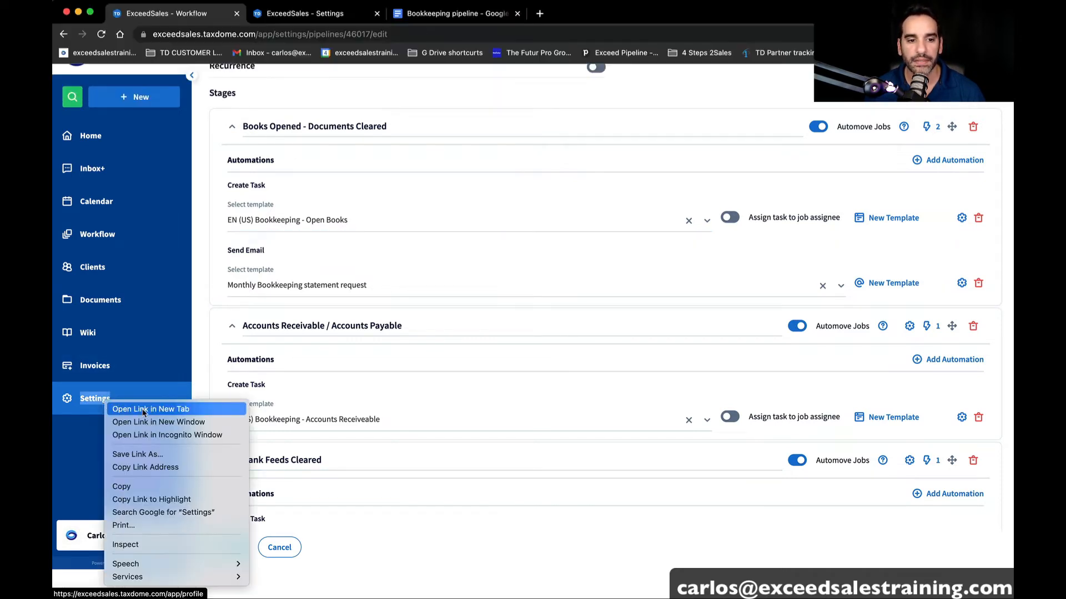
click(151, 408)
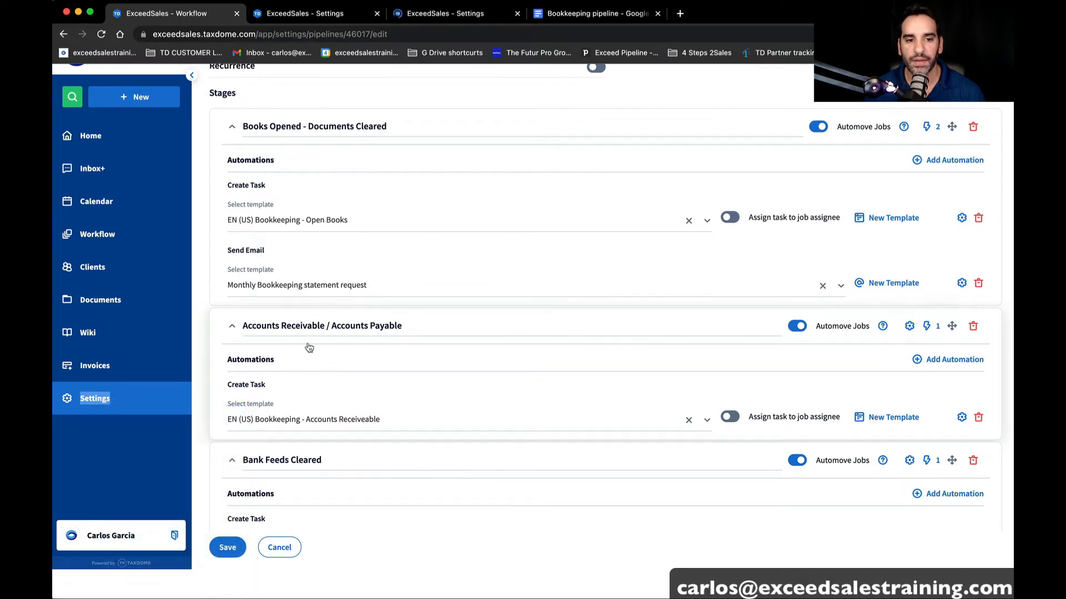
click(442, 13)
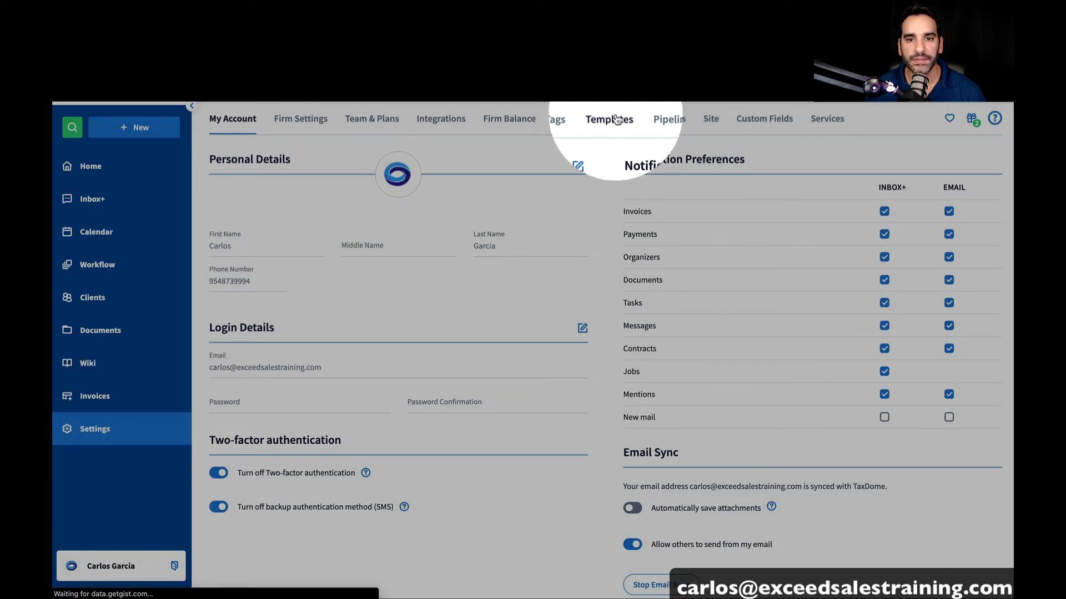
click(609, 119)
text(book)
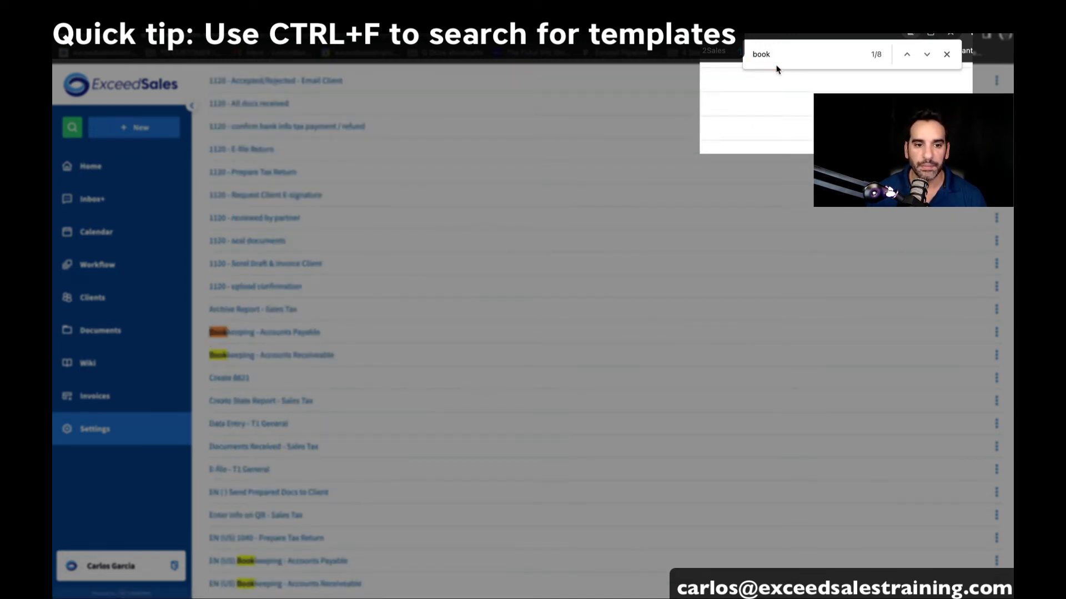
click(946, 54)
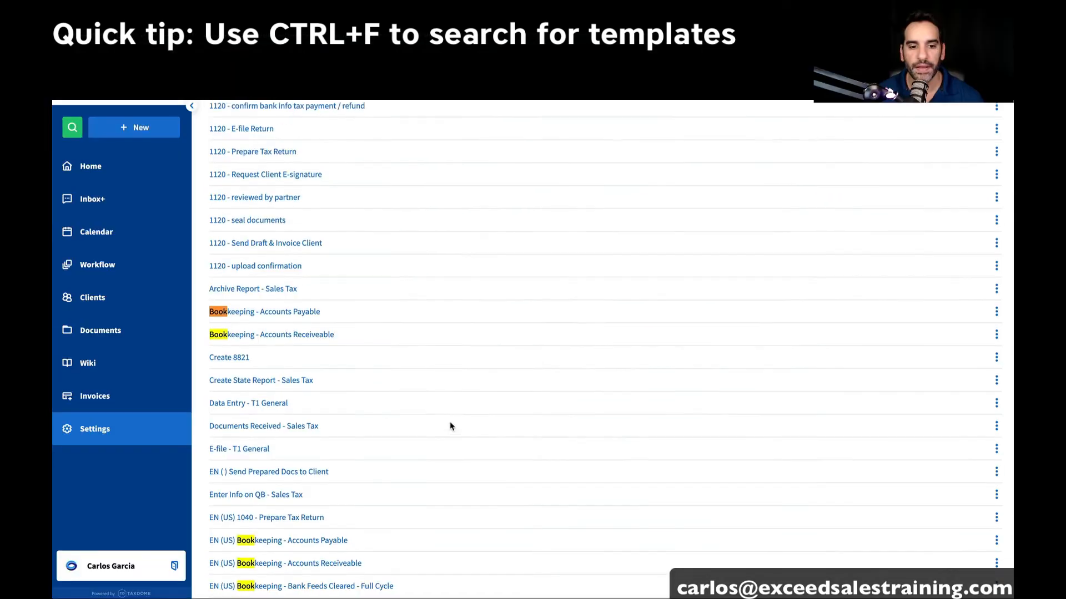
scroll(down, 3)
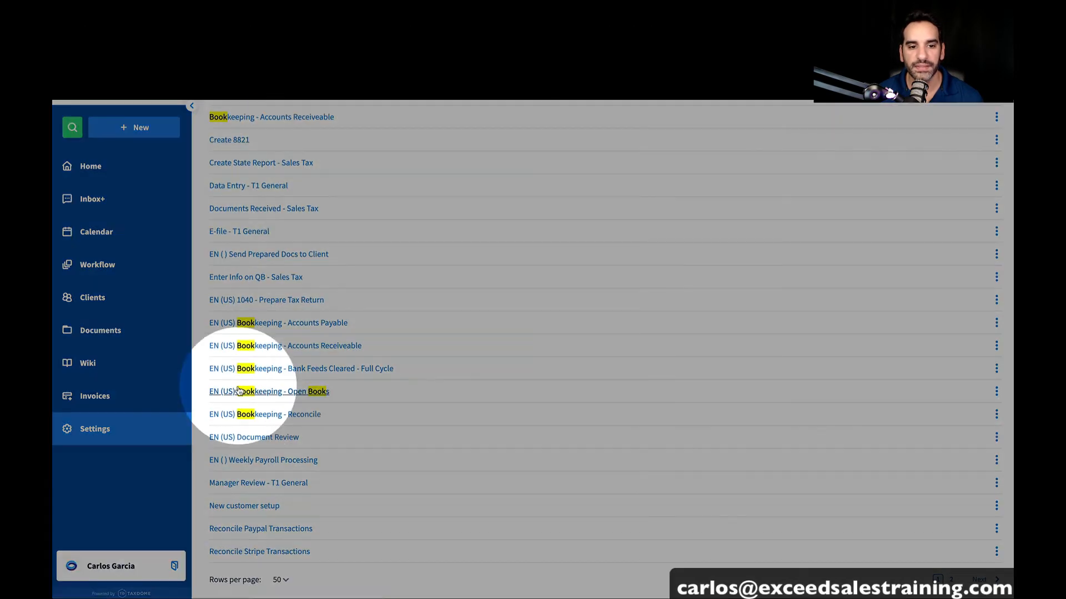
Open the EN (US) Bookkeeping - Open Books task template and review its status choices
click(267, 391)
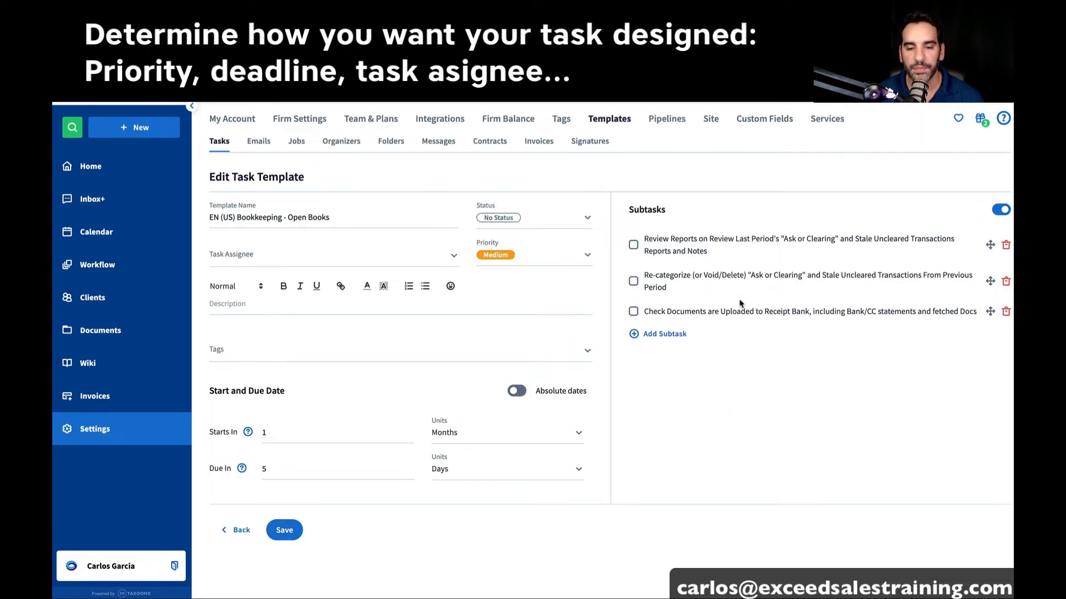
mouse_move(723, 322)
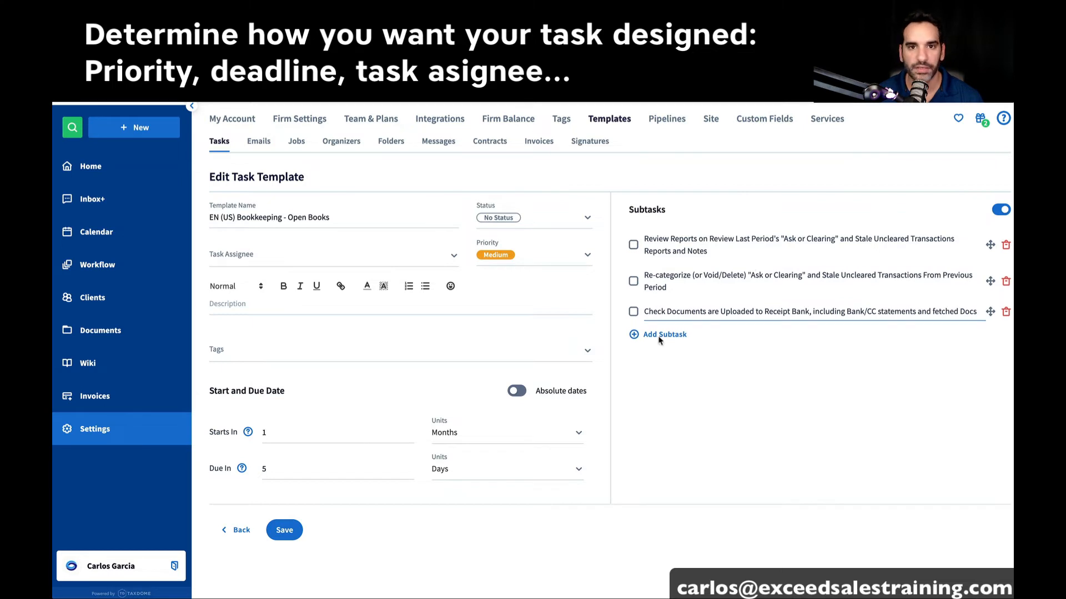
click(663, 334)
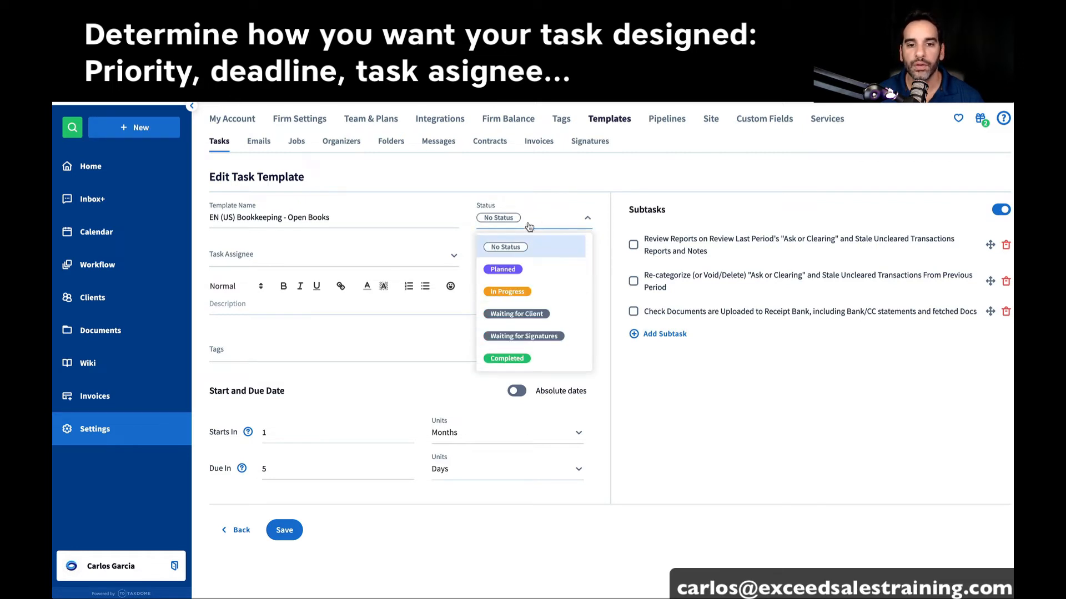
mouse_move(500, 364)
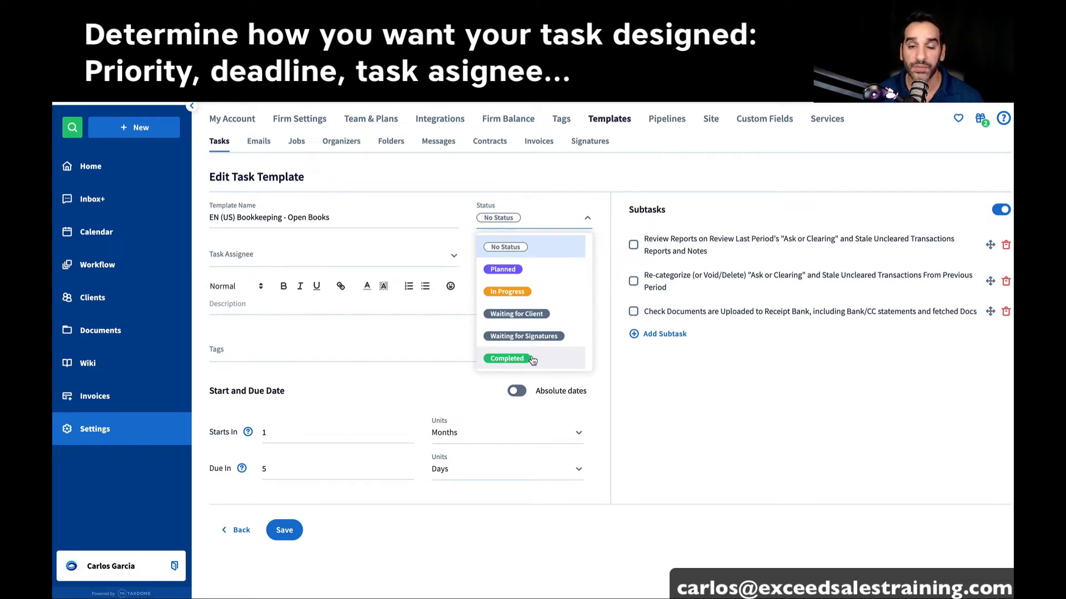
mouse_move(528, 272)
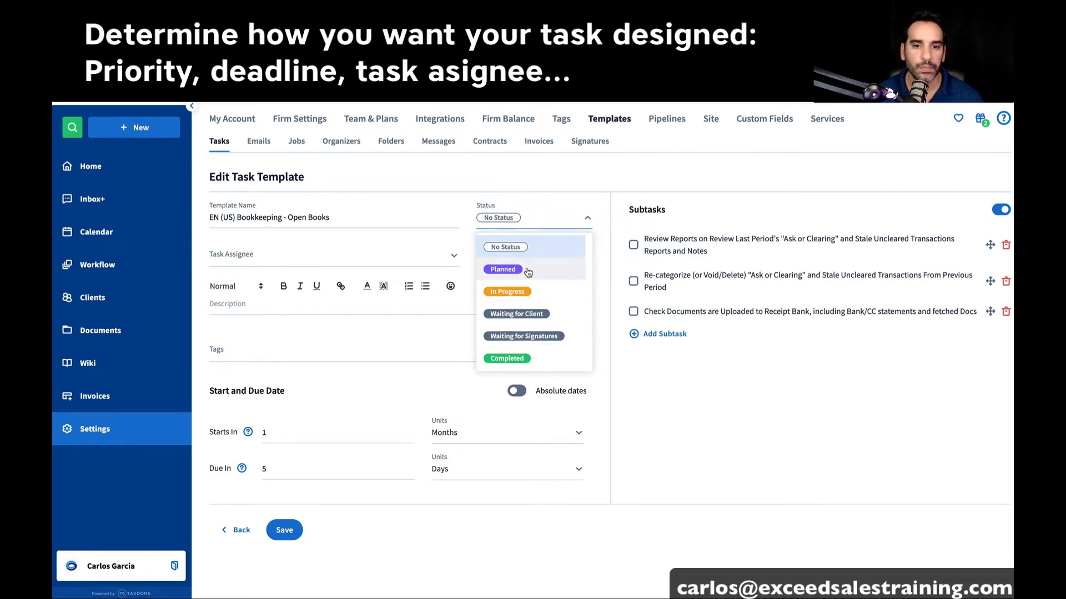
mouse_move(602, 343)
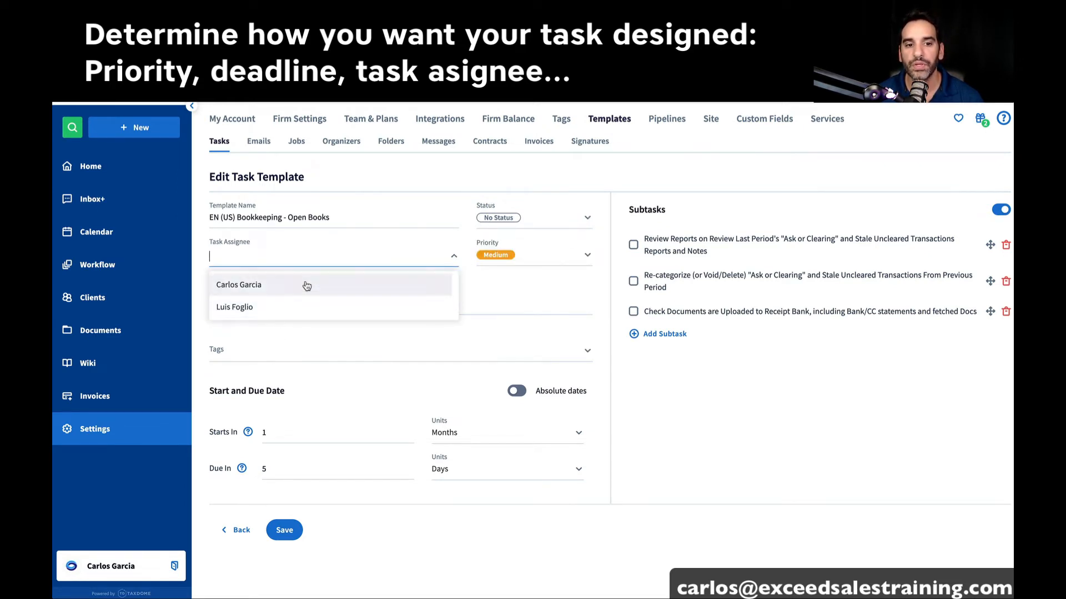
click(239, 286)
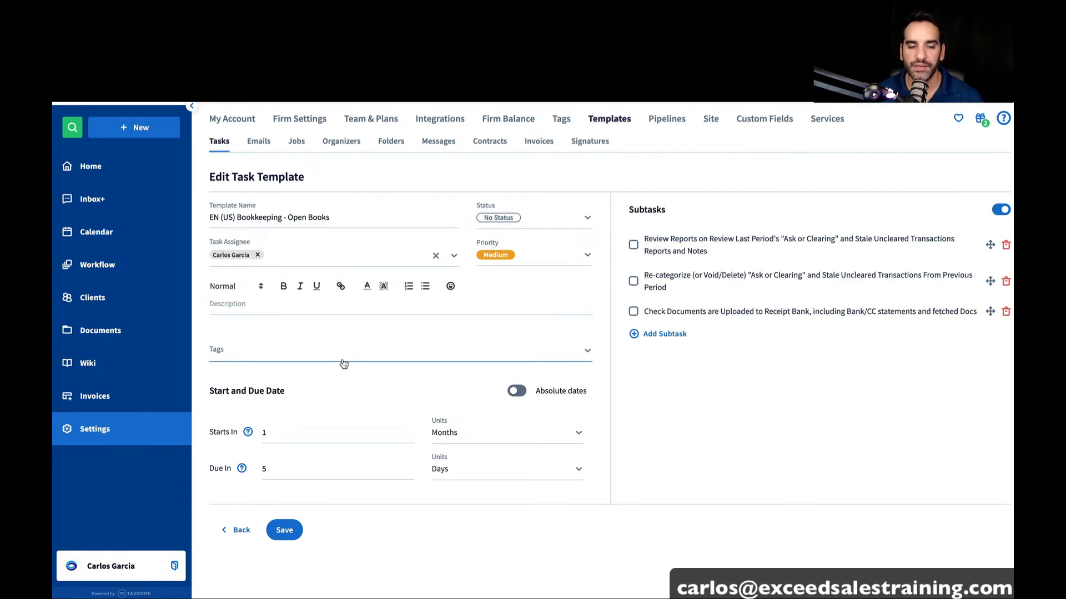
mouse_move(399, 352)
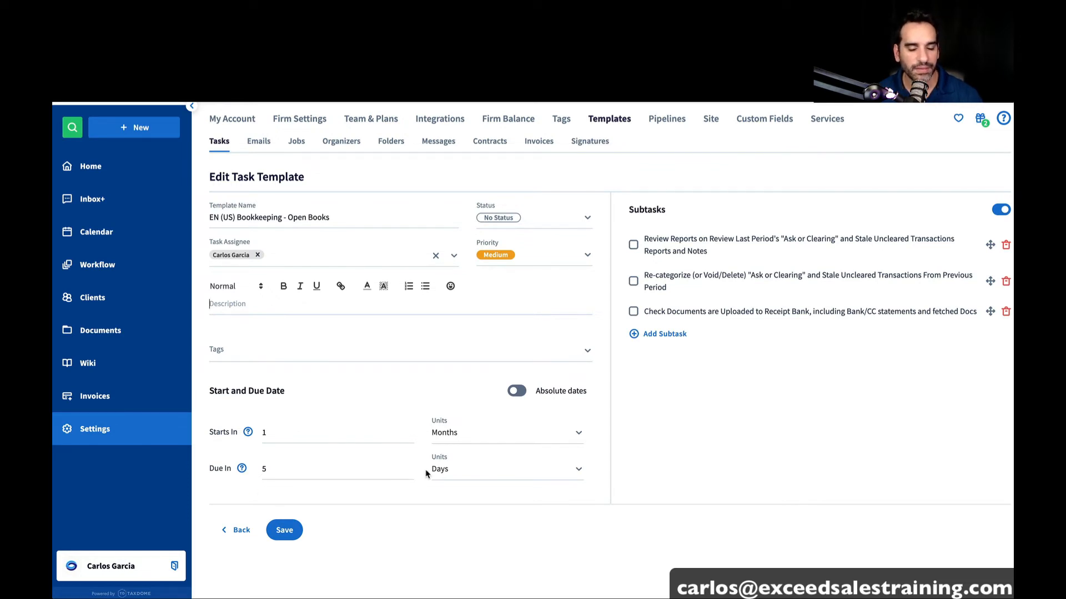
mouse_move(295, 510)
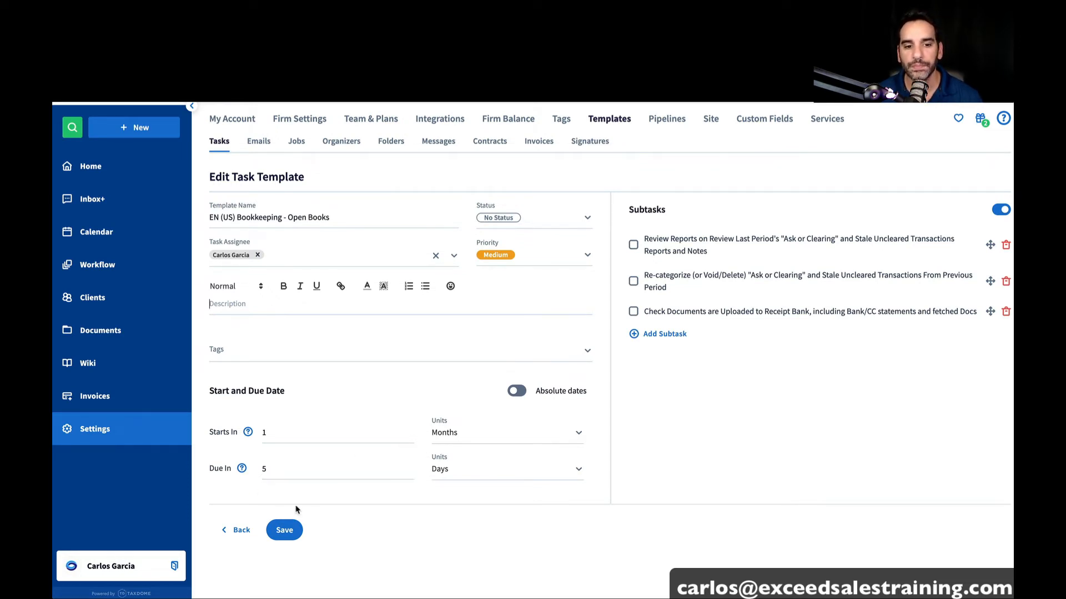
mouse_move(293, 544)
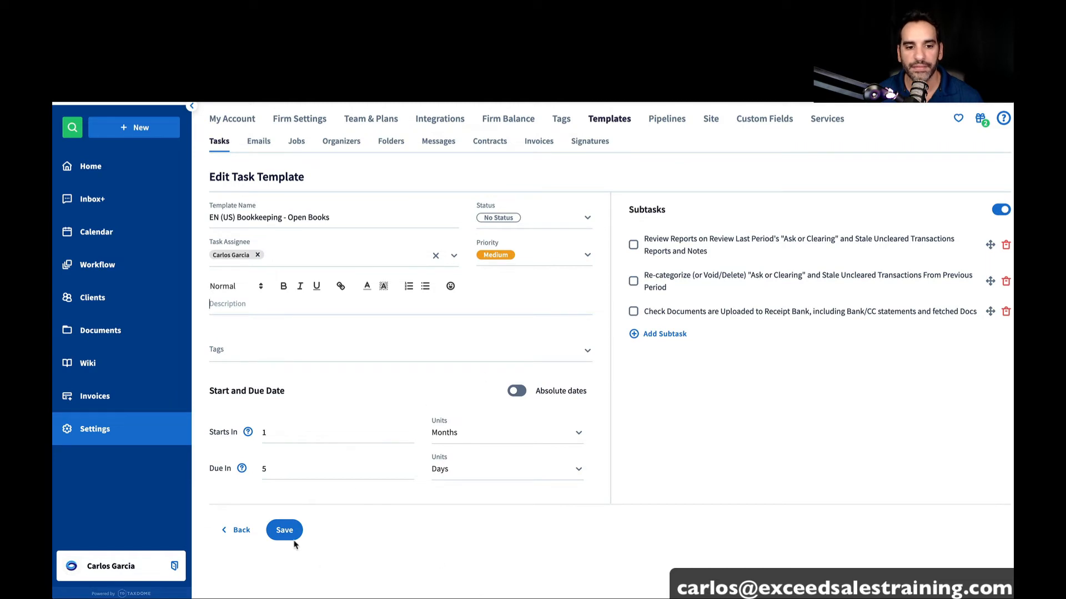
click(283, 531)
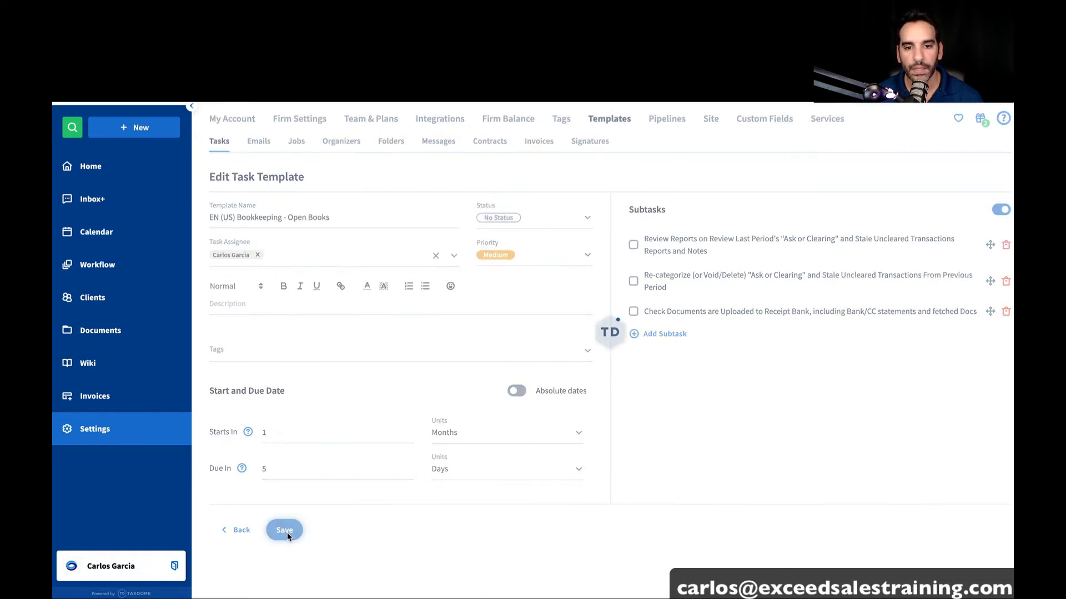
click(284, 530)
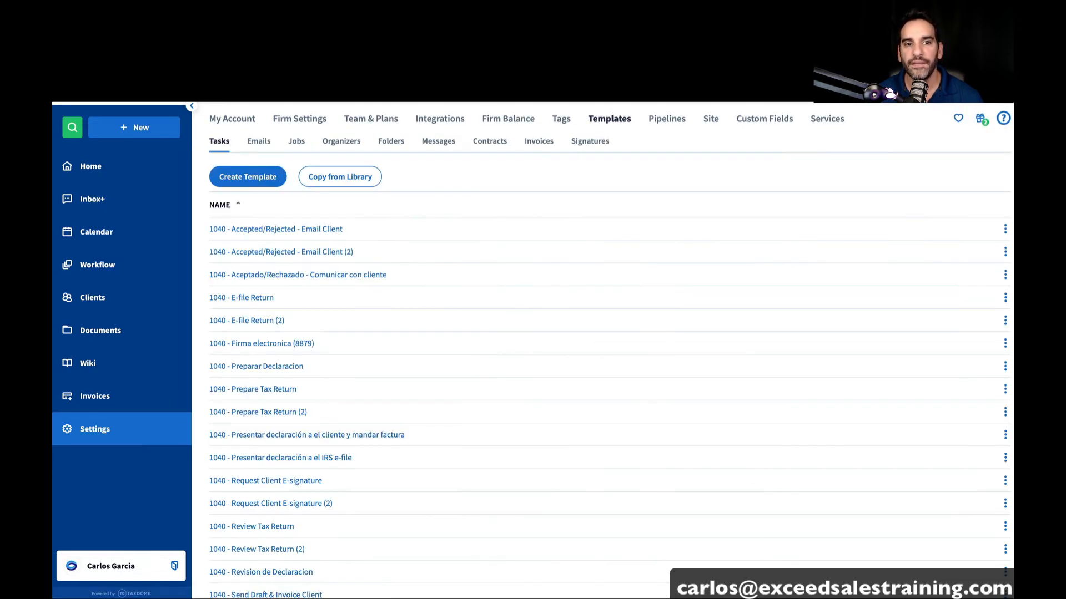
Save the Full Cycle pipeline's automations and return to the Workflow pipelines list
click(259, 141)
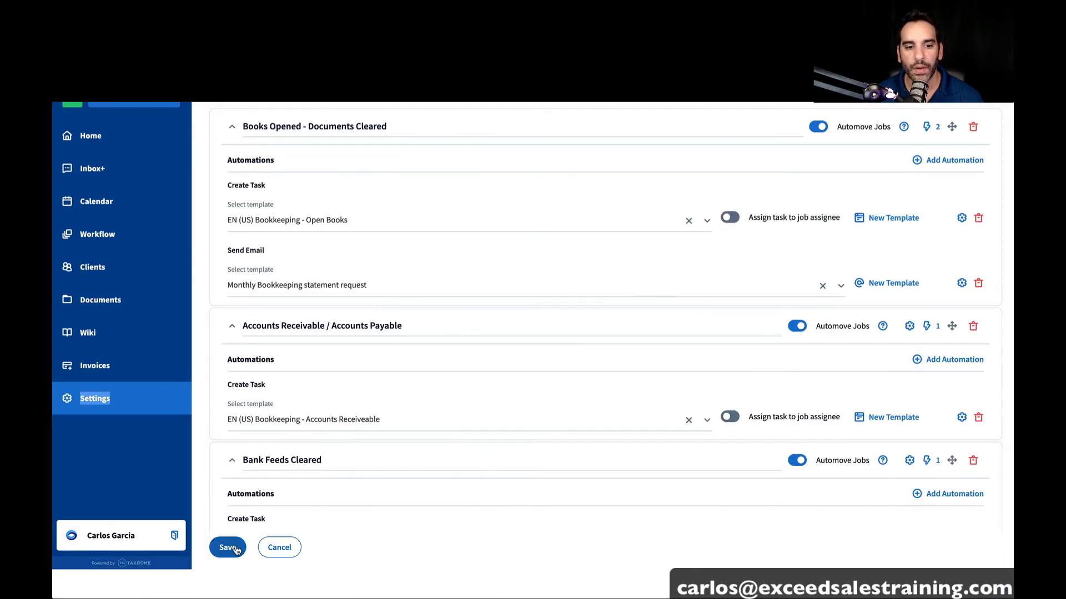
click(227, 547)
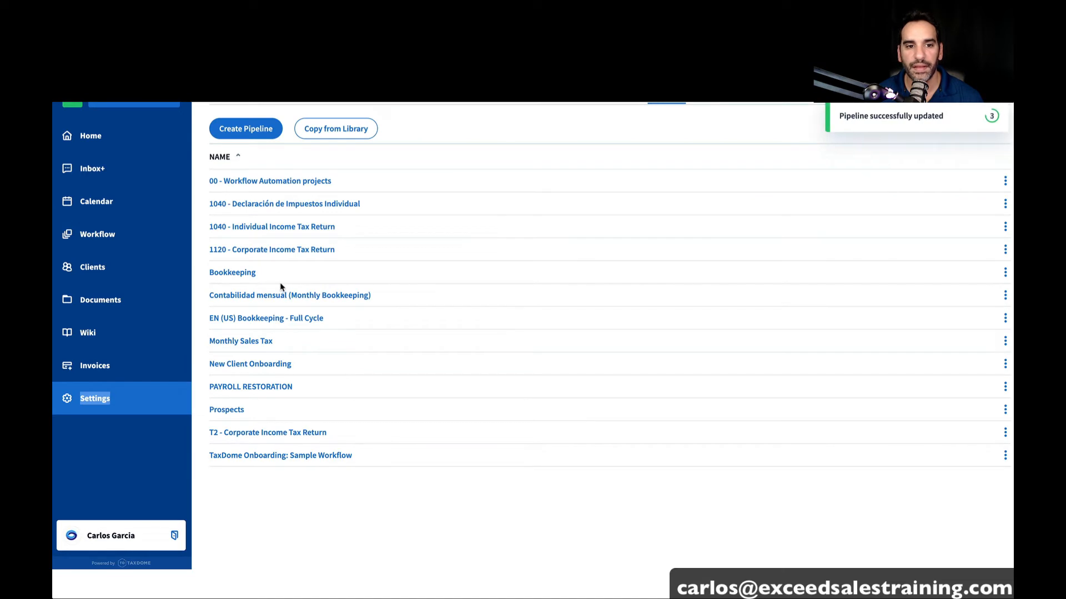
click(97, 235)
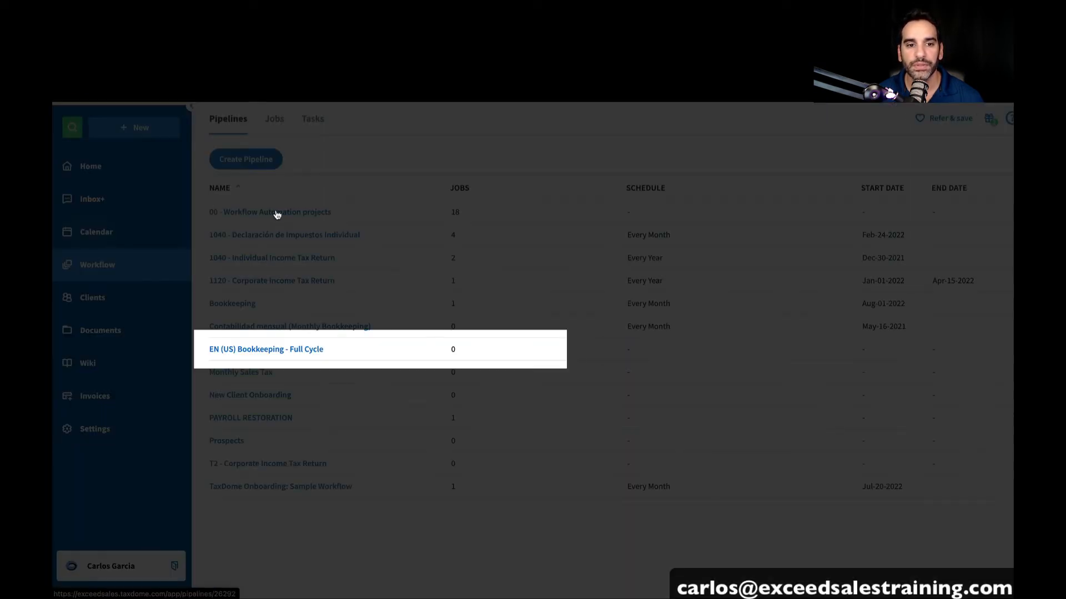
Open the EN (US) Bookkeeping - Full Cycle pipeline board with its six stages
click(265, 348)
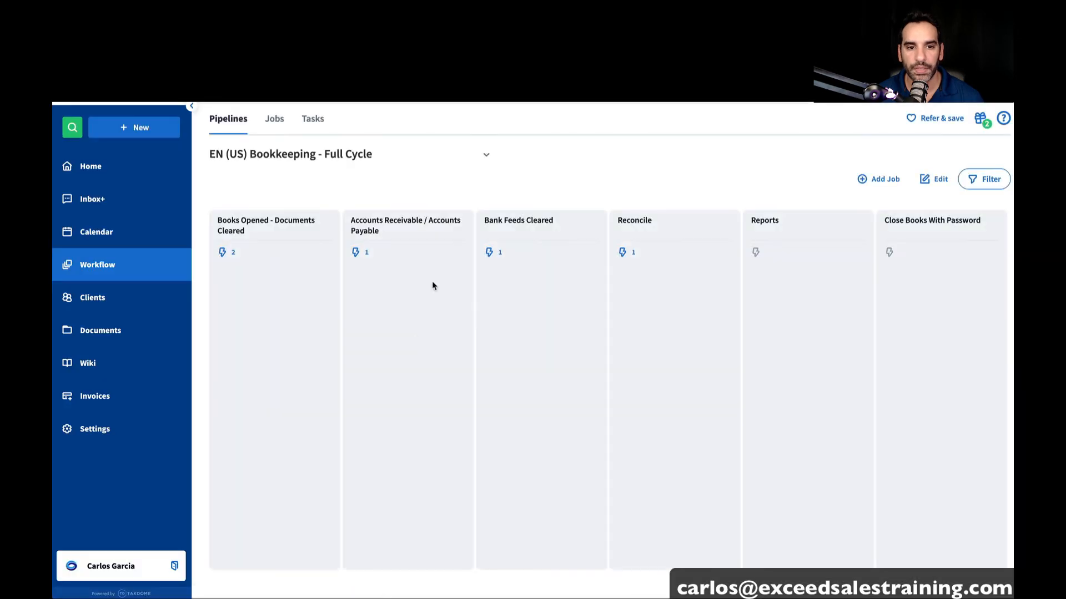
mouse_move(233, 257)
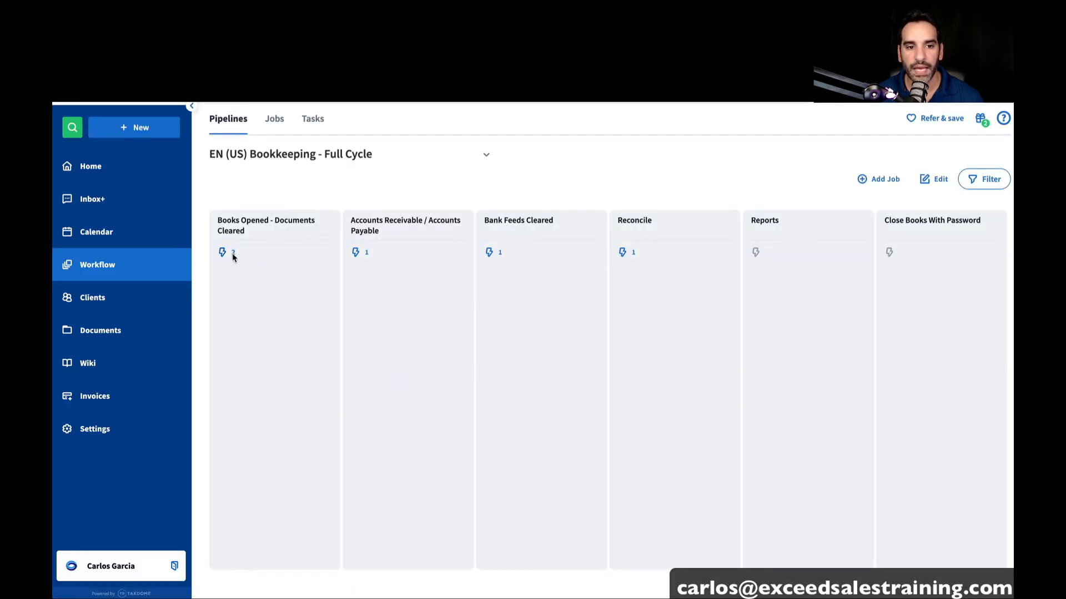
click(222, 252)
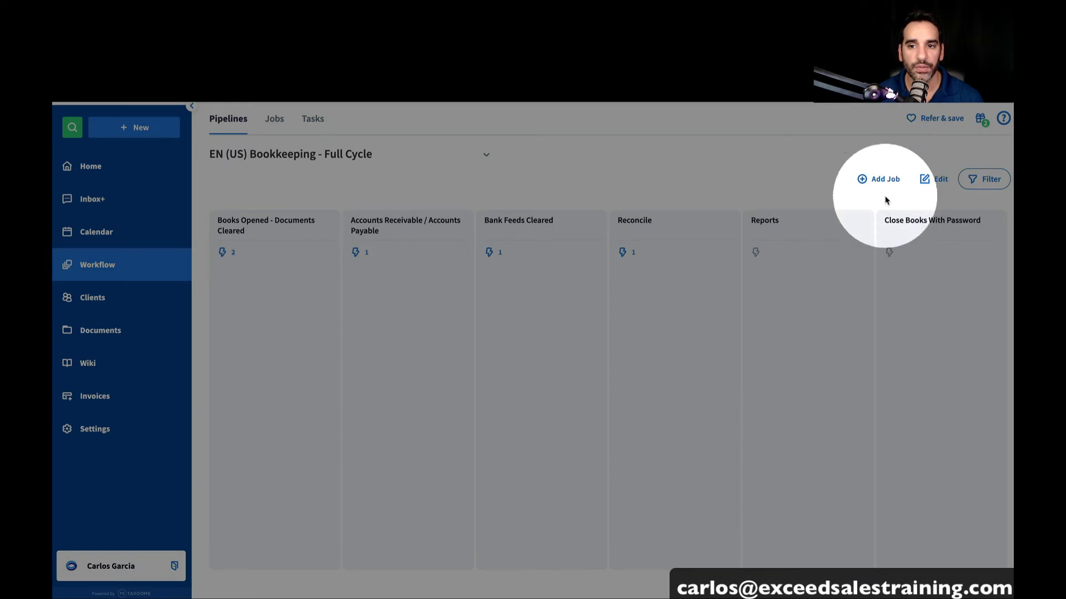
click(133, 127)
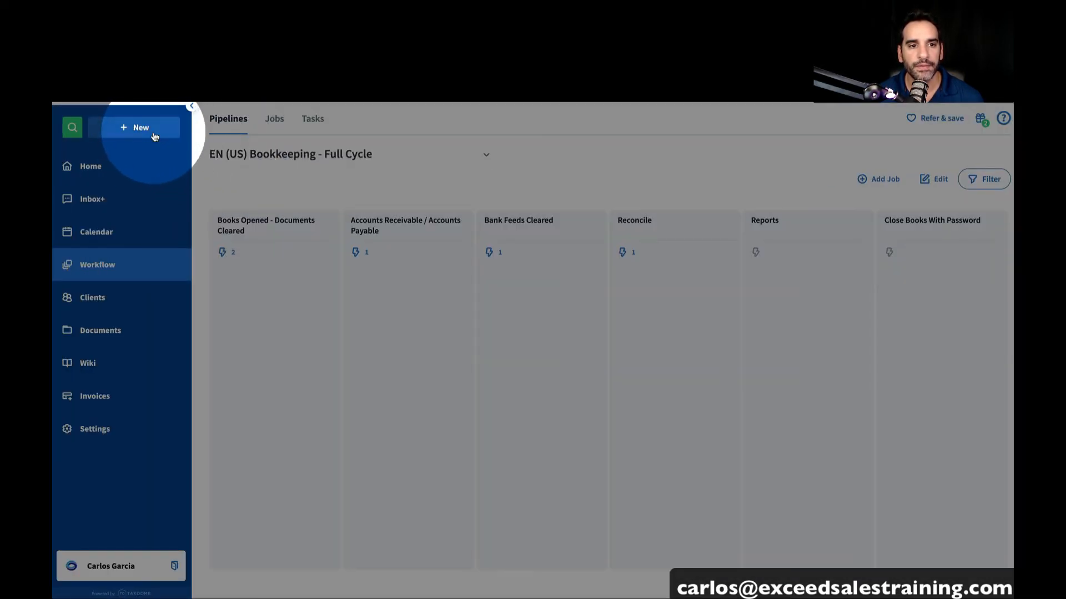
click(141, 128)
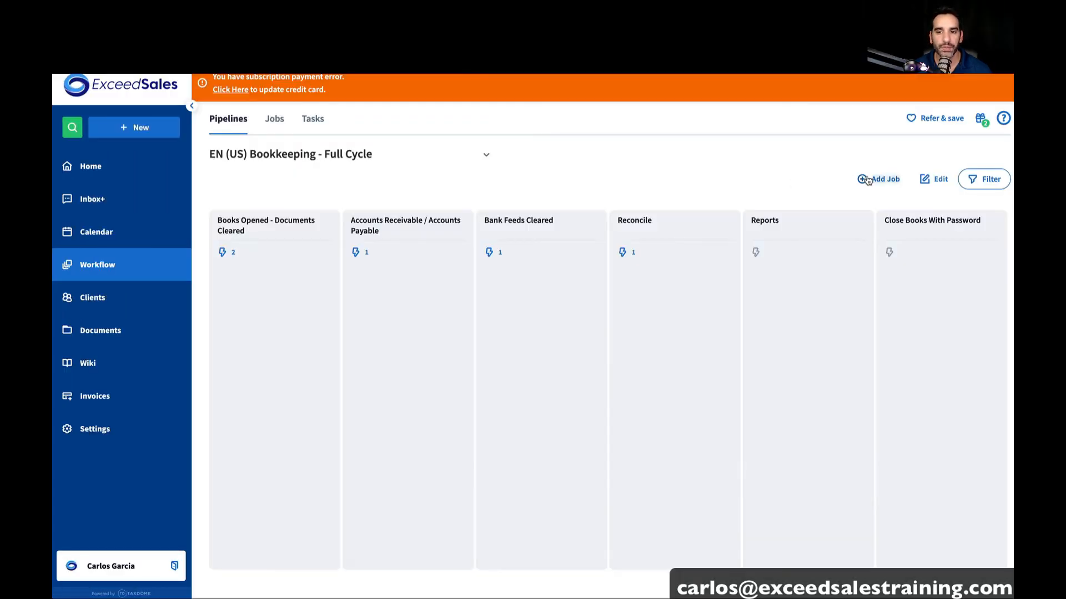
Add a new job named Monthly Bookkeeping for CARLOS GARCIA - DEMO, assigned to a team member
click(882, 179)
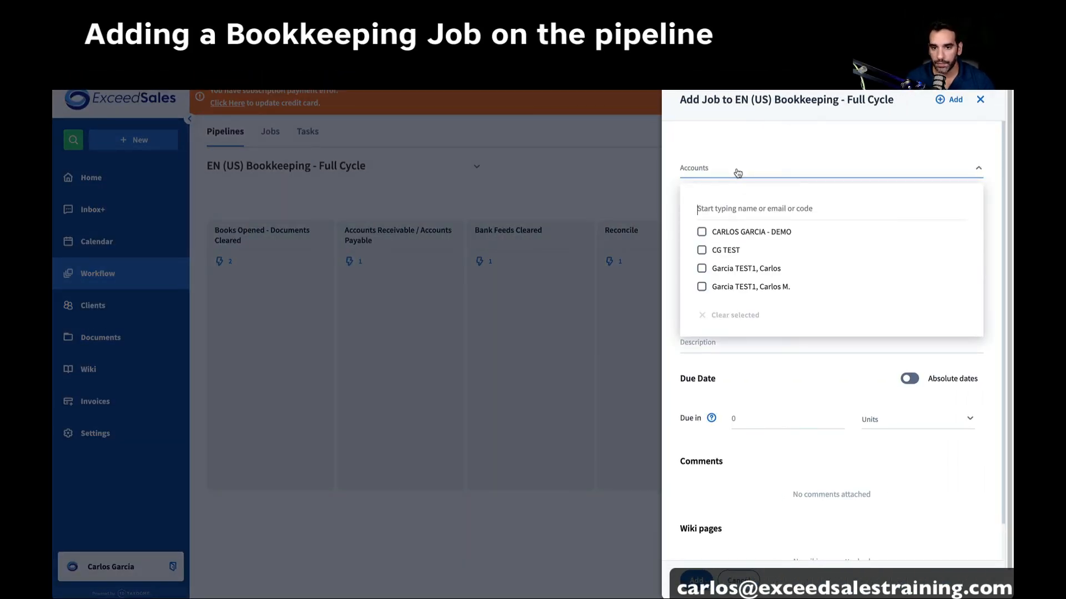
click(701, 231)
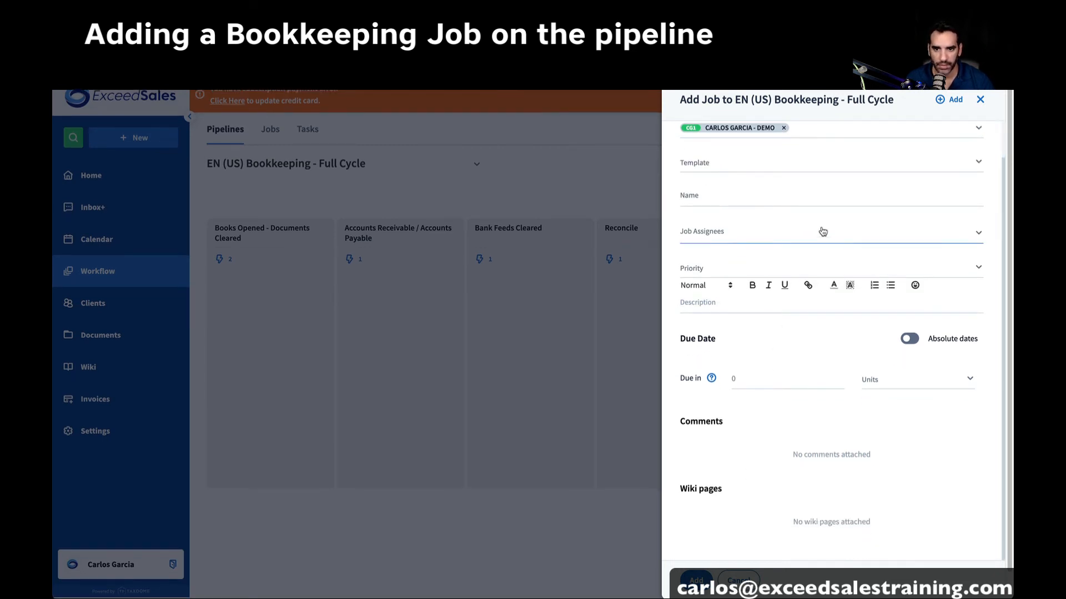
click(822, 231)
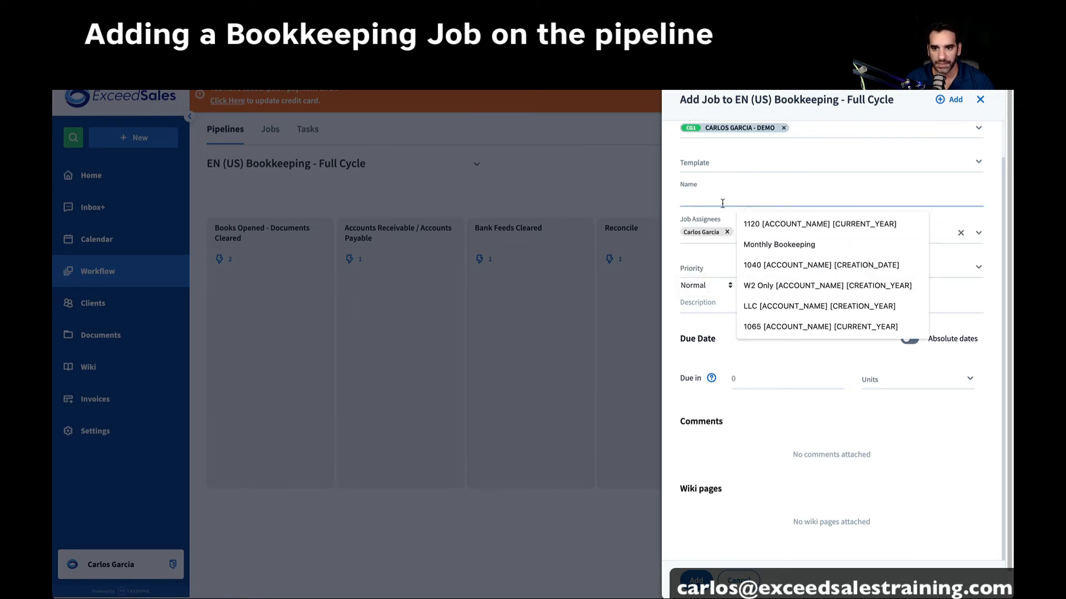
click(778, 244)
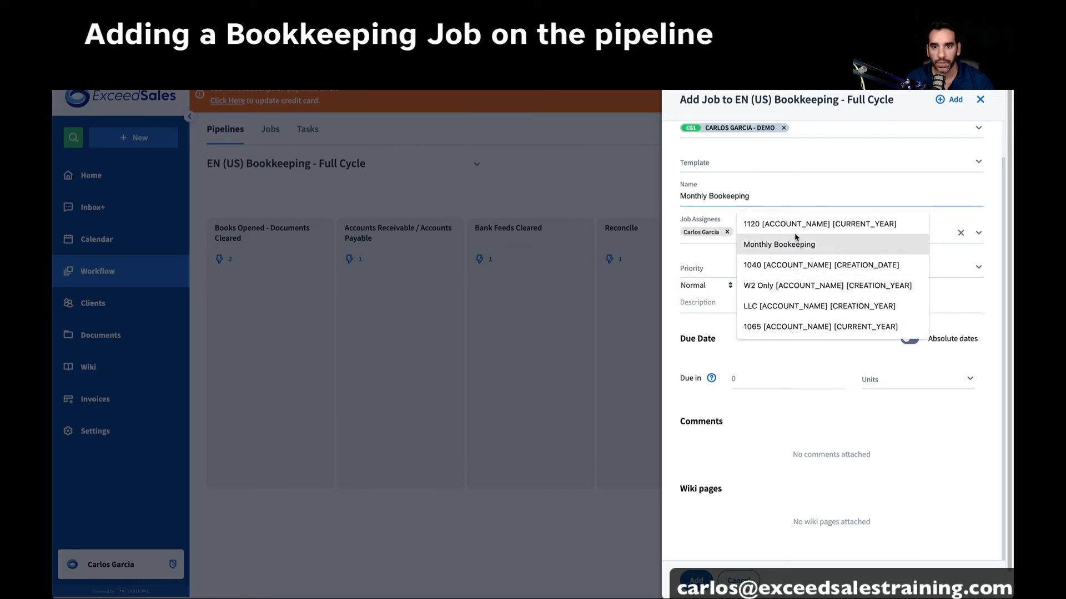
click(829, 162)
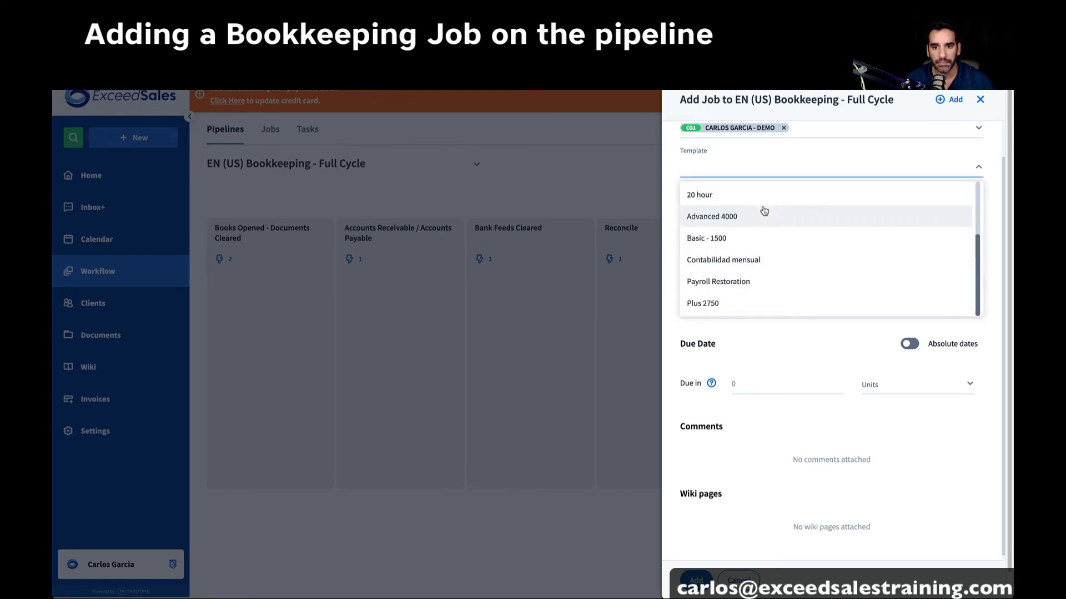
scroll(up, 3)
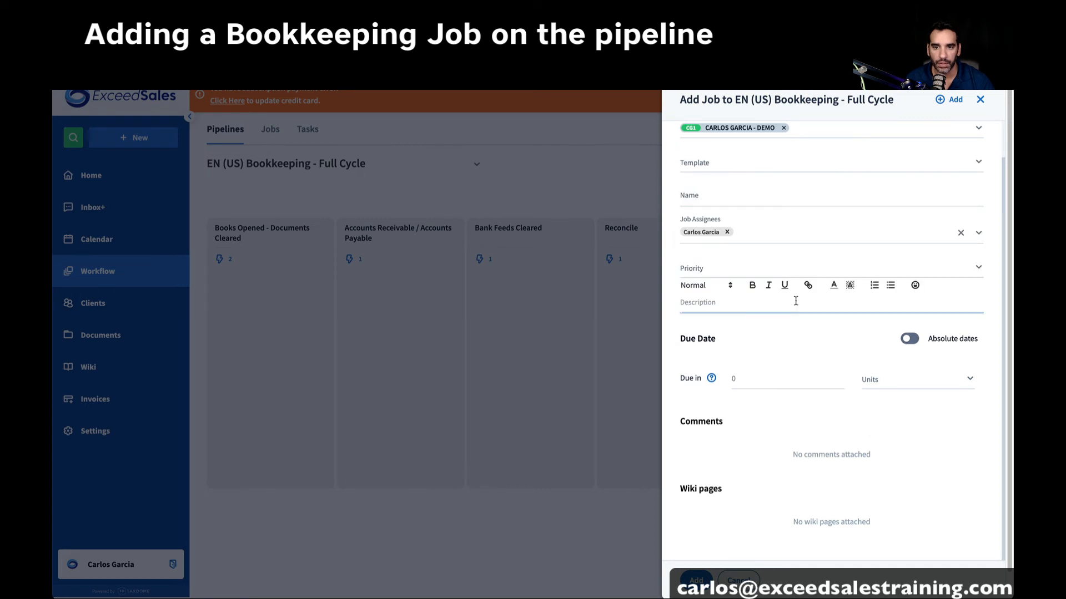
click(729, 195)
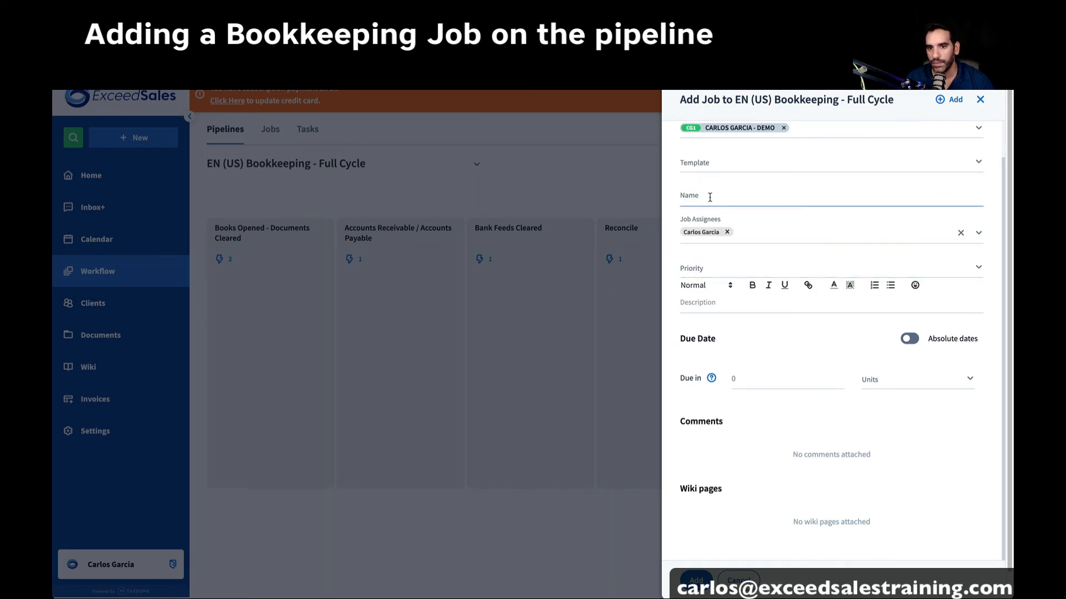
click(747, 197)
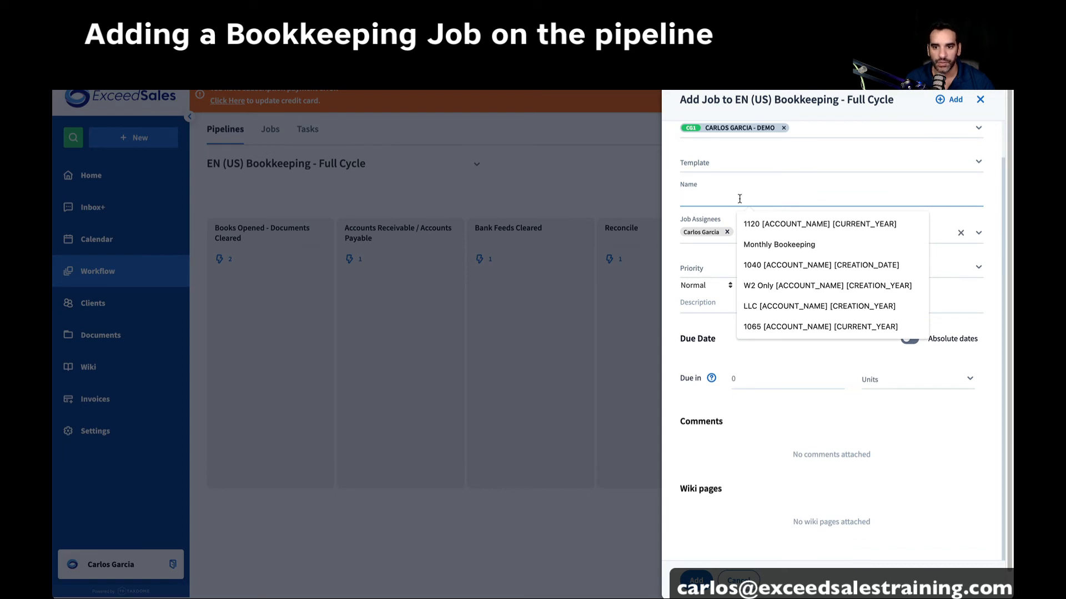
click(778, 244)
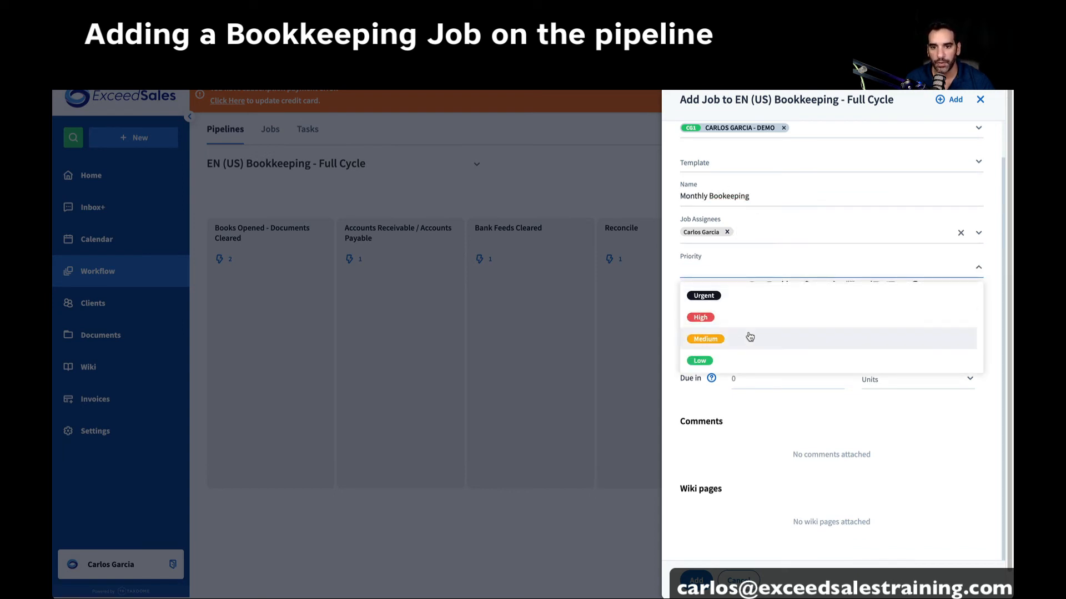
Give the job Medium priority and a due date of 15 days
click(705, 339)
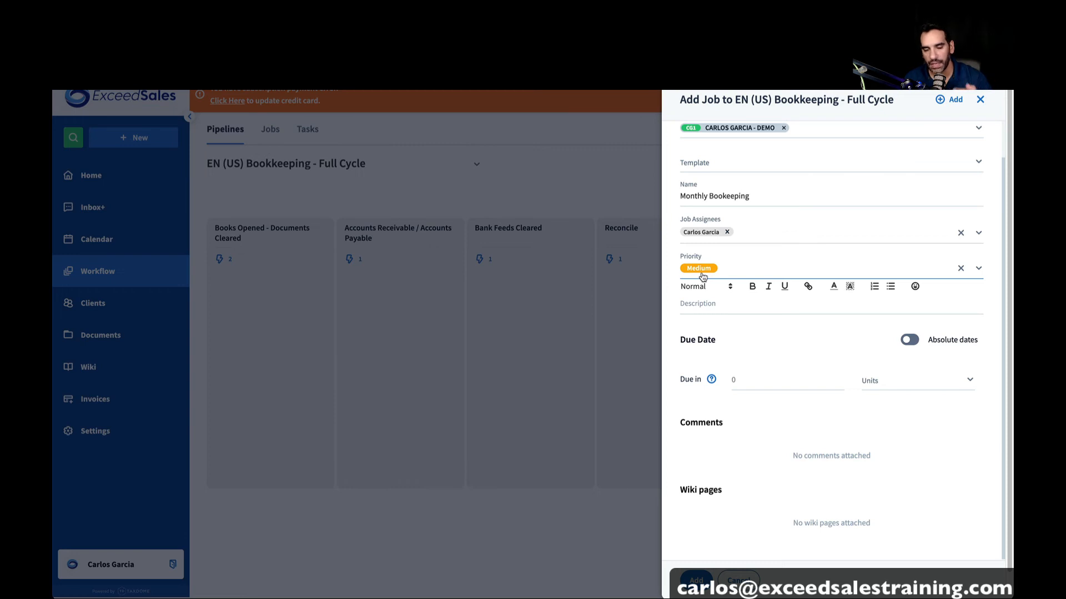
mouse_move(723, 275)
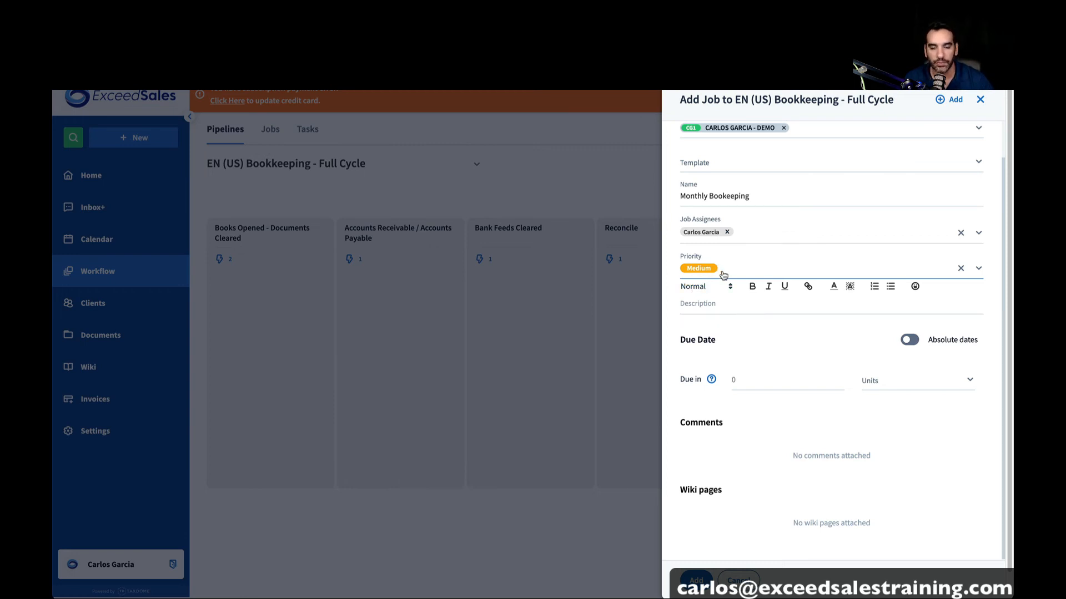
click(734, 303)
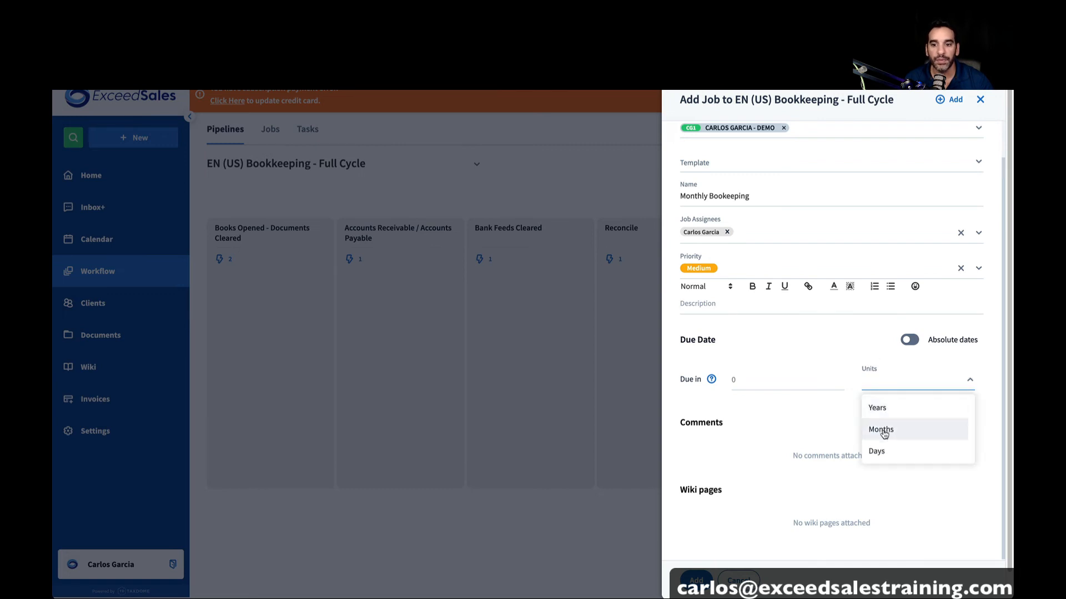
click(876, 450)
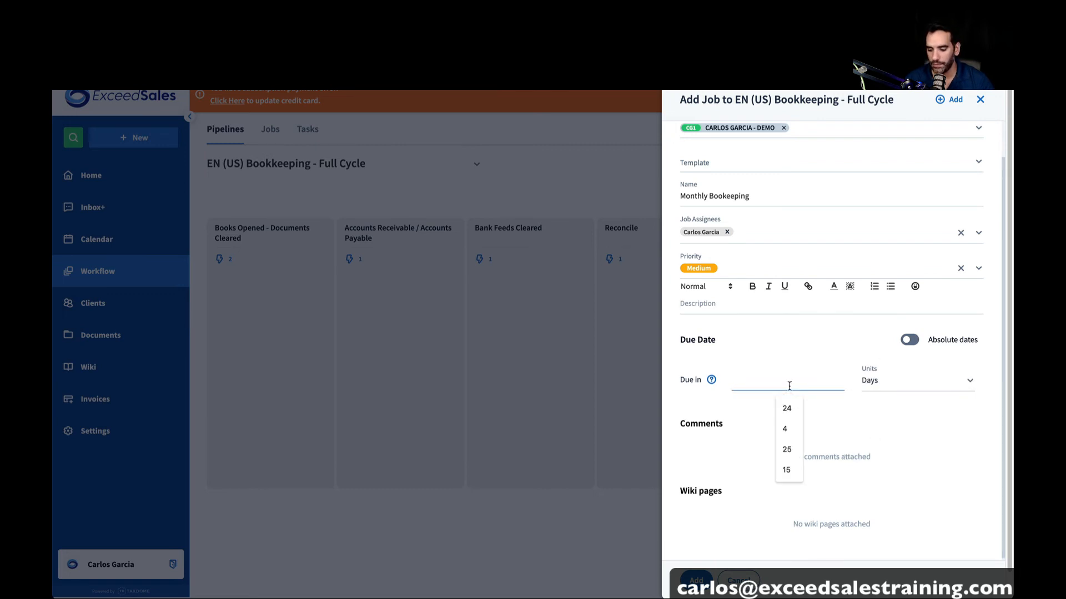
click(786, 469)
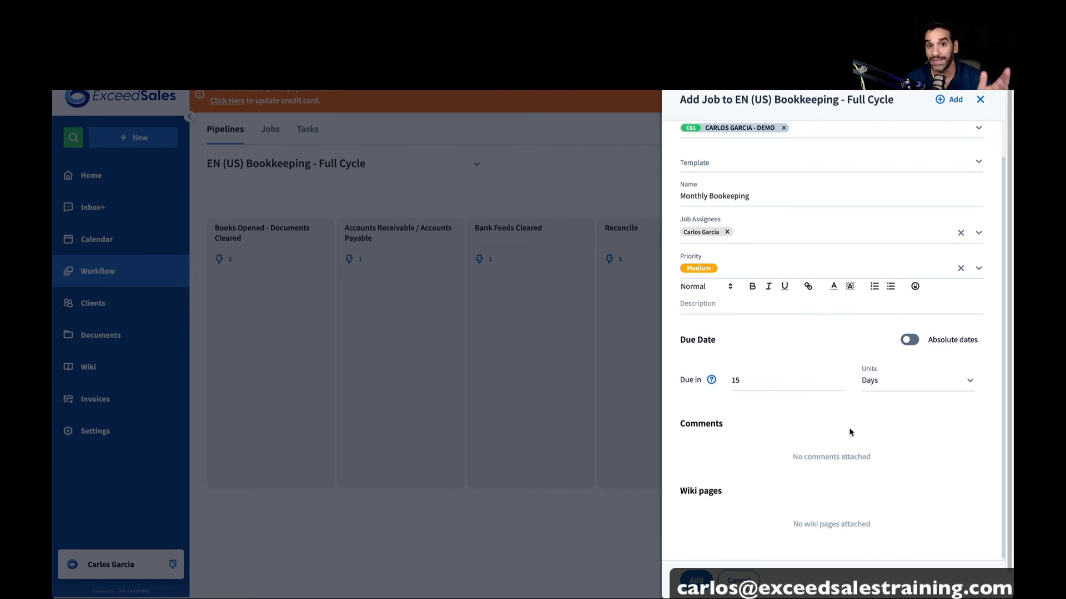
mouse_move(774, 440)
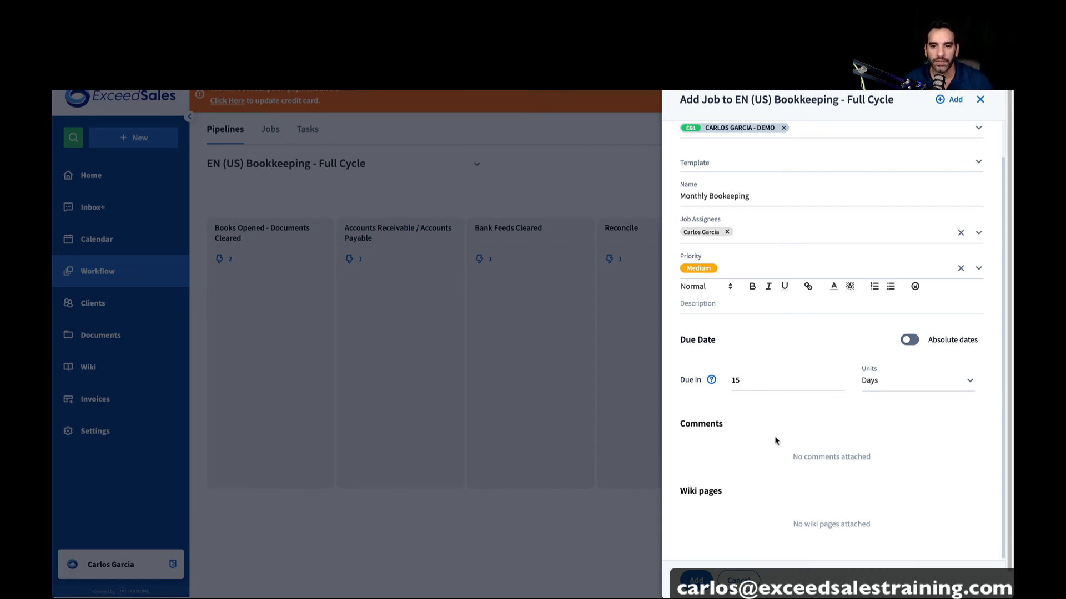
click(787, 380)
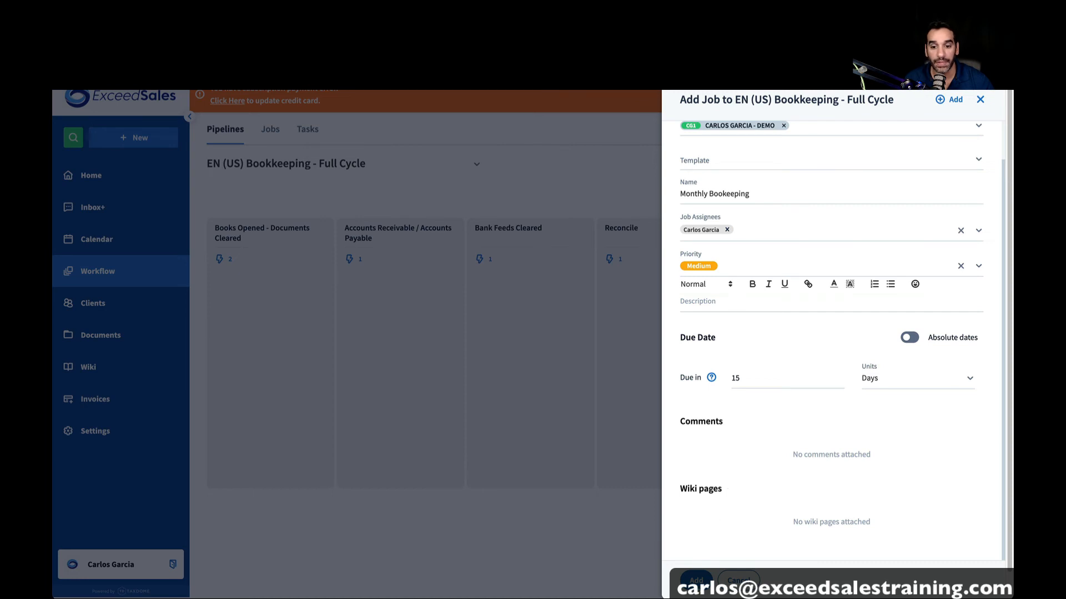
Submit the Monthly Bookkeeping job with its Open Books task and statement request email automations enabled
click(952, 99)
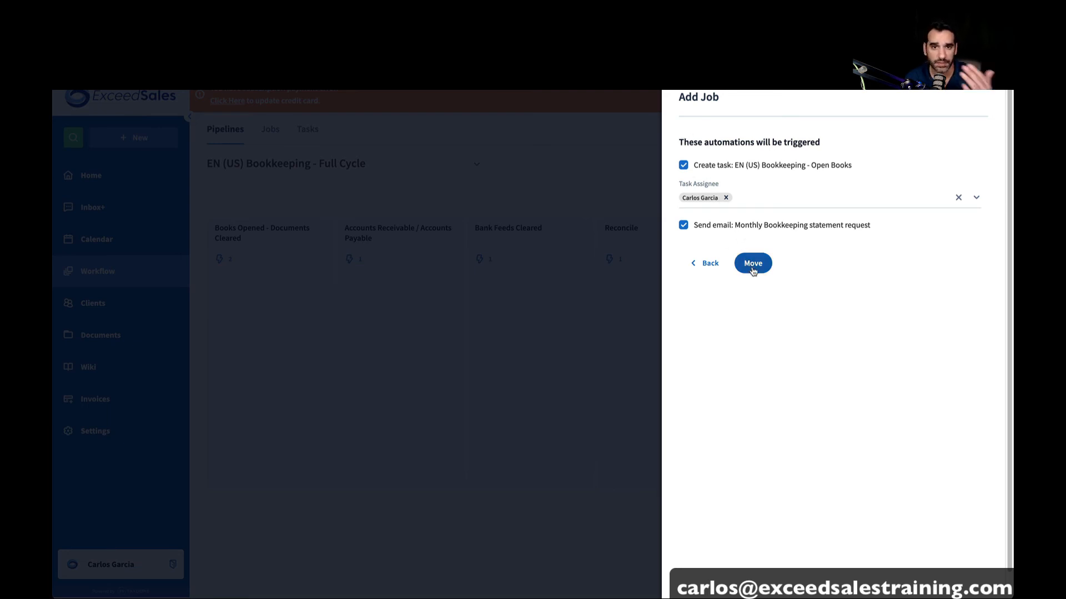
click(752, 263)
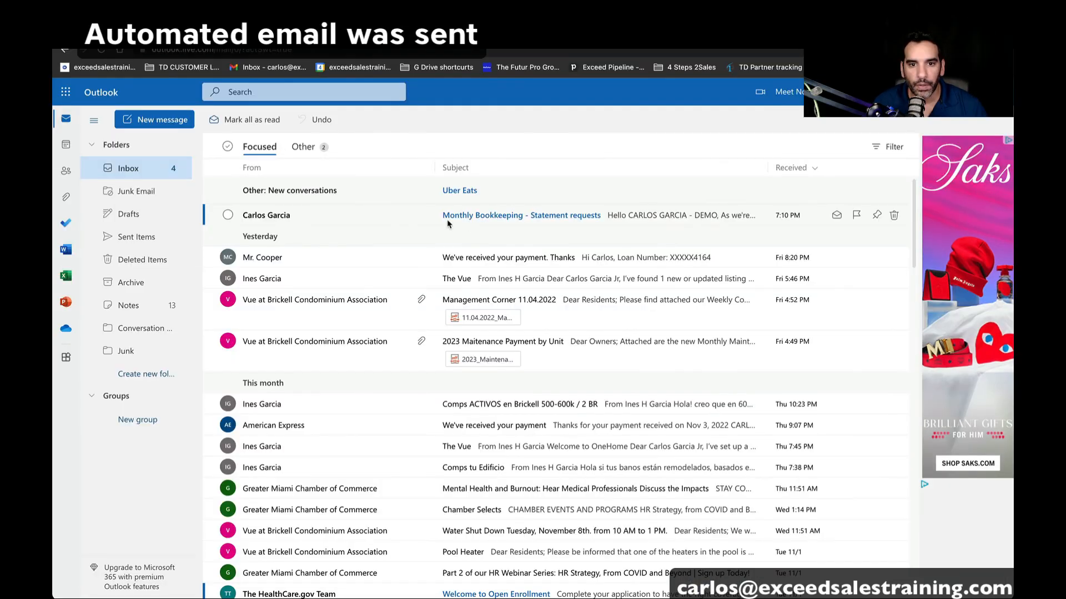
Open the automated Monthly Bookkeeping - Statement requests email in the Outlook inbox
click(522, 214)
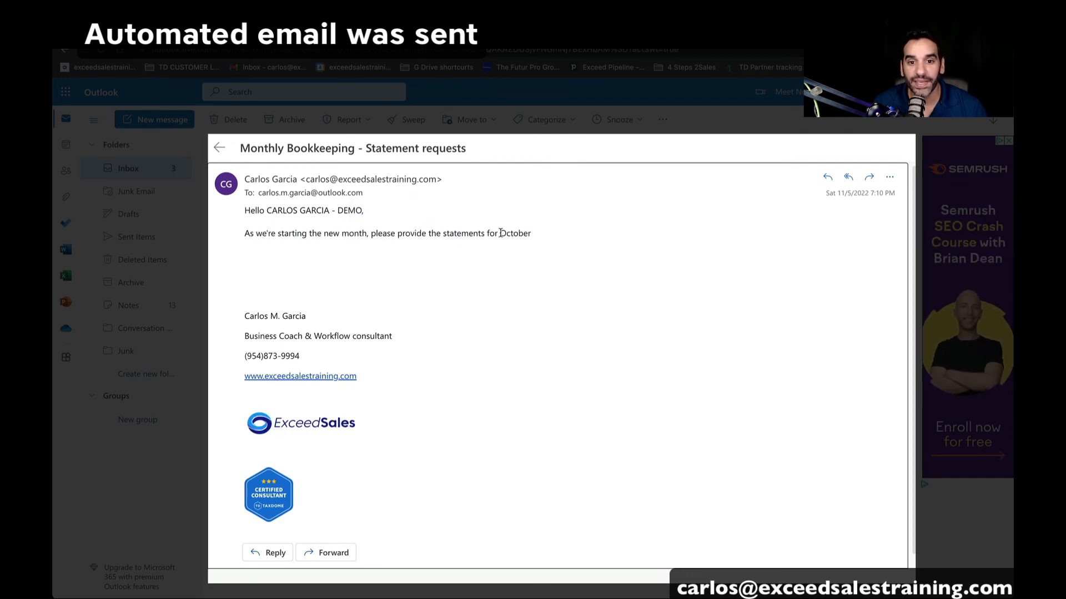
double_click(514, 233)
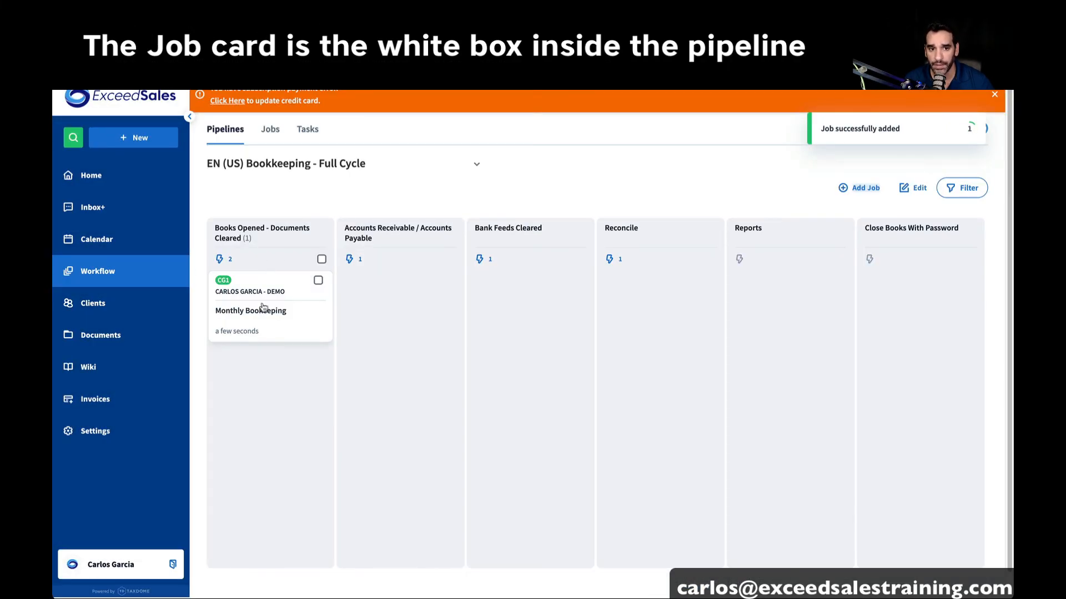
View the Monthly Bookkeeping job's details and expand its Tasks section showing the Open Books task
click(250, 311)
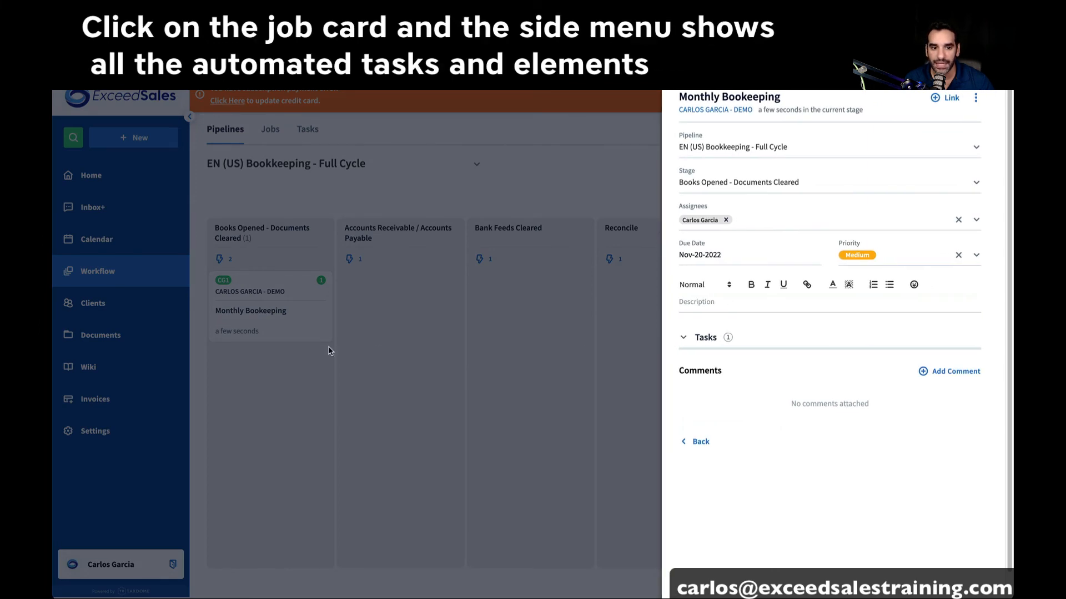
click(693, 441)
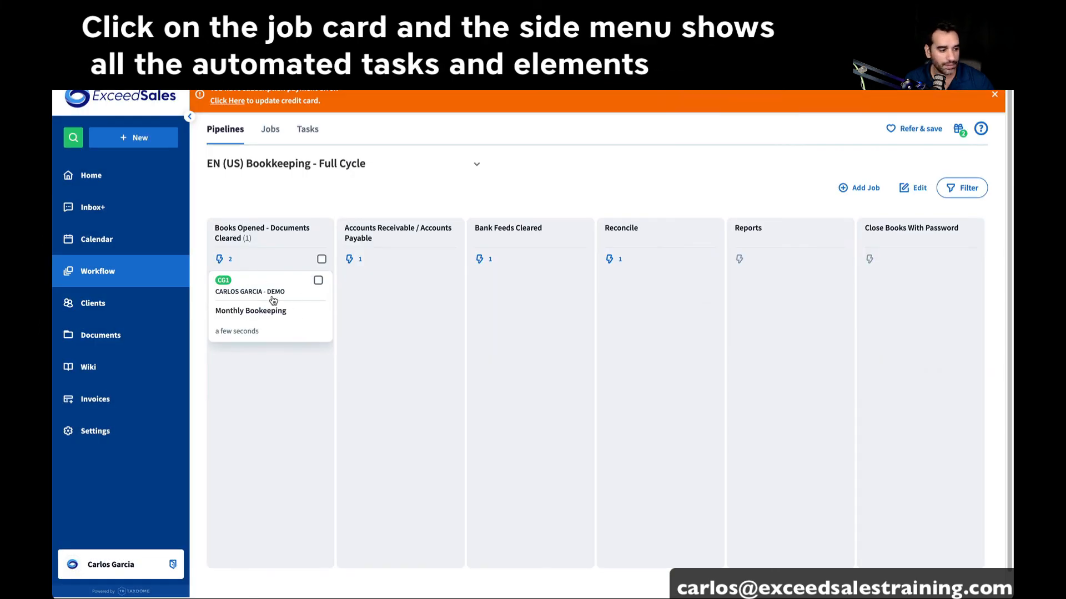
click(250, 310)
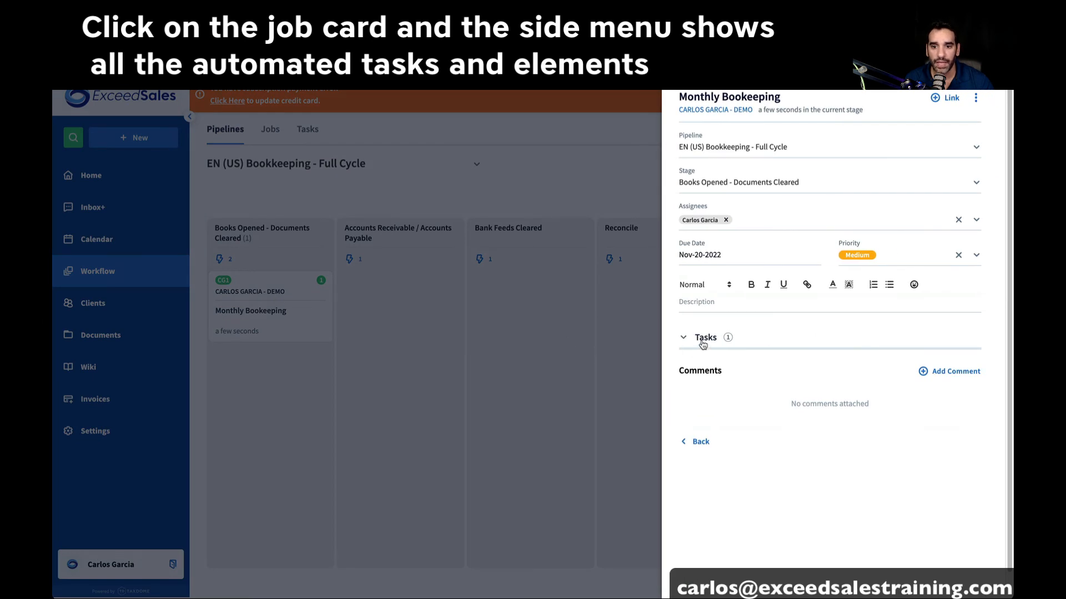
click(705, 337)
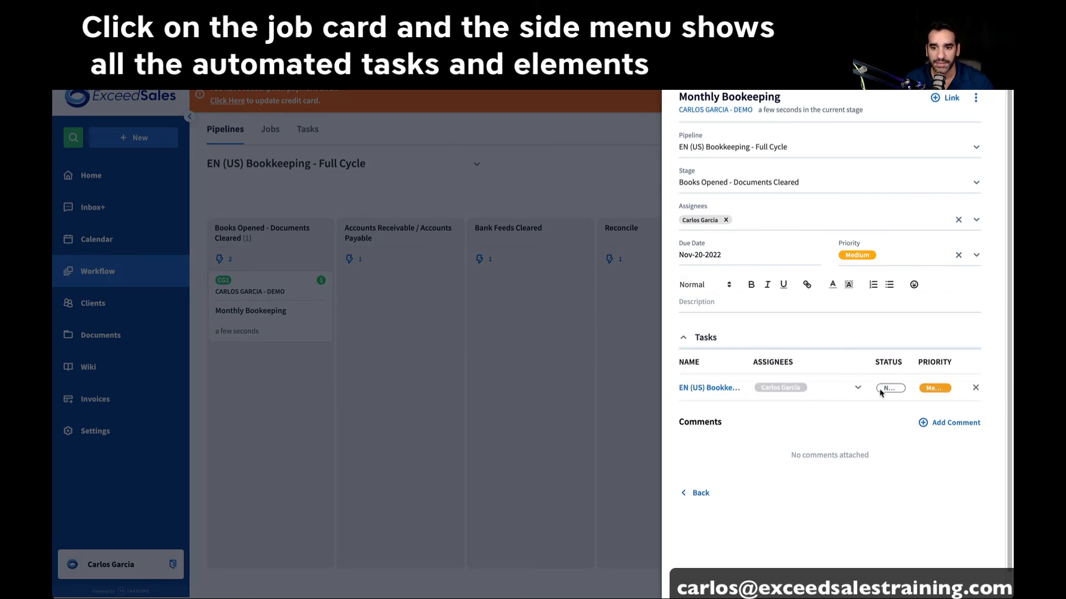
mouse_move(852, 335)
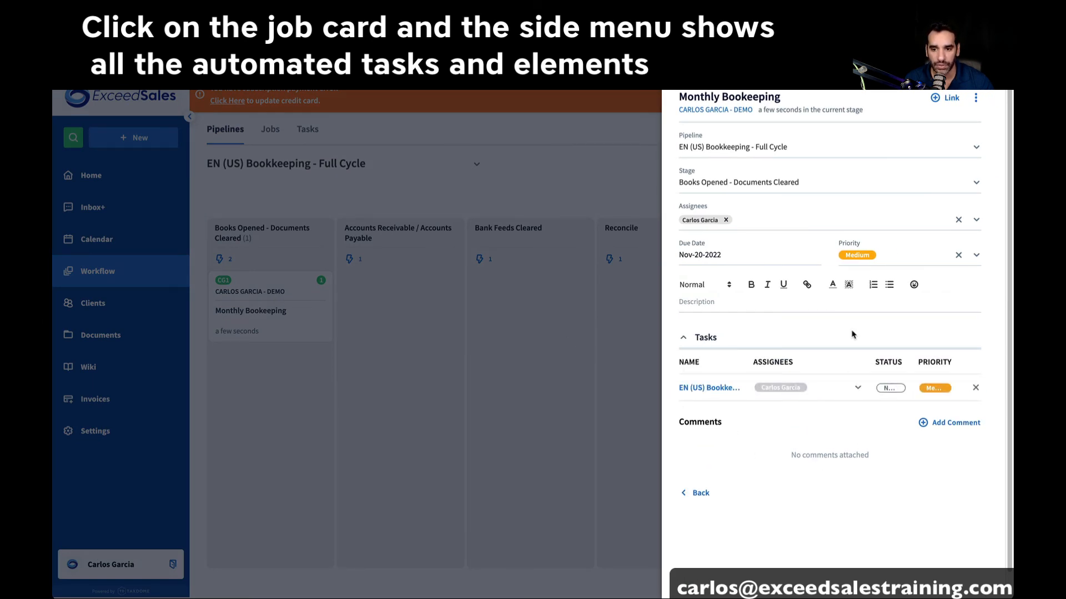
click(889, 387)
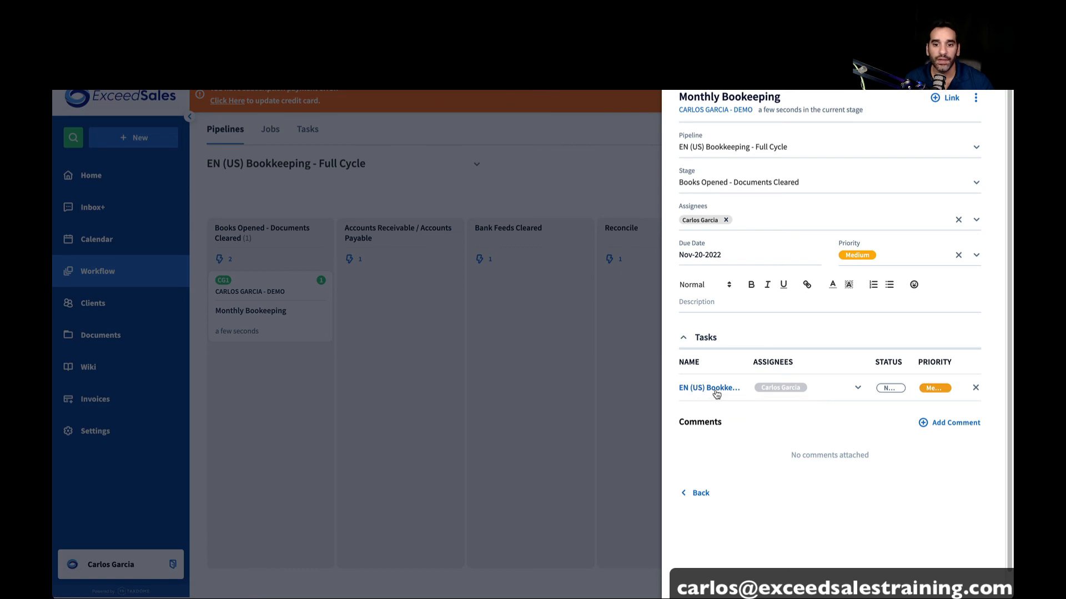
Mark the EN (US) Bookkeeping - Open Books task Completed and save it
click(709, 387)
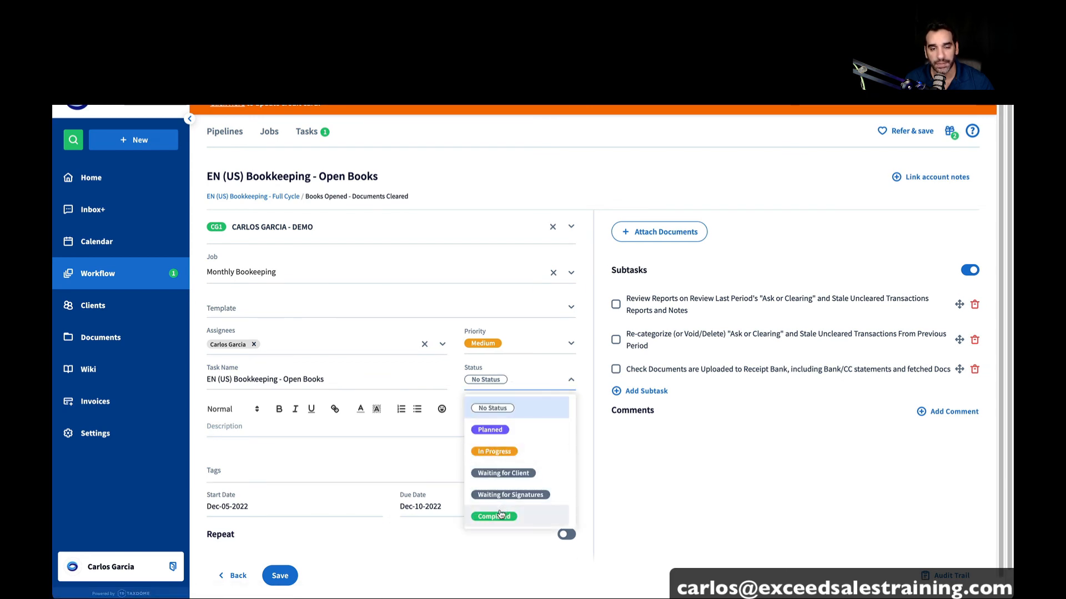
mouse_move(494, 516)
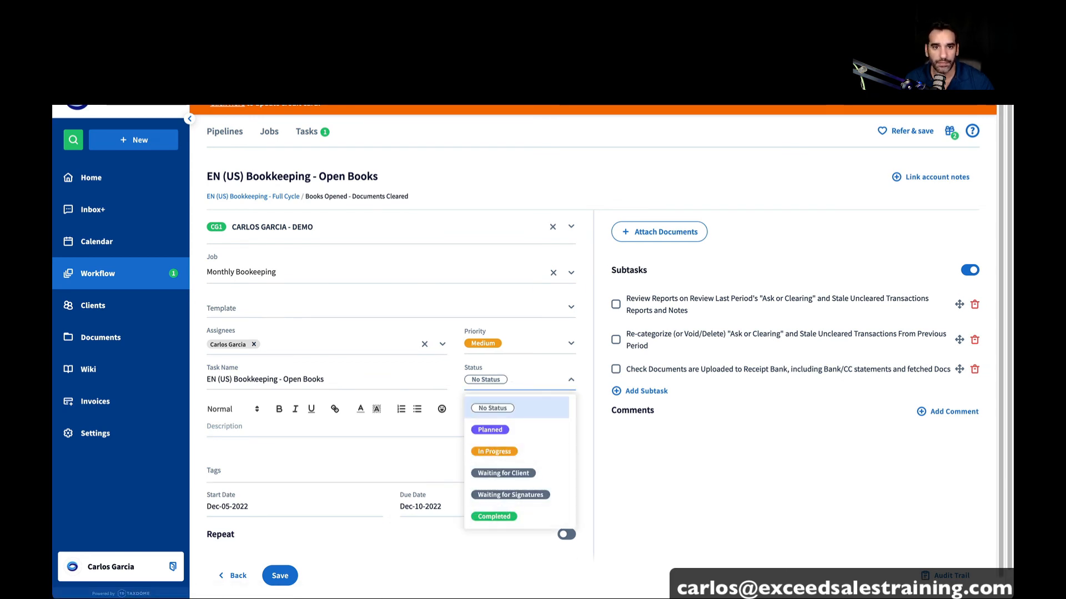
click(280, 576)
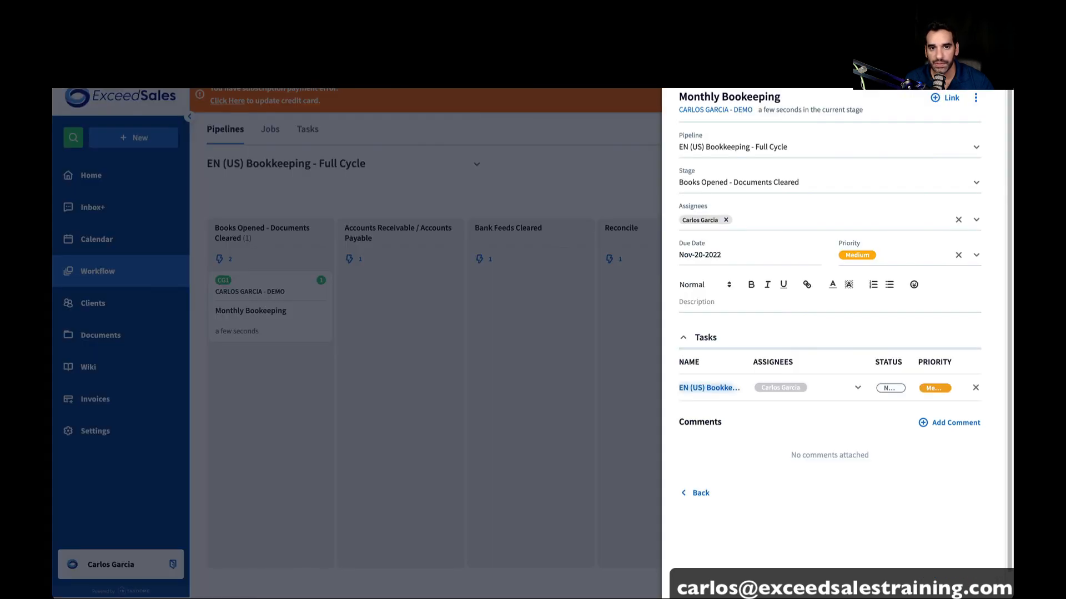
click(890, 388)
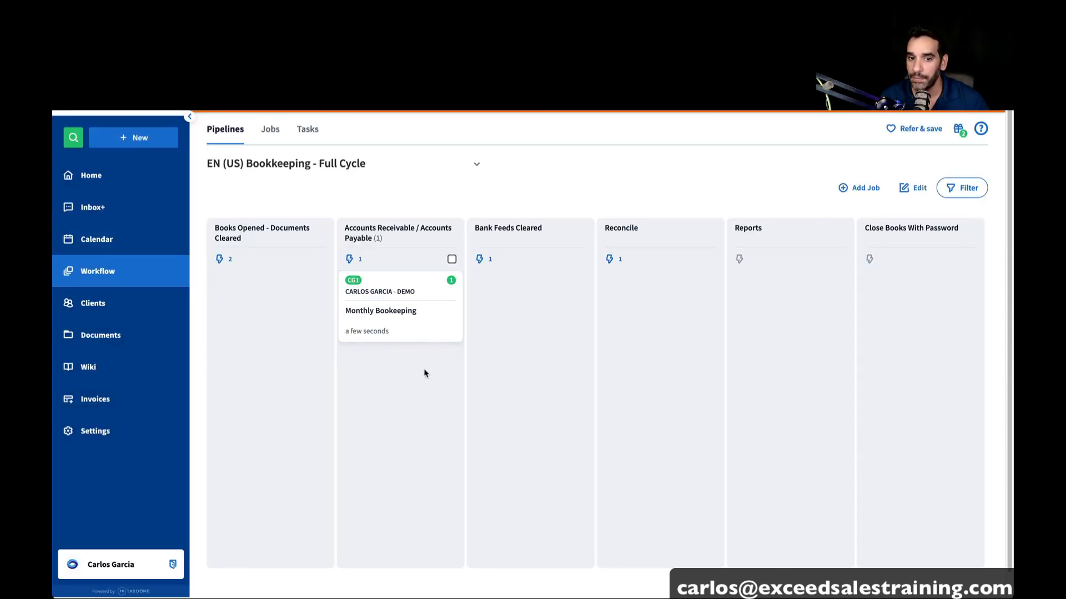
mouse_move(413, 307)
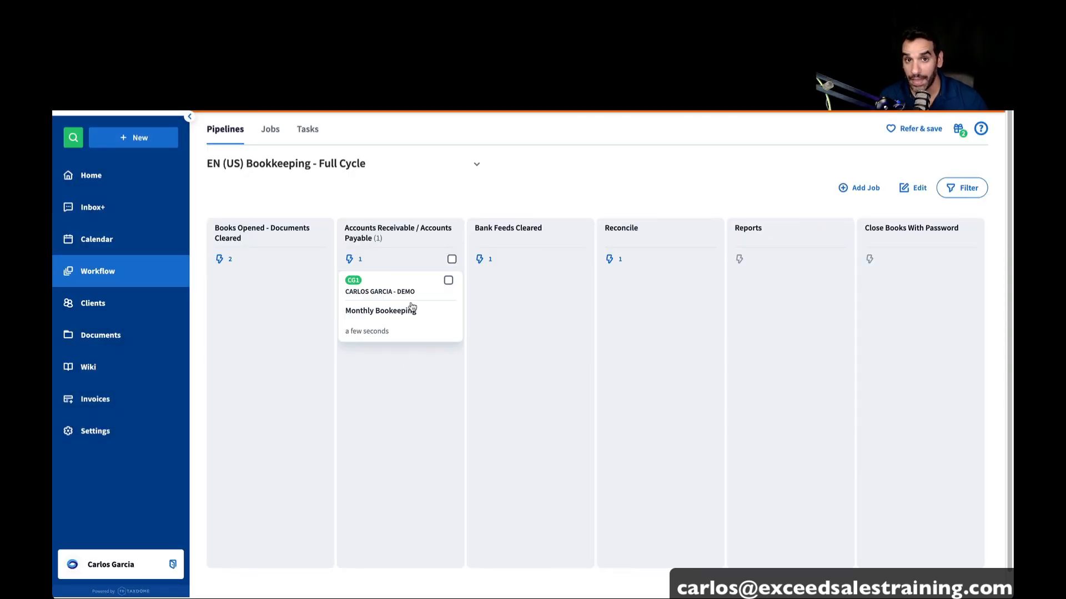
View the Monthly Bookkeeping job card in the Accounts Receivable / Accounts Payable stage
click(448, 280)
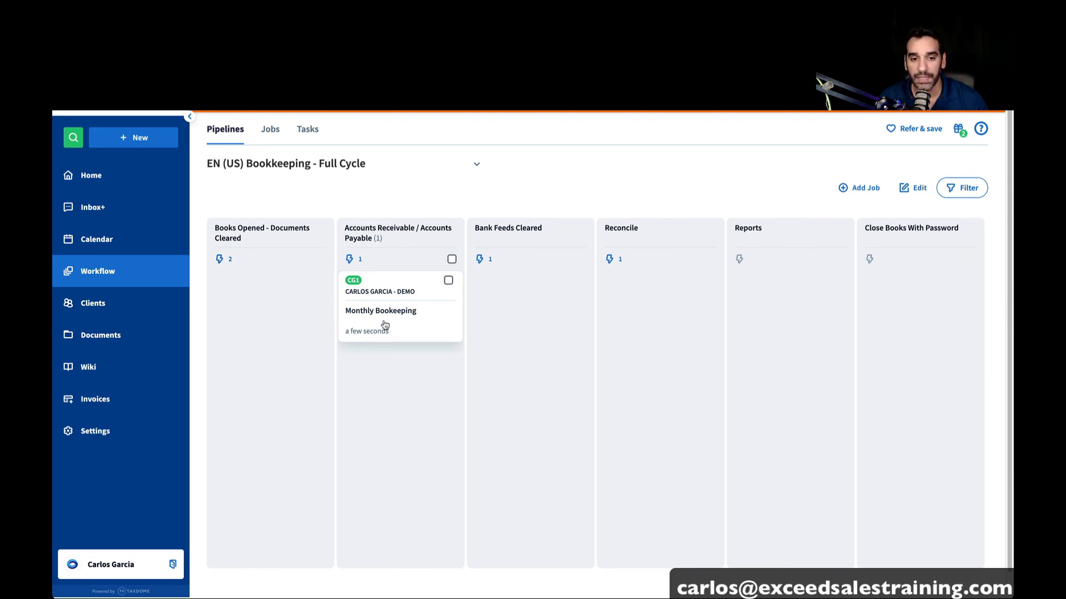
mouse_move(395, 335)
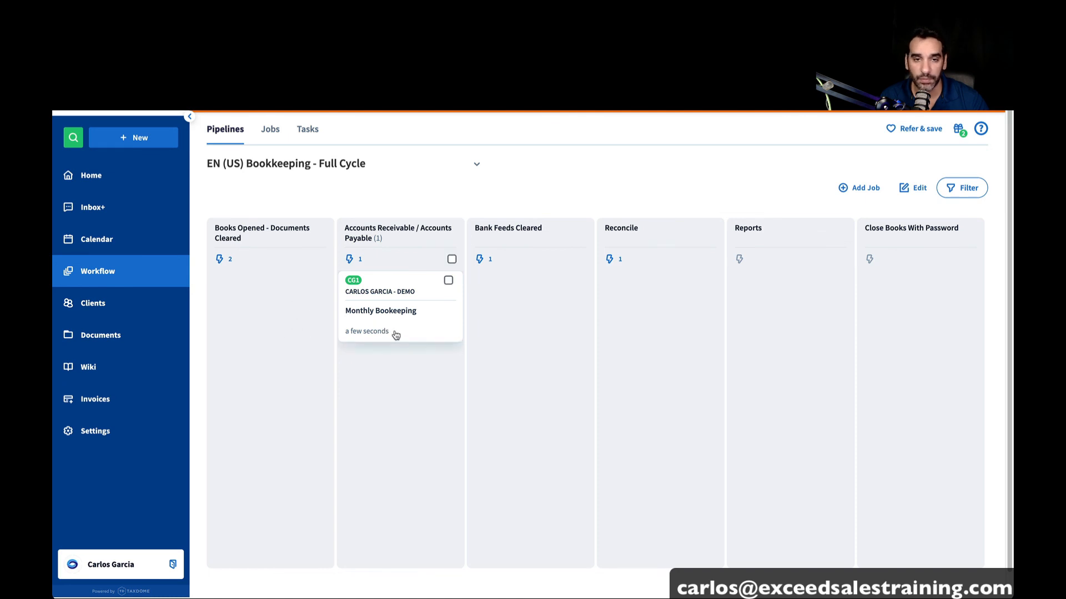
click(449, 280)
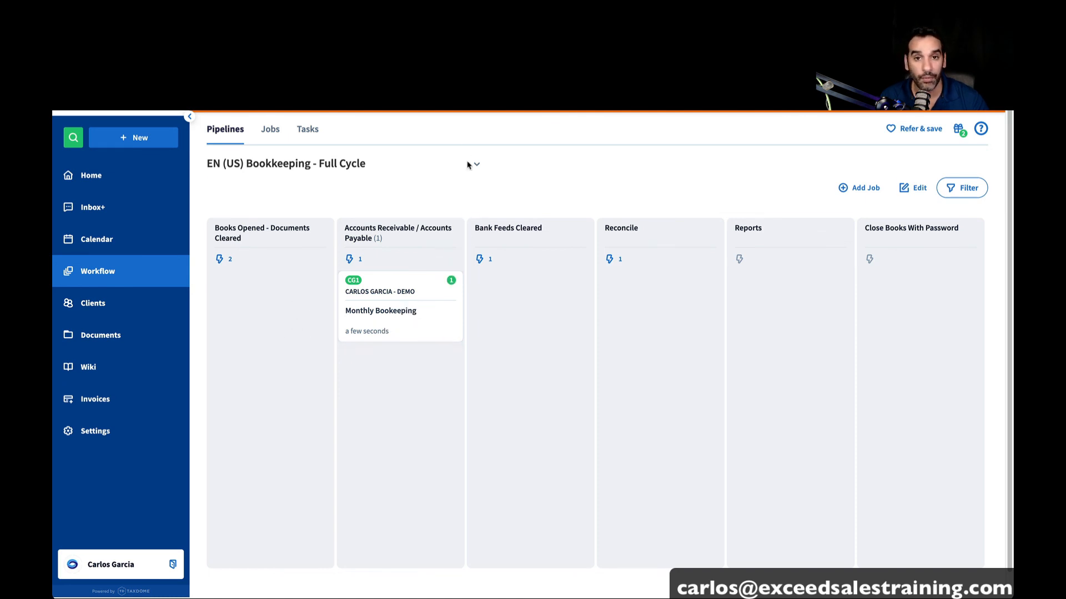
mouse_move(891, 300)
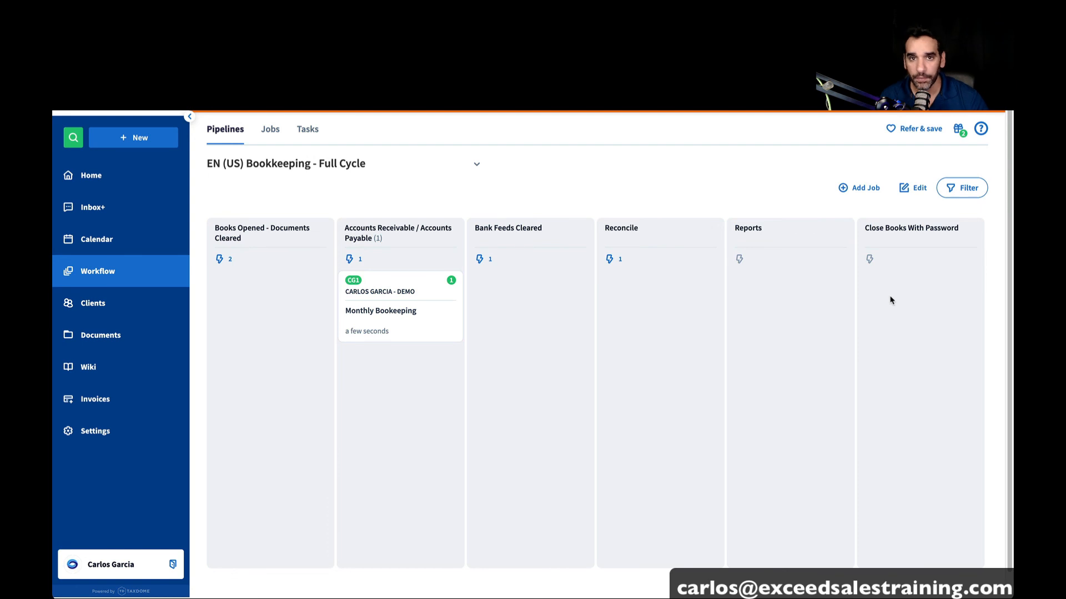